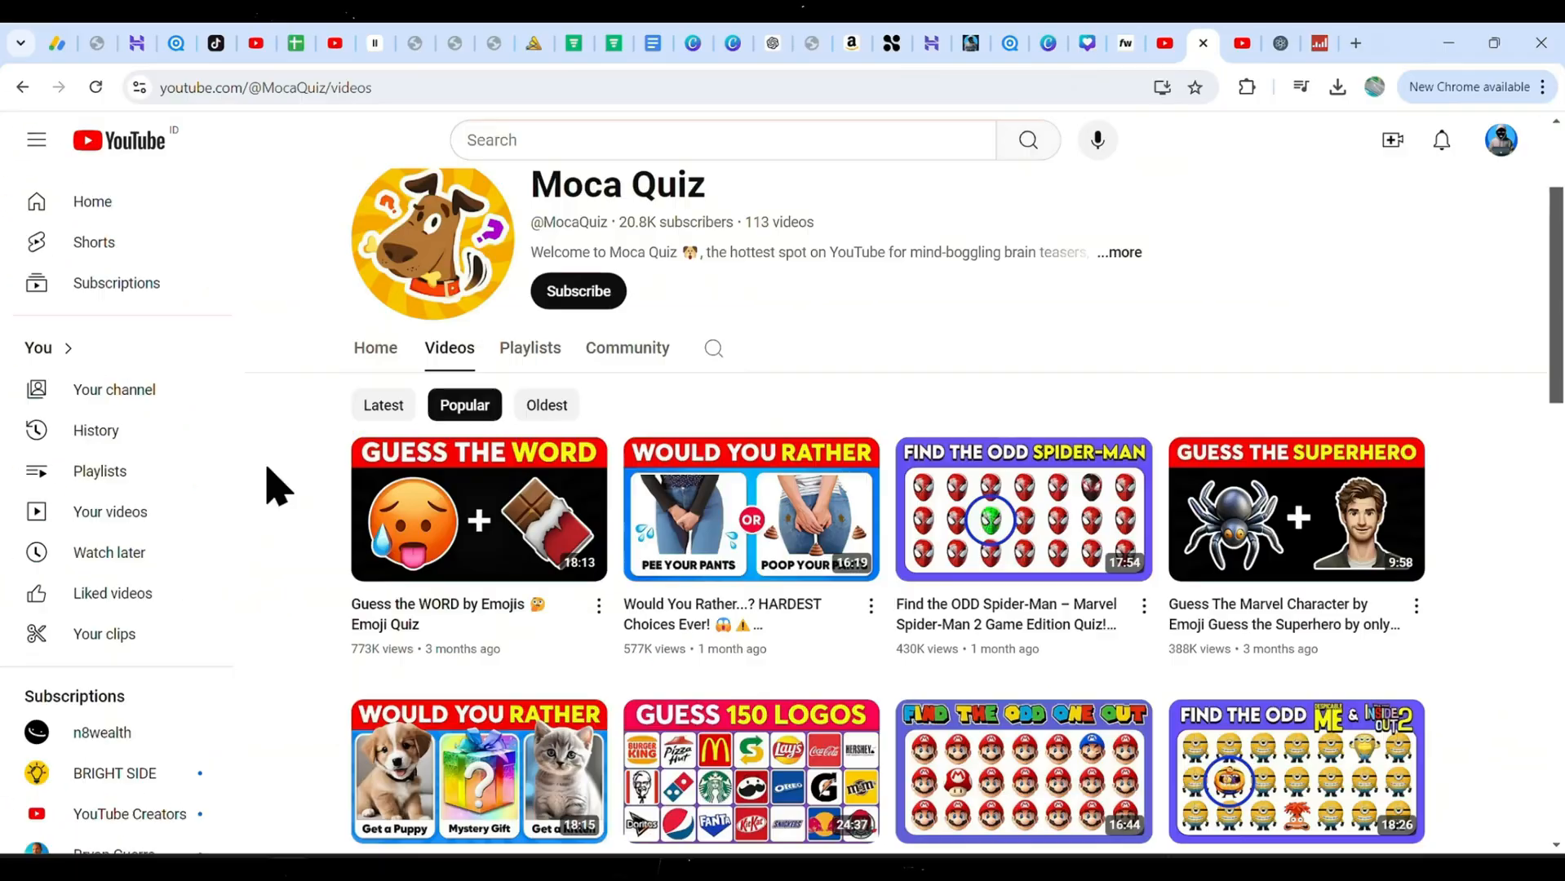
scroll("down", 3)
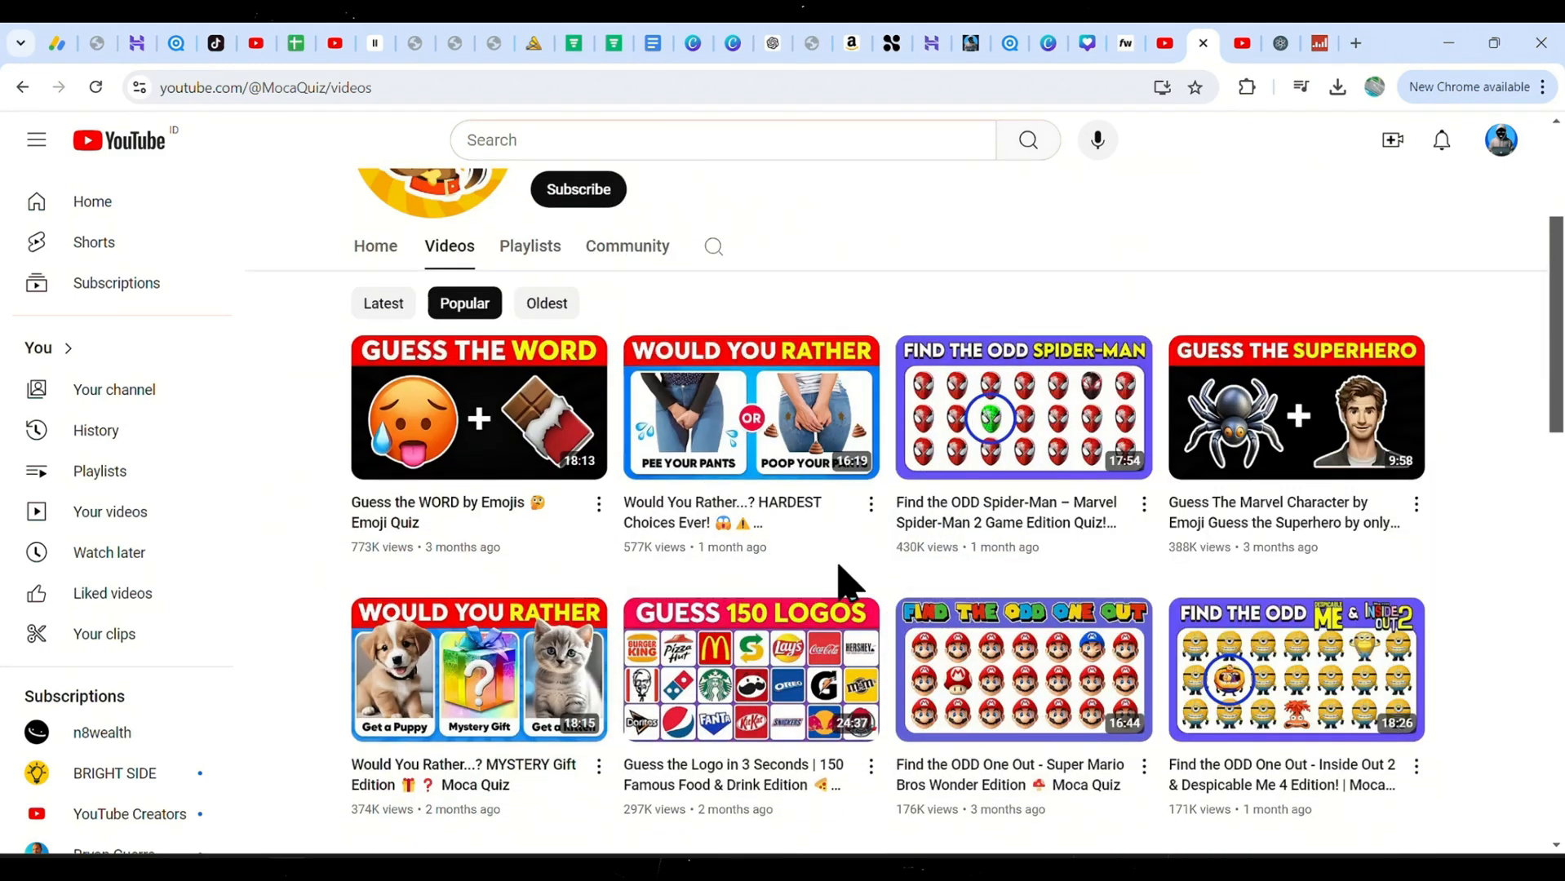
mouse_move(384, 608)
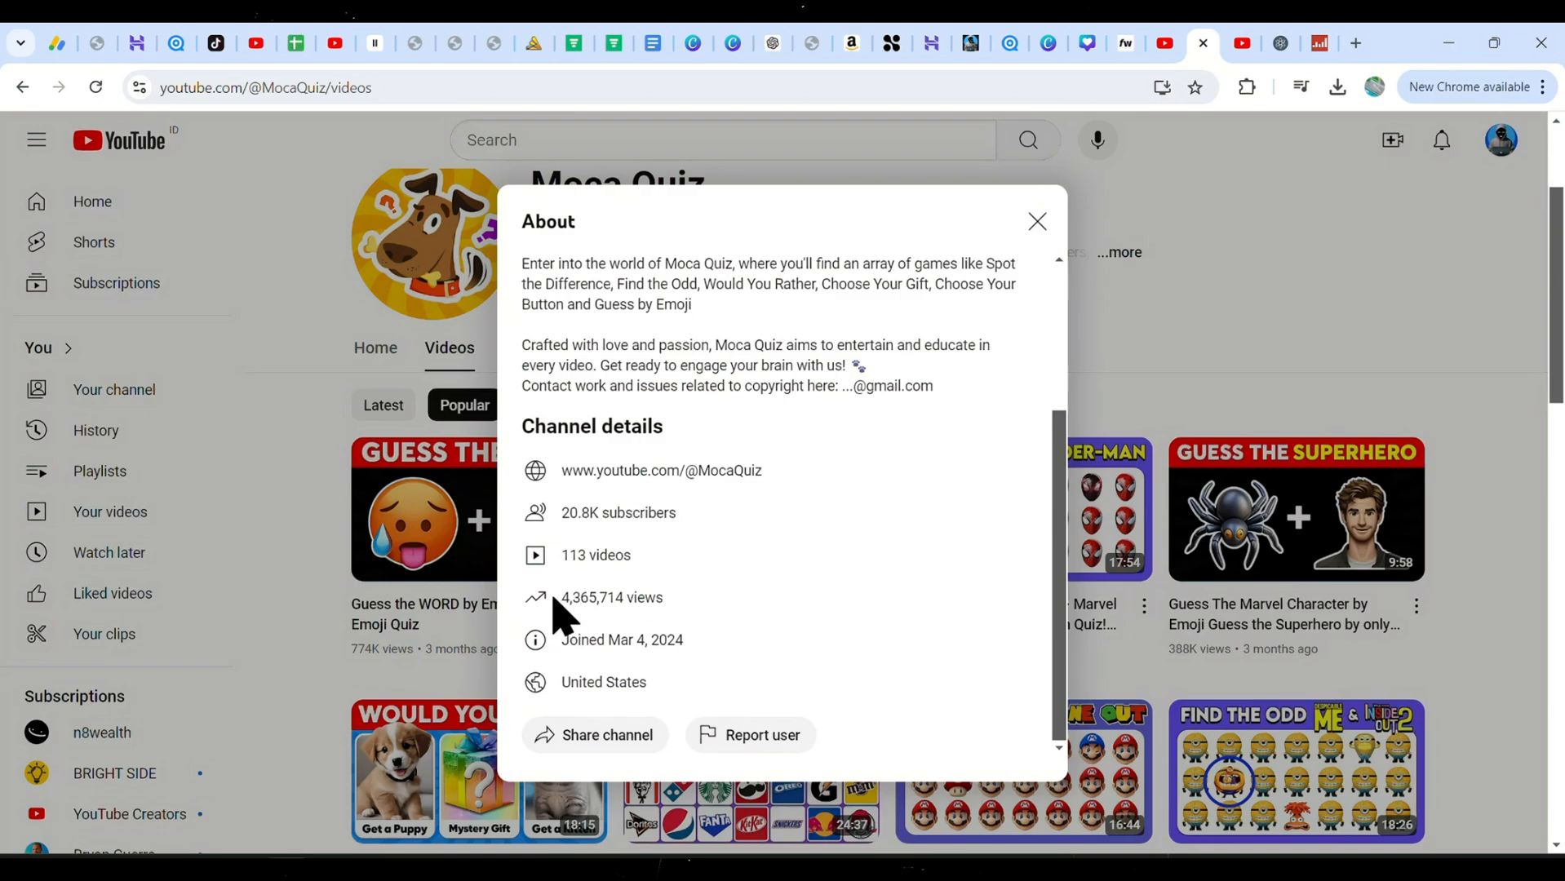
left_click(1036, 220)
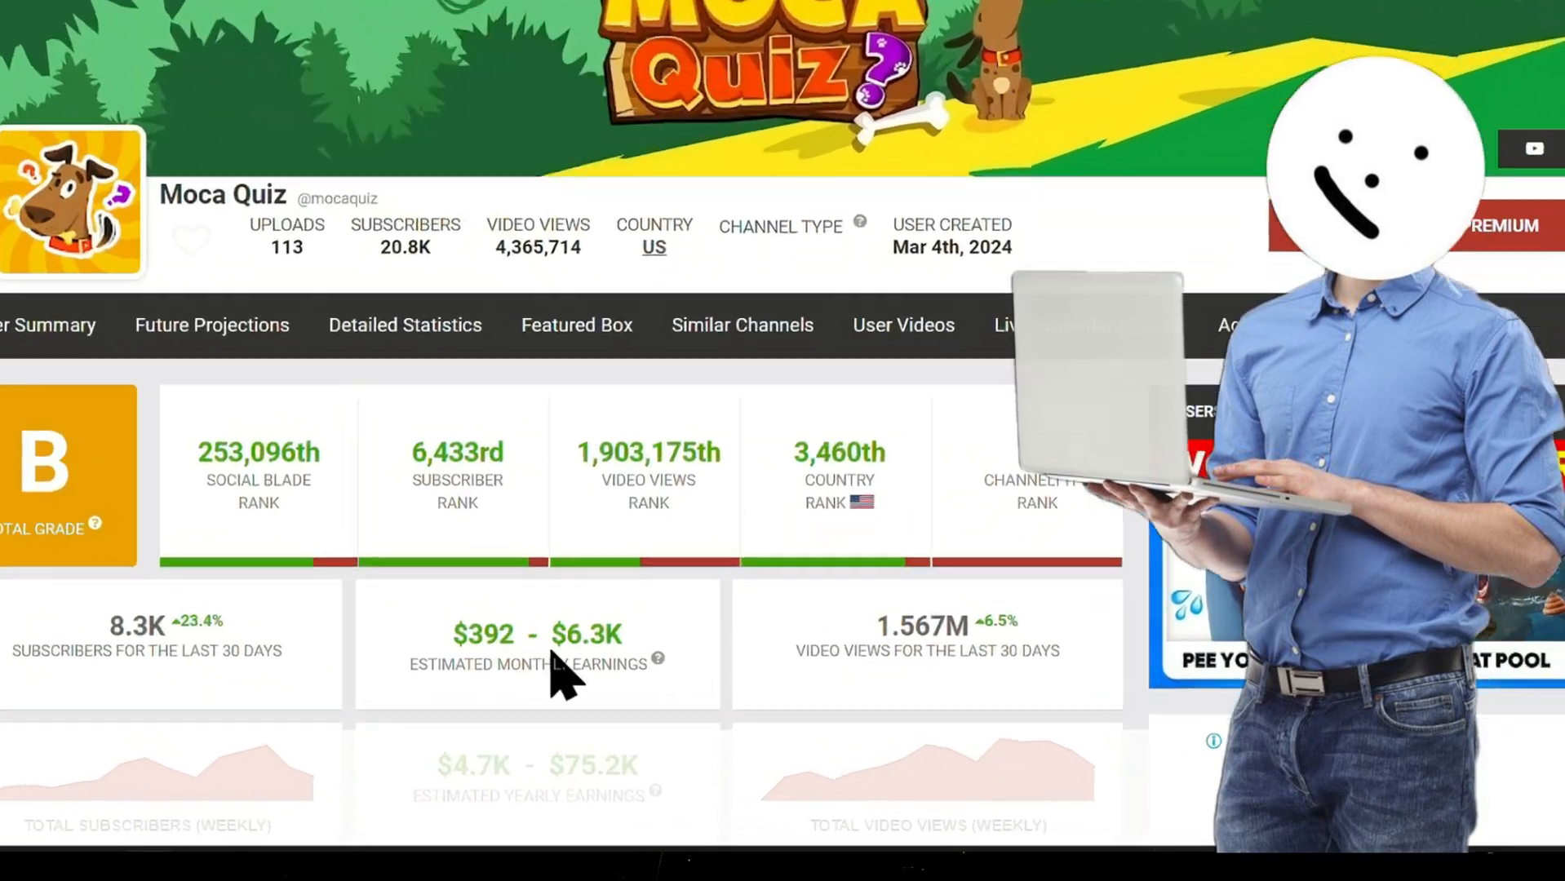
scroll("down", 3)
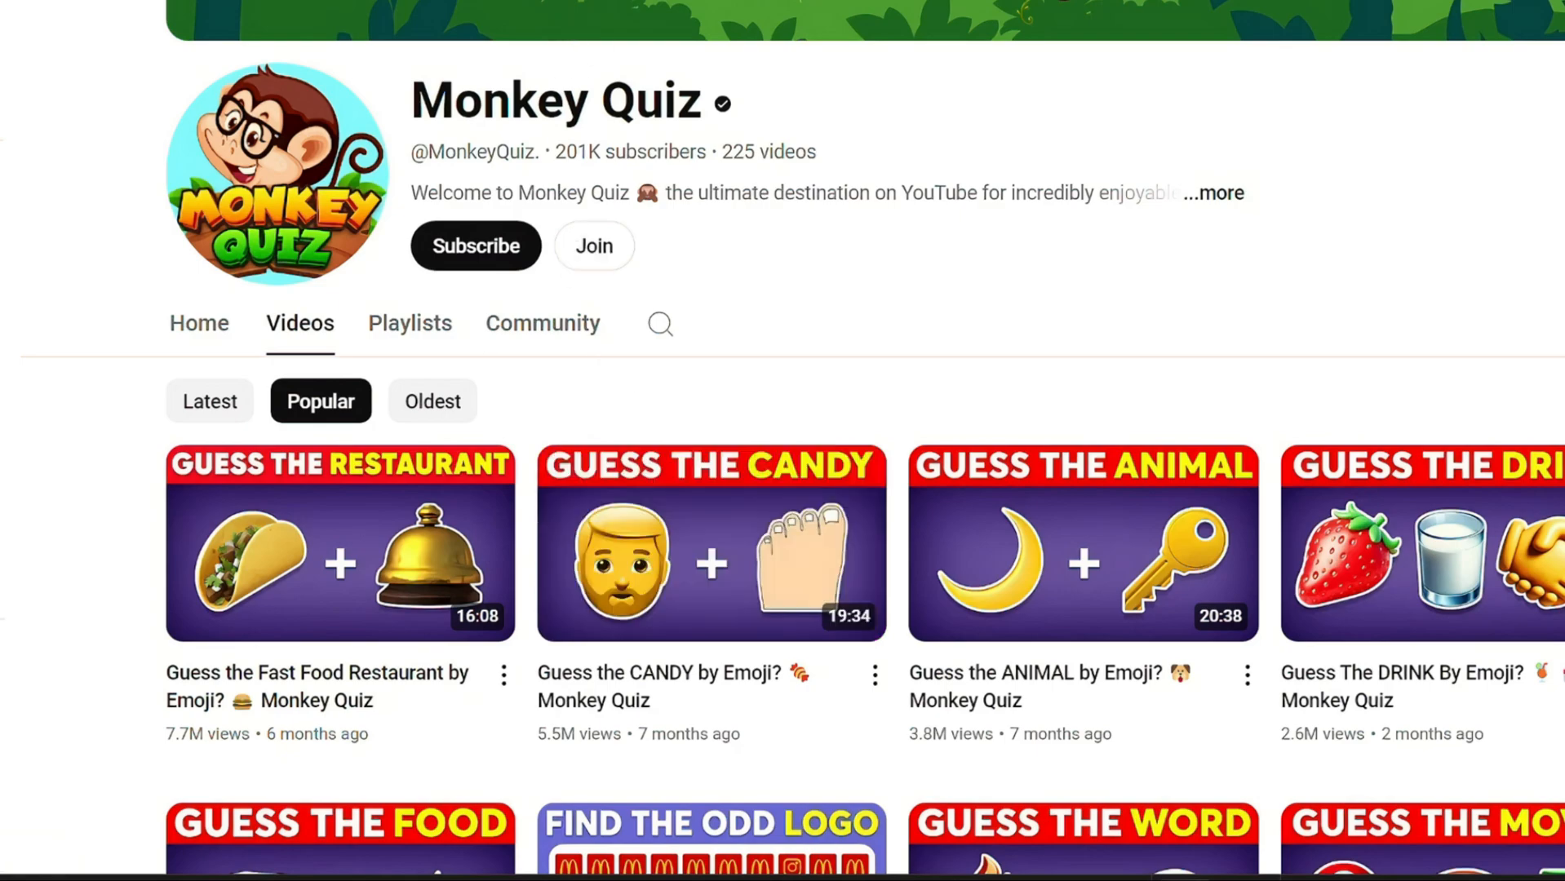
Switch from the Monkey Quiz YouTube tab to a fresh ChatGPT conversation.
left_click(339, 544)
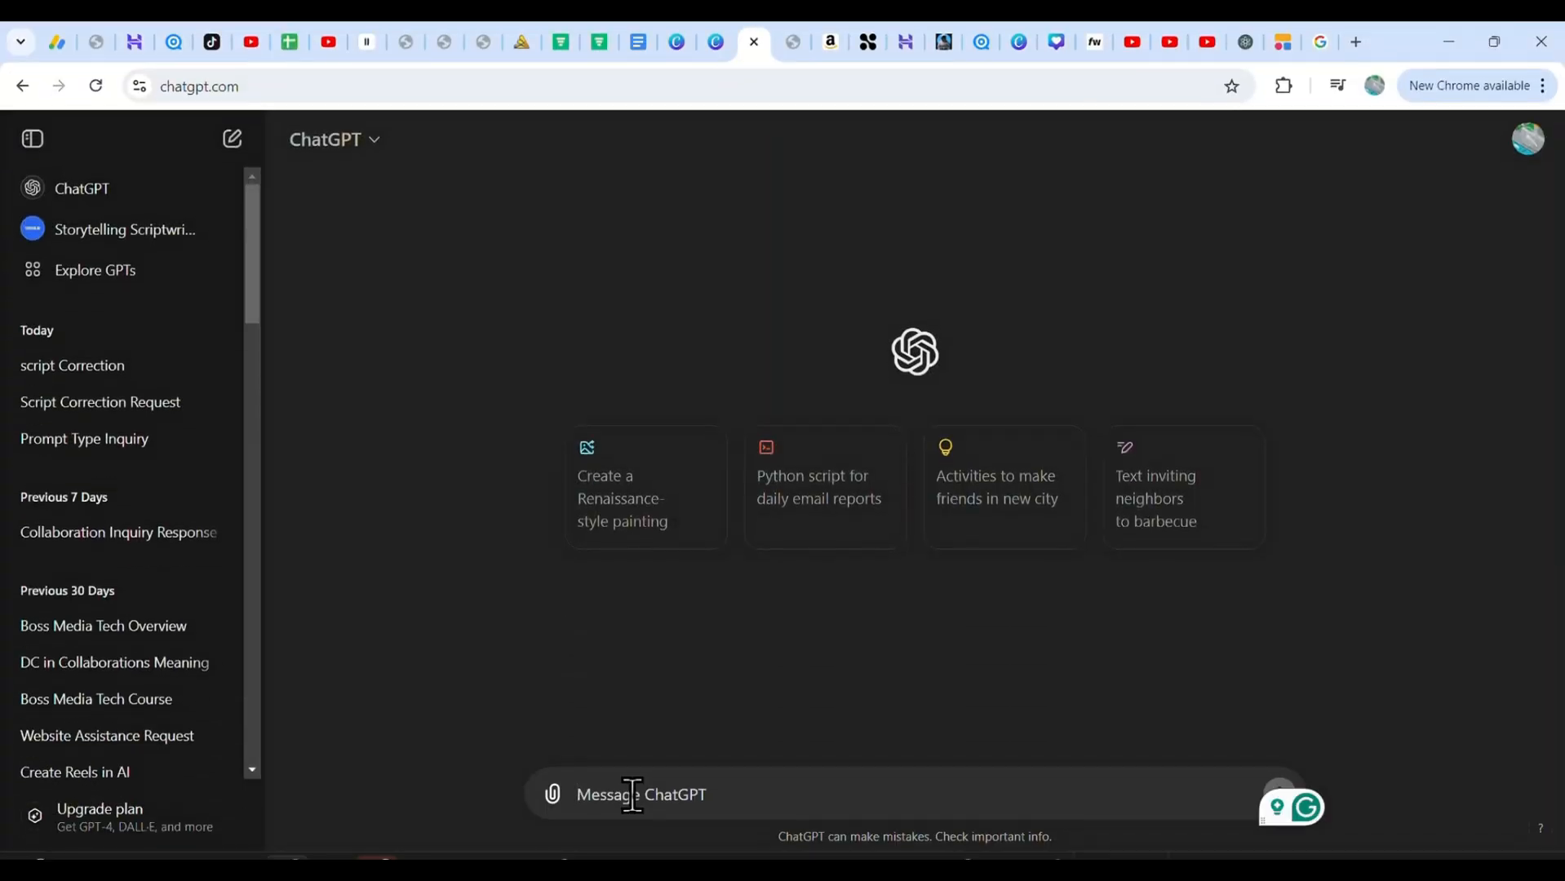
Ask ChatGPT for 20 compound words like Hot dog with two emojis each, and select the list.
type("give me 20 well-known Compound words like Hot dog, and iron man, and then at the end of each compound word put the two emojis that describe it well.")
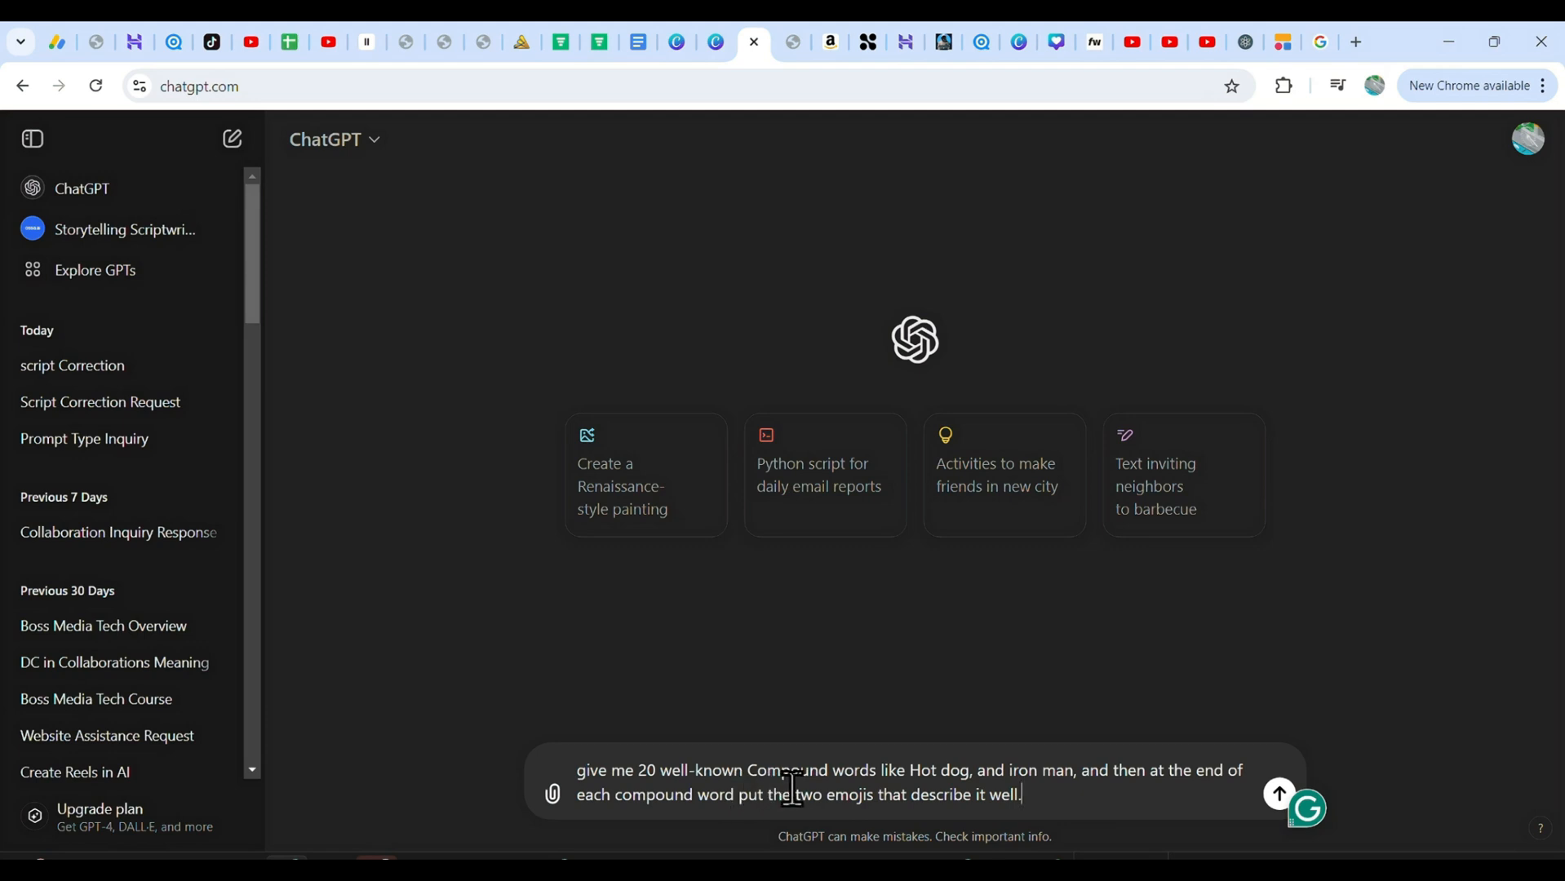
mouse_move(977, 808)
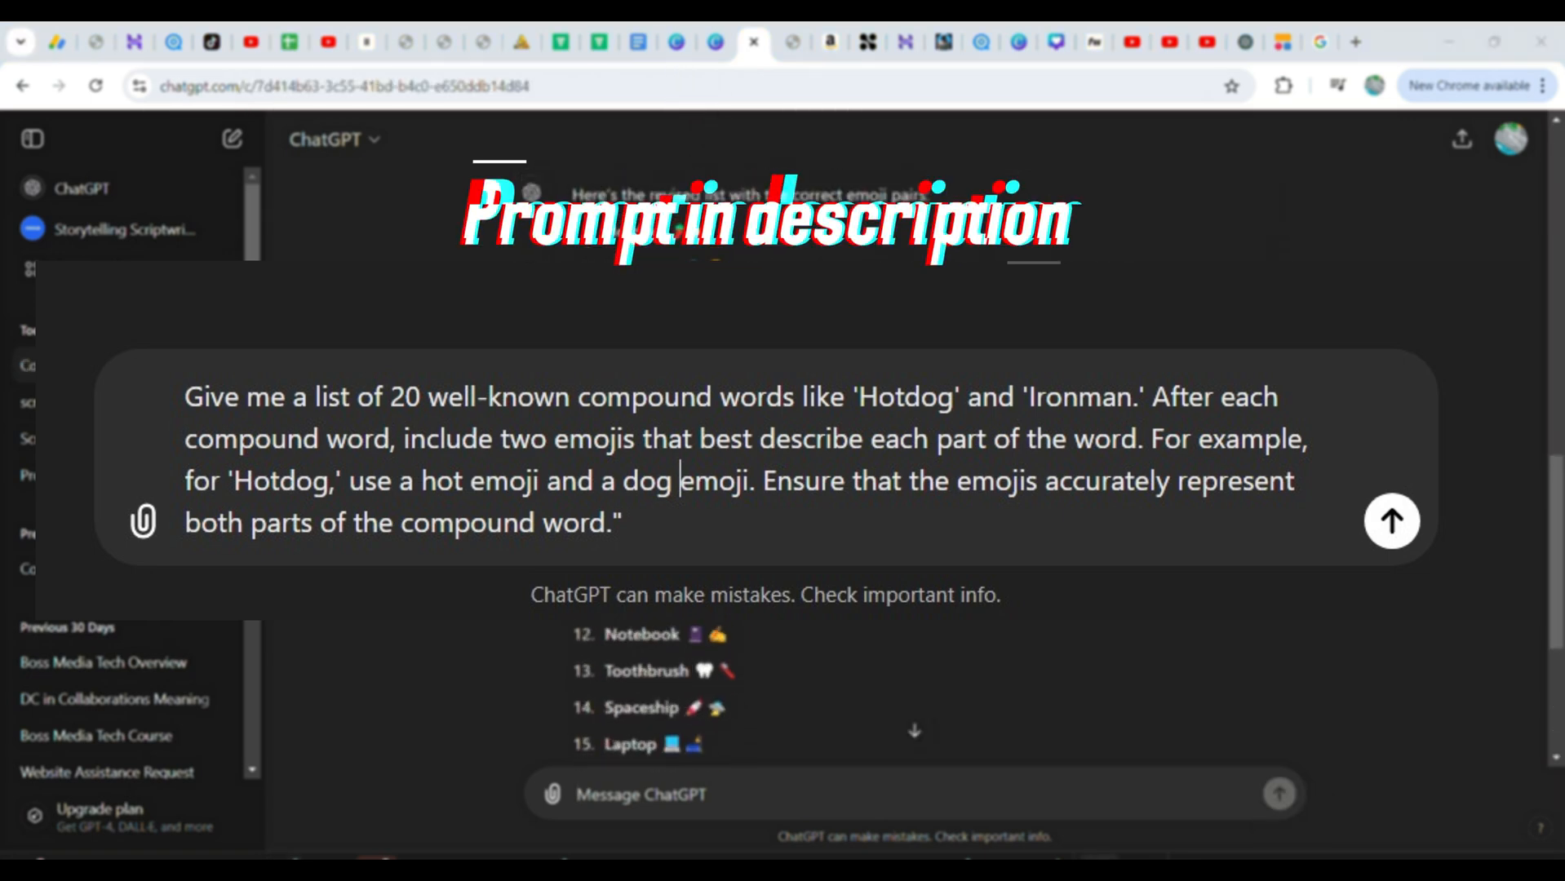
scroll("down", 3)
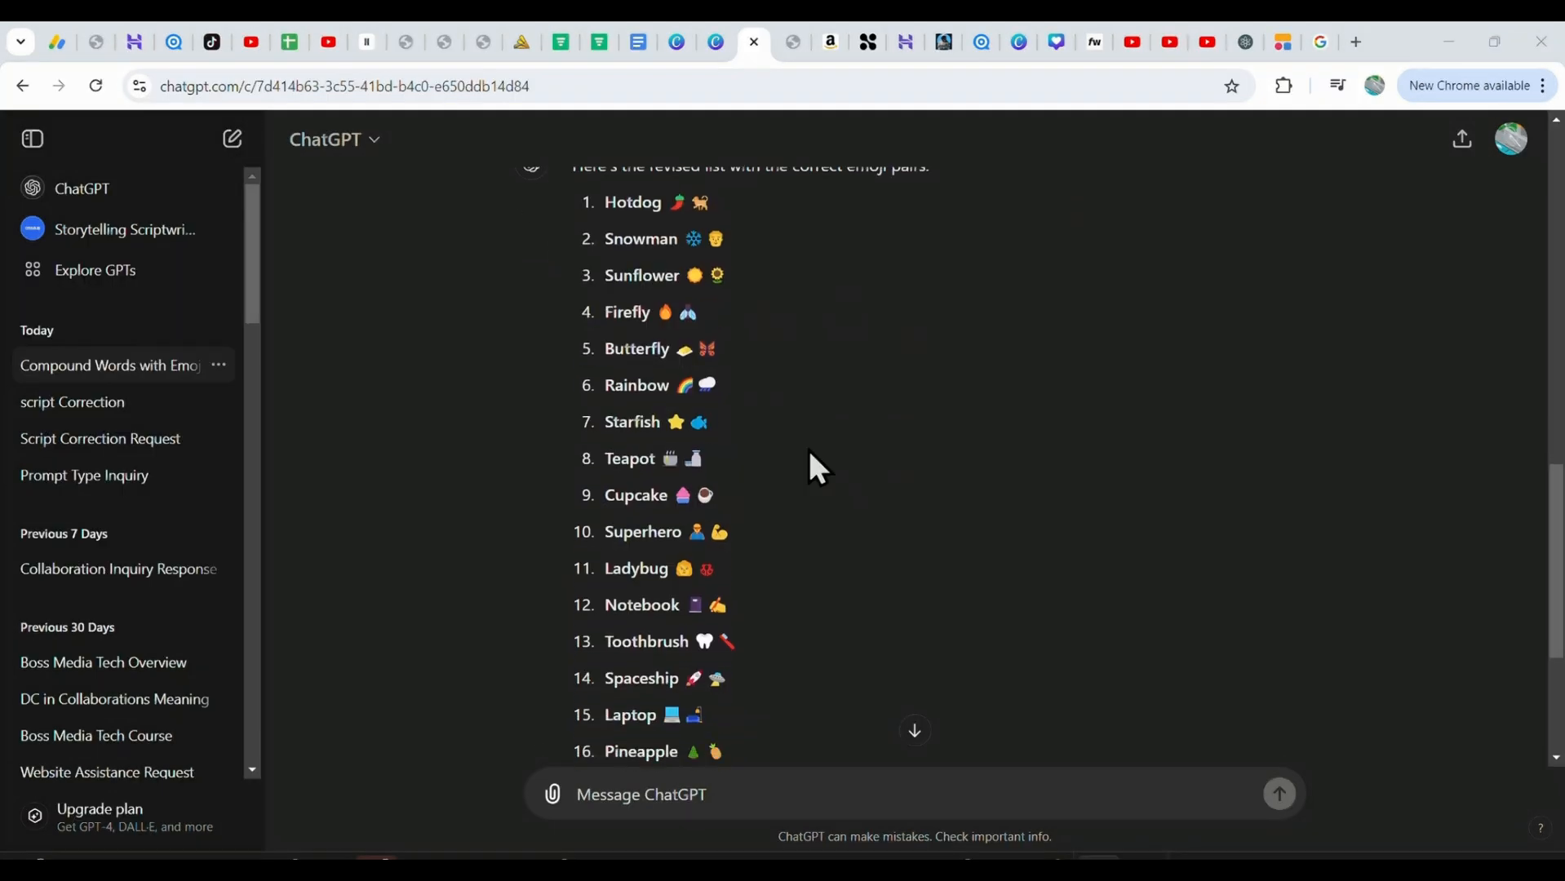
scroll("down", 3)
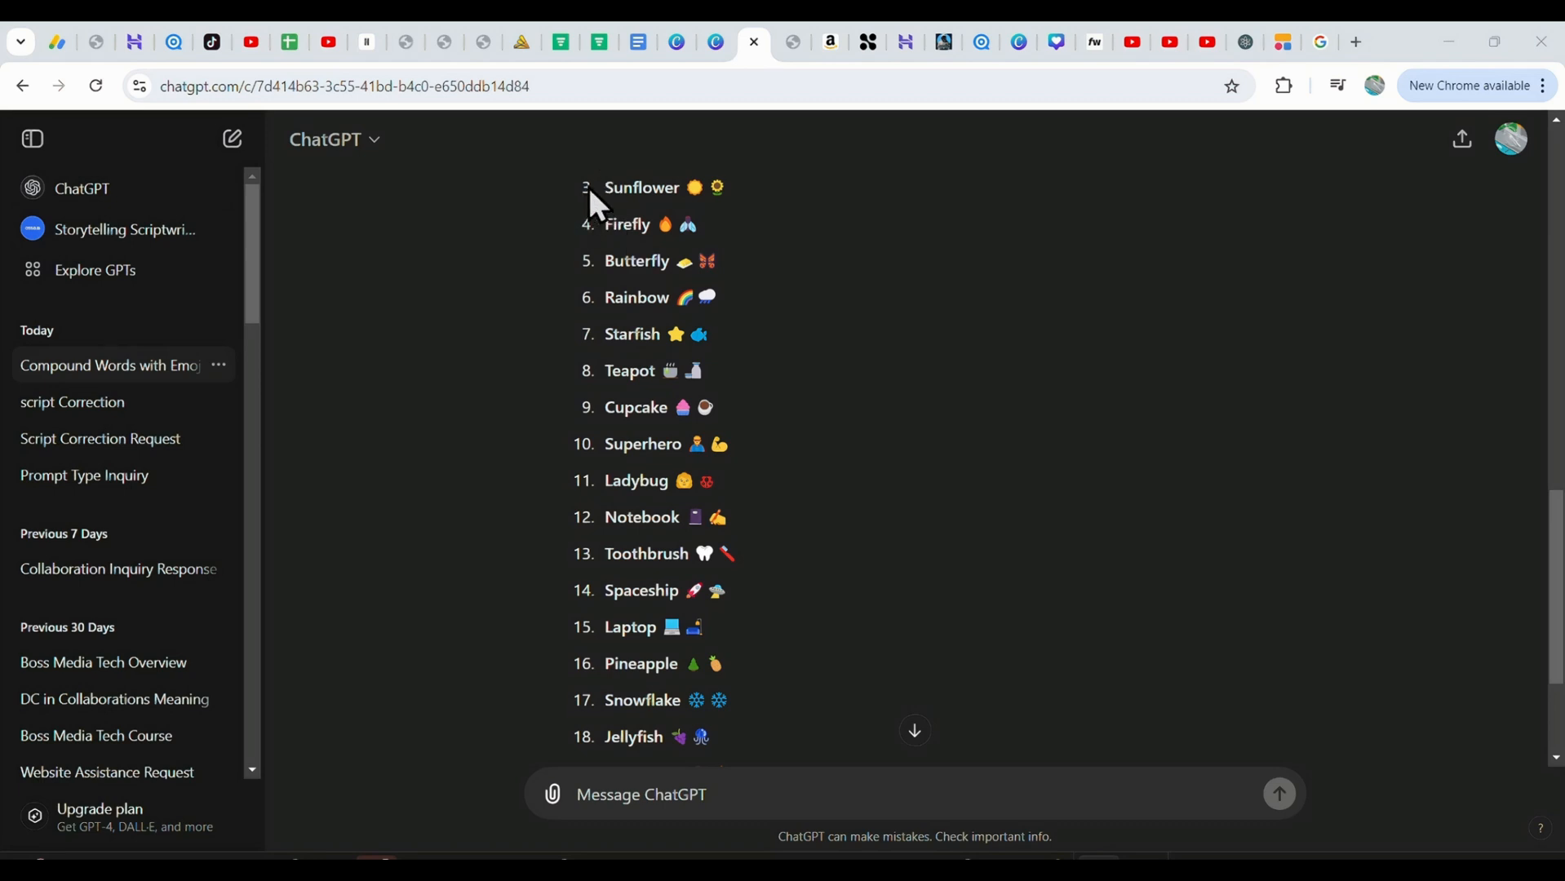
left_click_drag(589, 186, 739, 227)
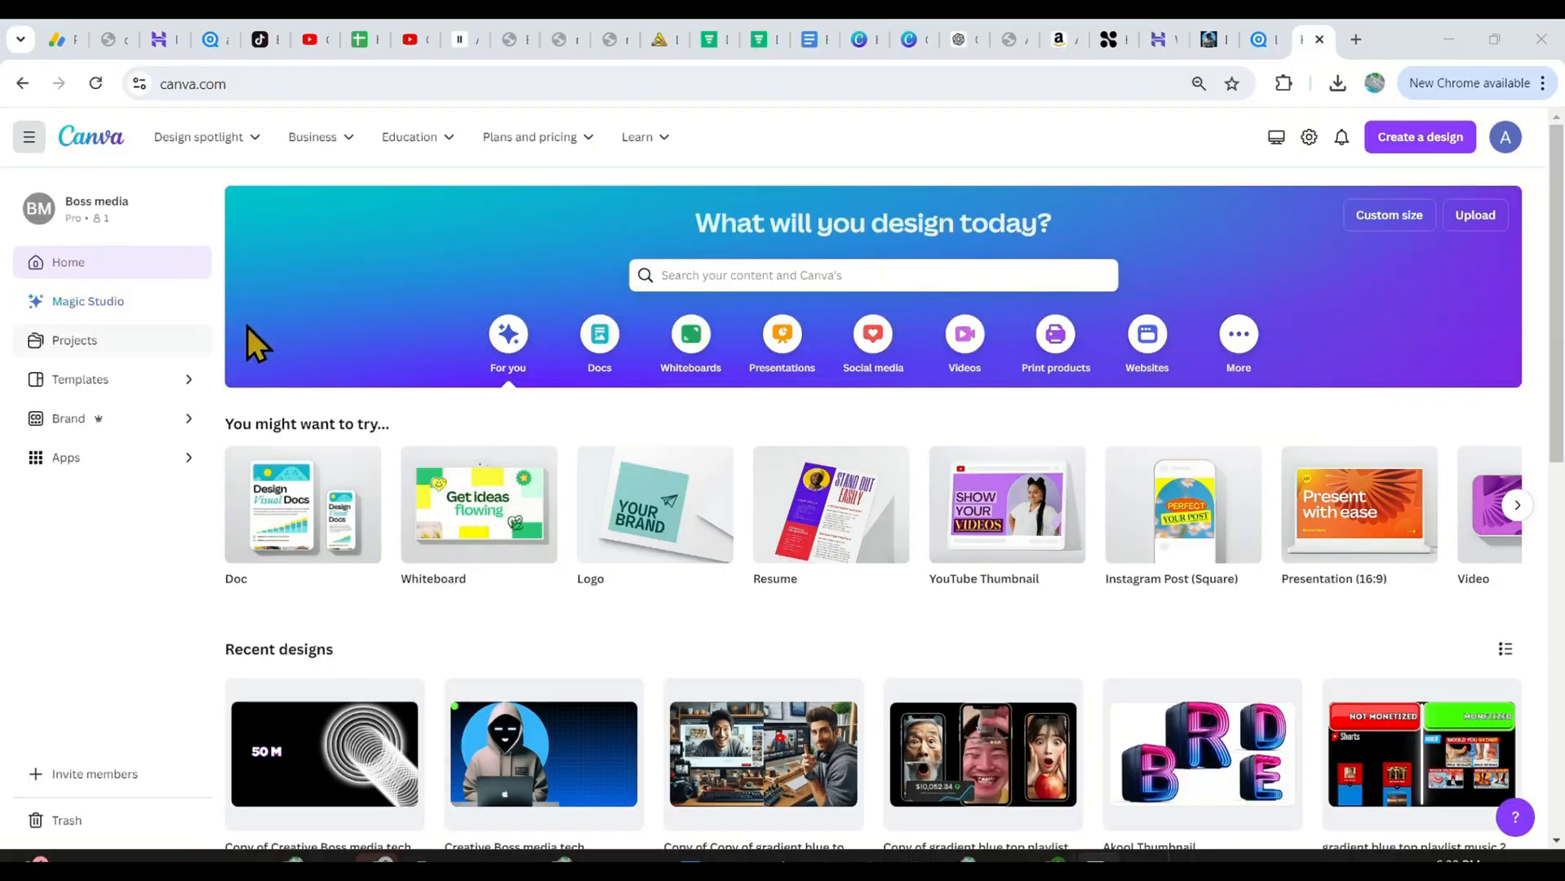
mouse_move(571, 255)
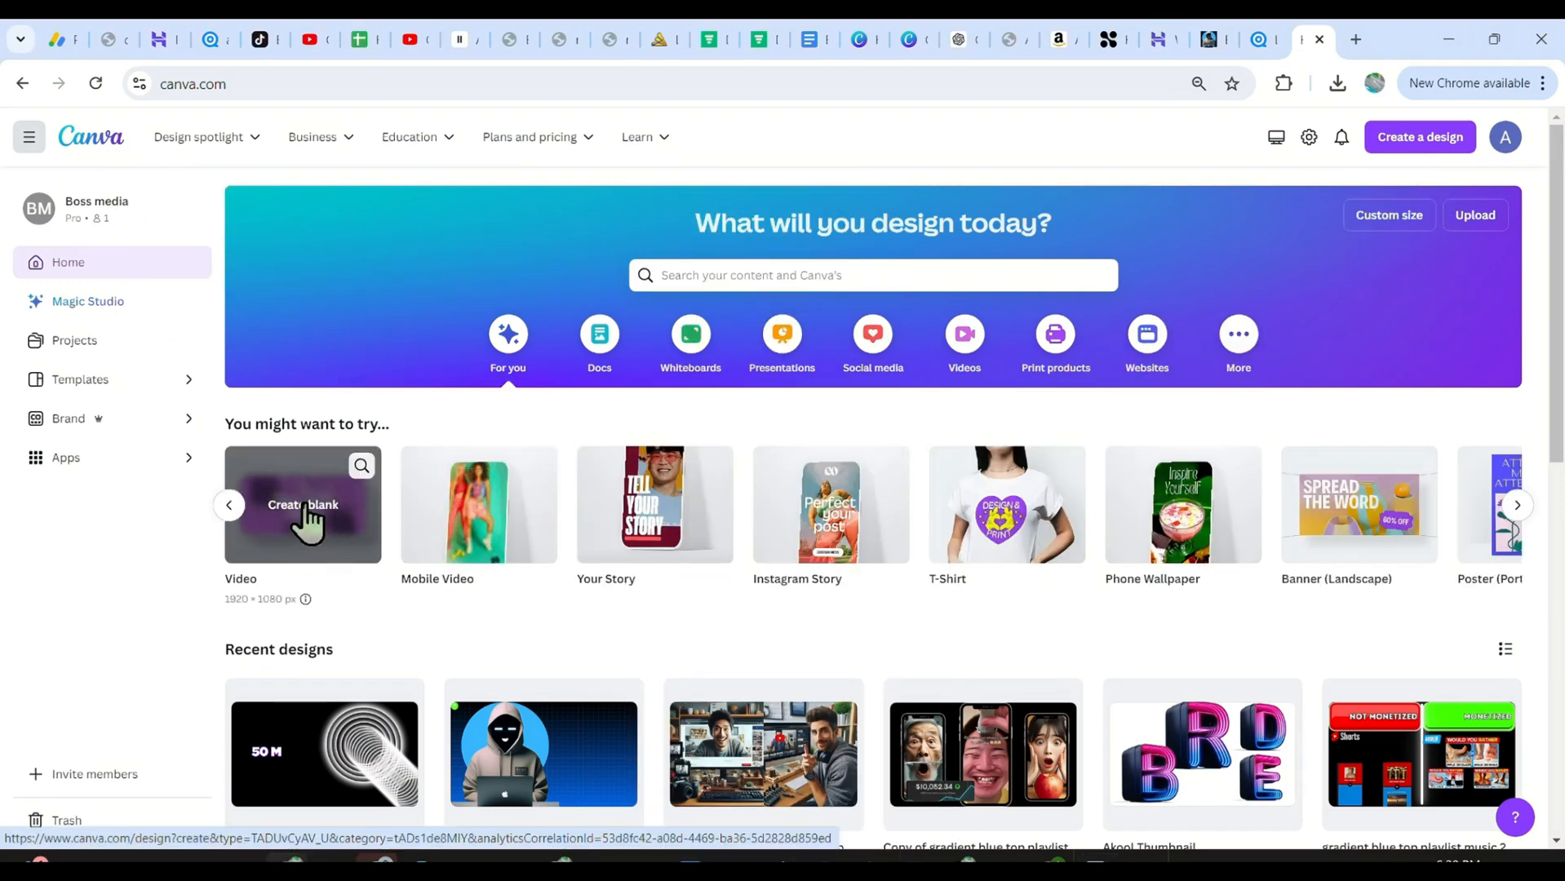
Start a blank video design and search Elements for 'spiral background'.
left_click(301, 504)
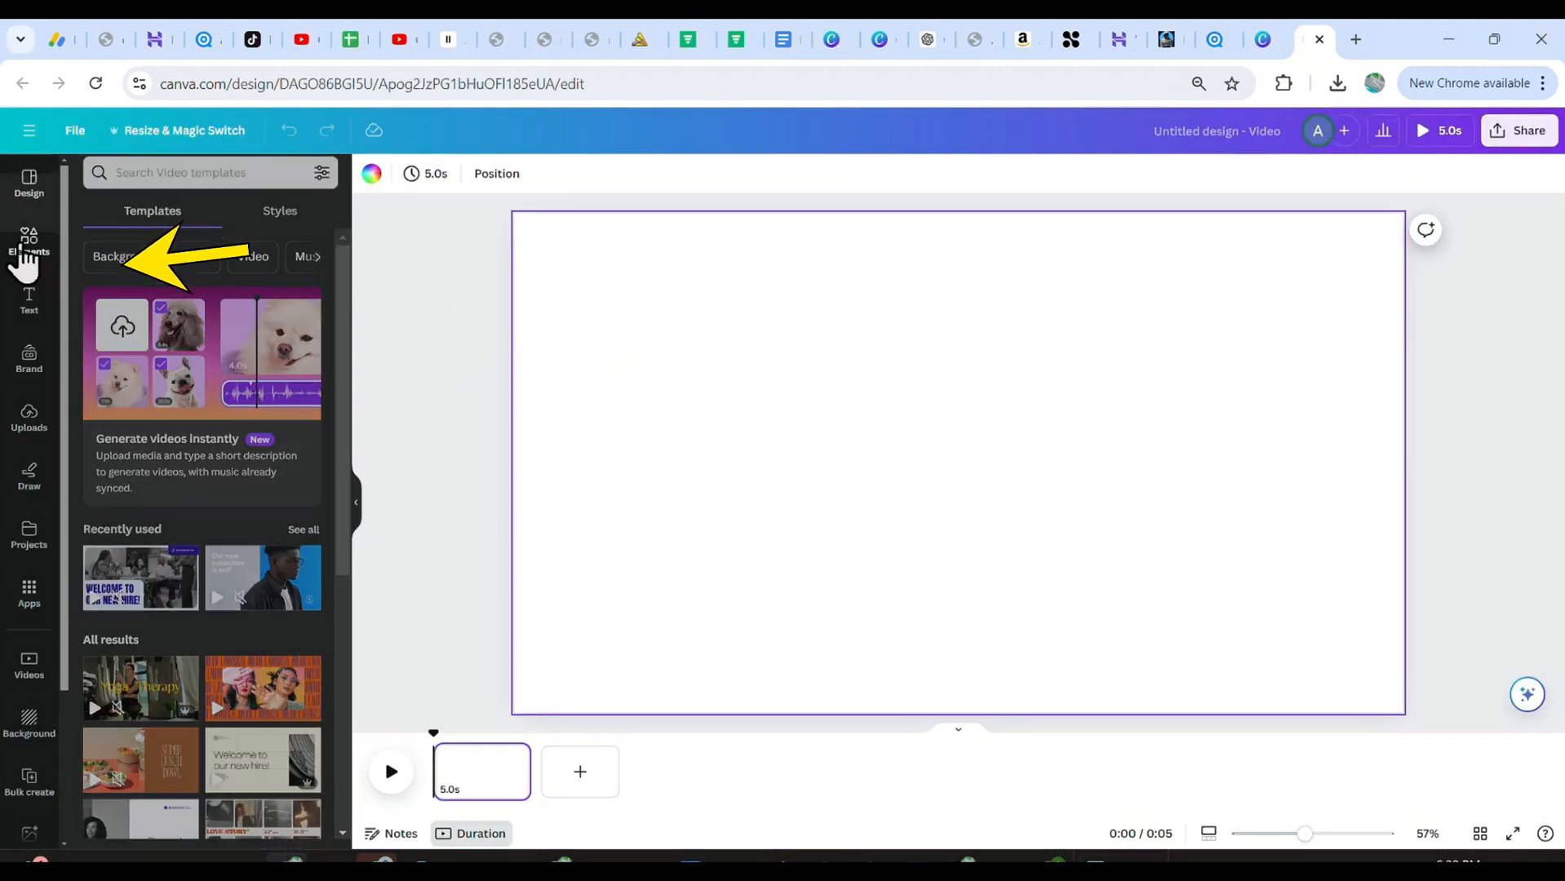
left_click(30, 243)
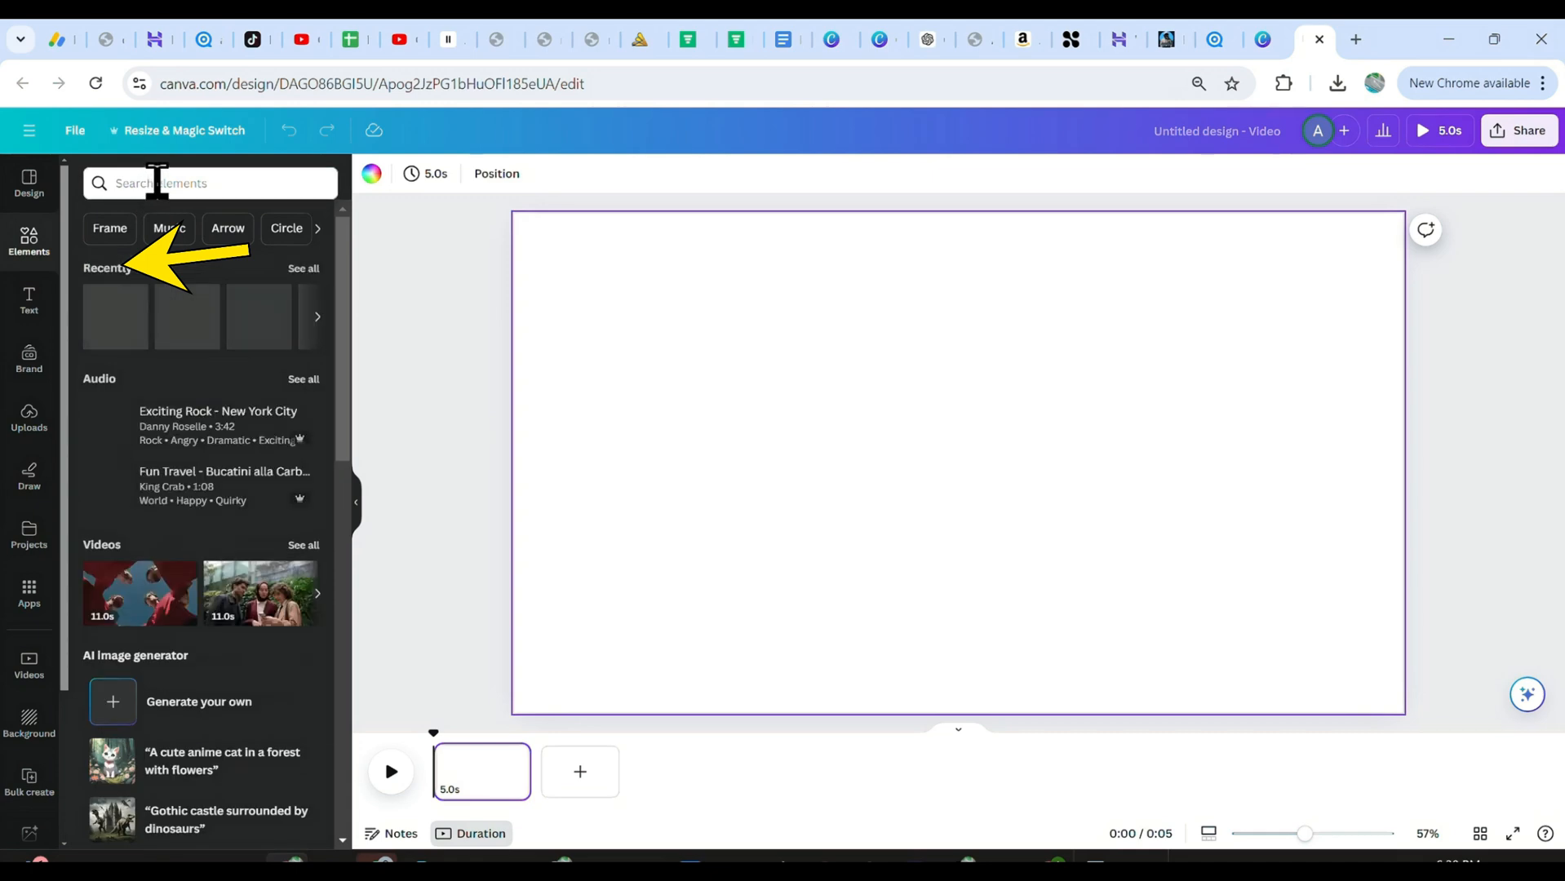
type("spiral")
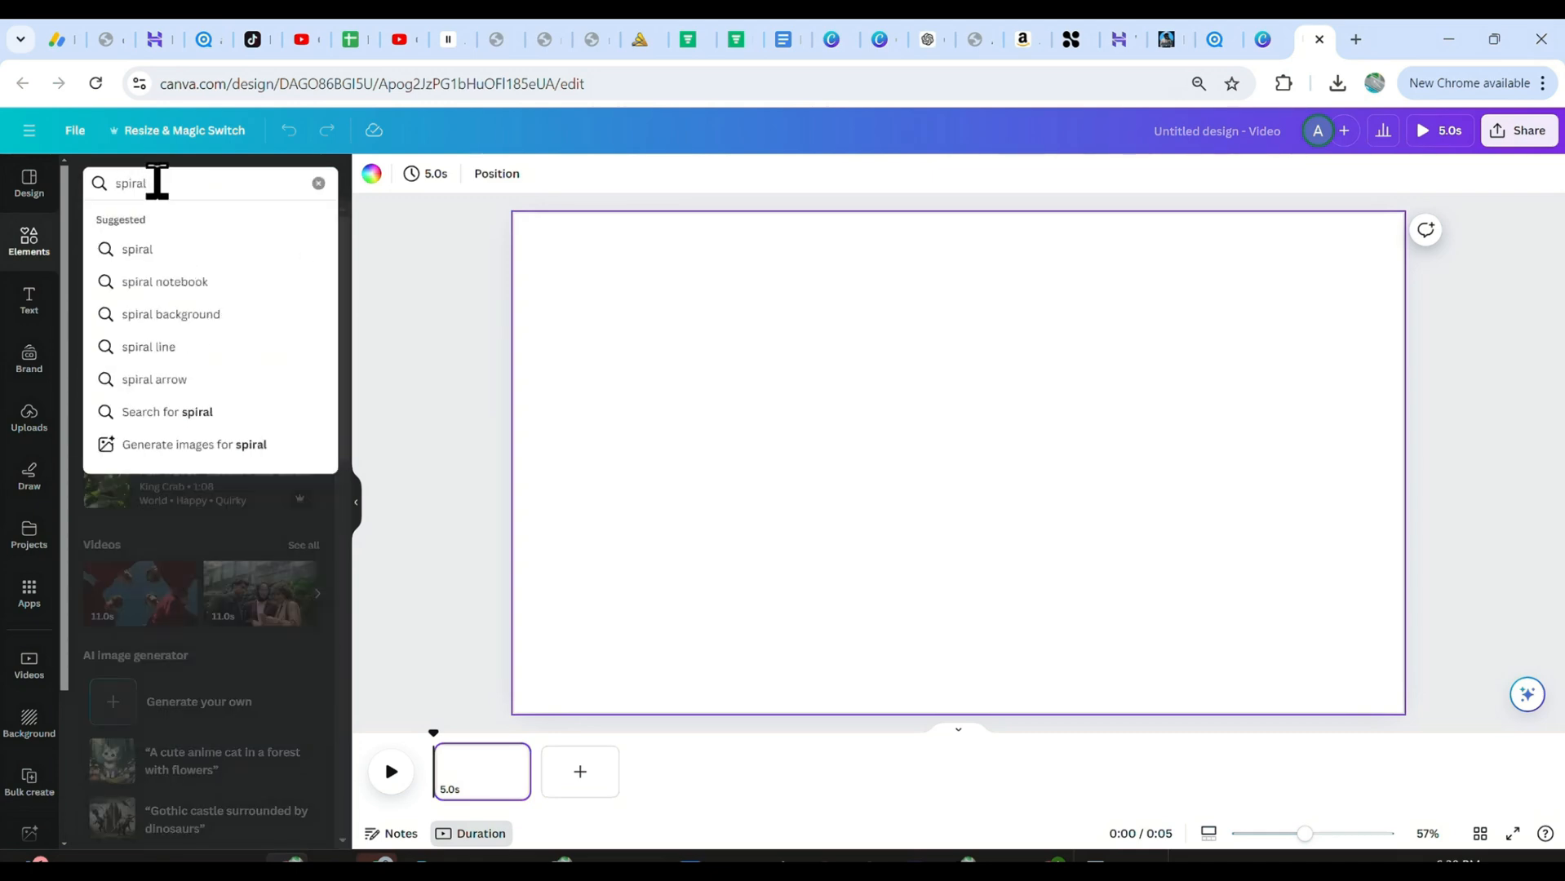
left_click(170, 314)
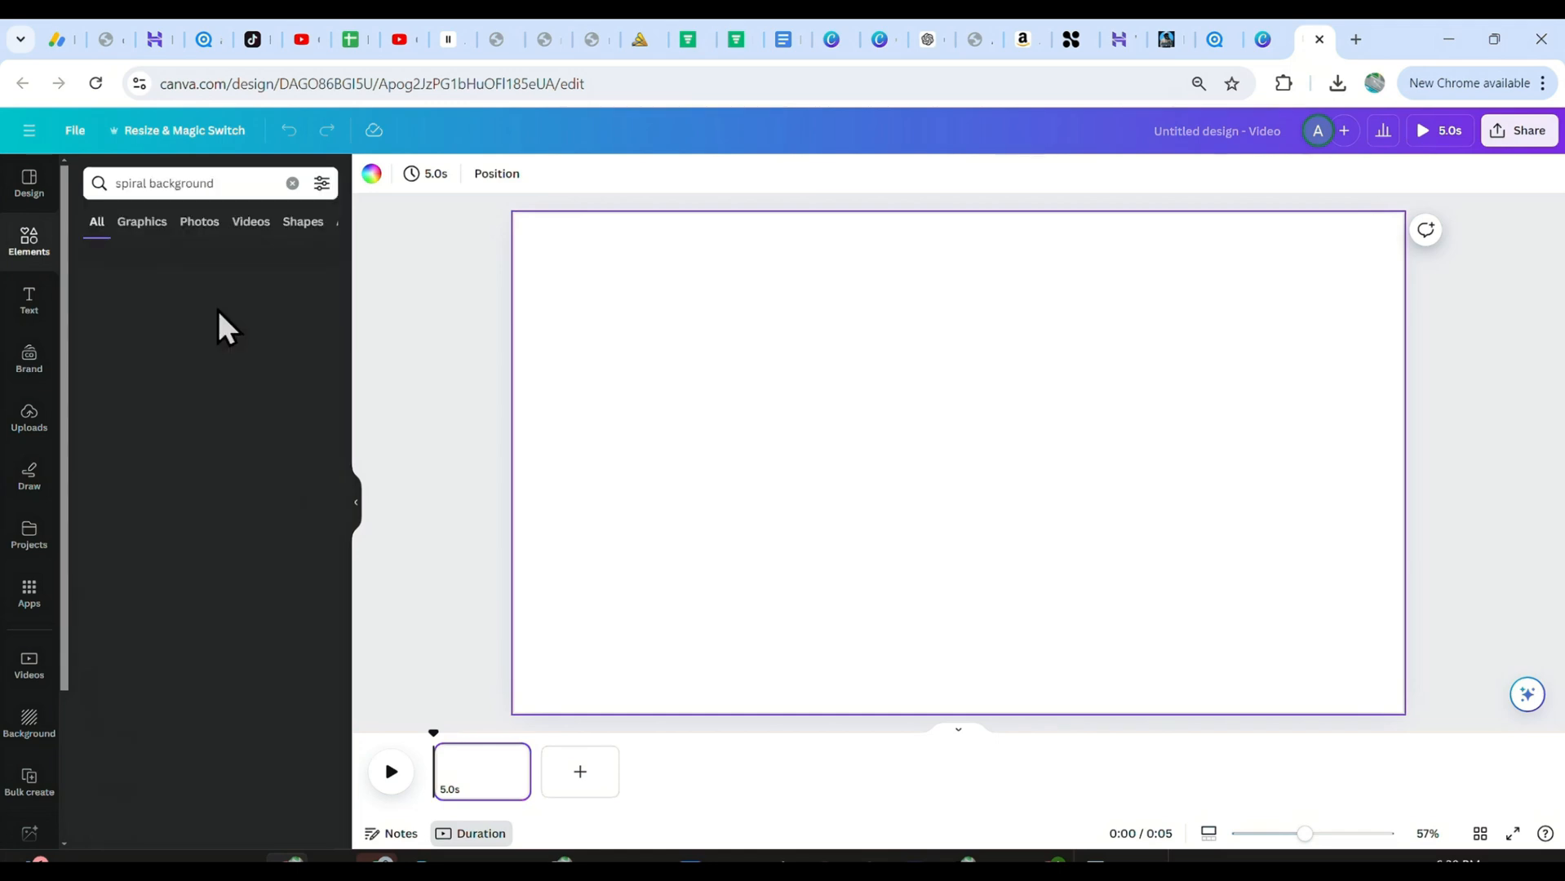
Limit the spiral background results to free video elements.
left_click(251, 221)
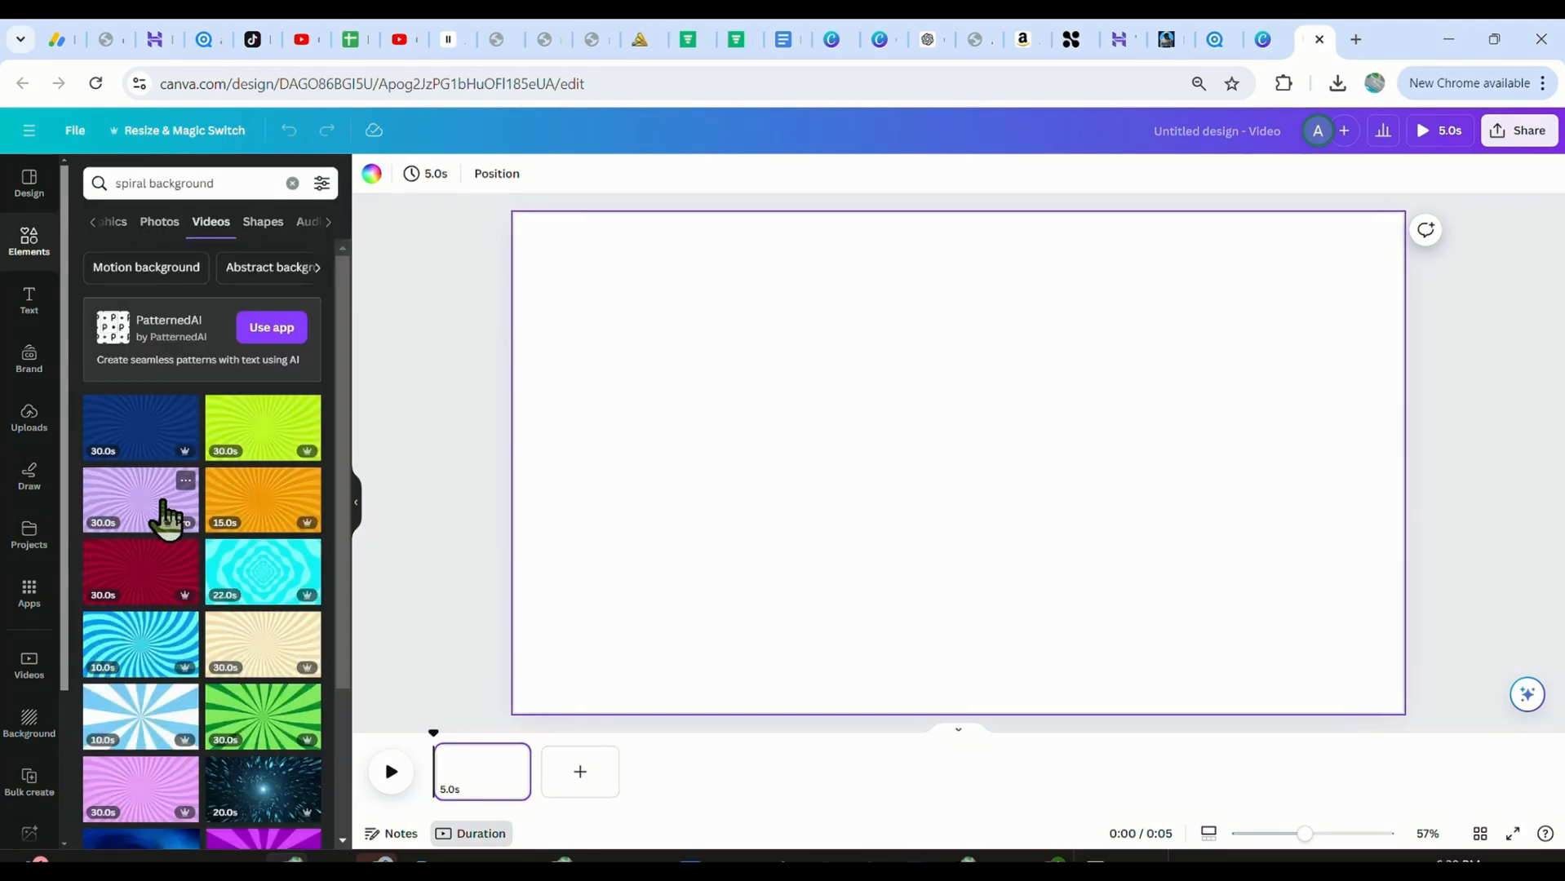
mouse_move(214, 624)
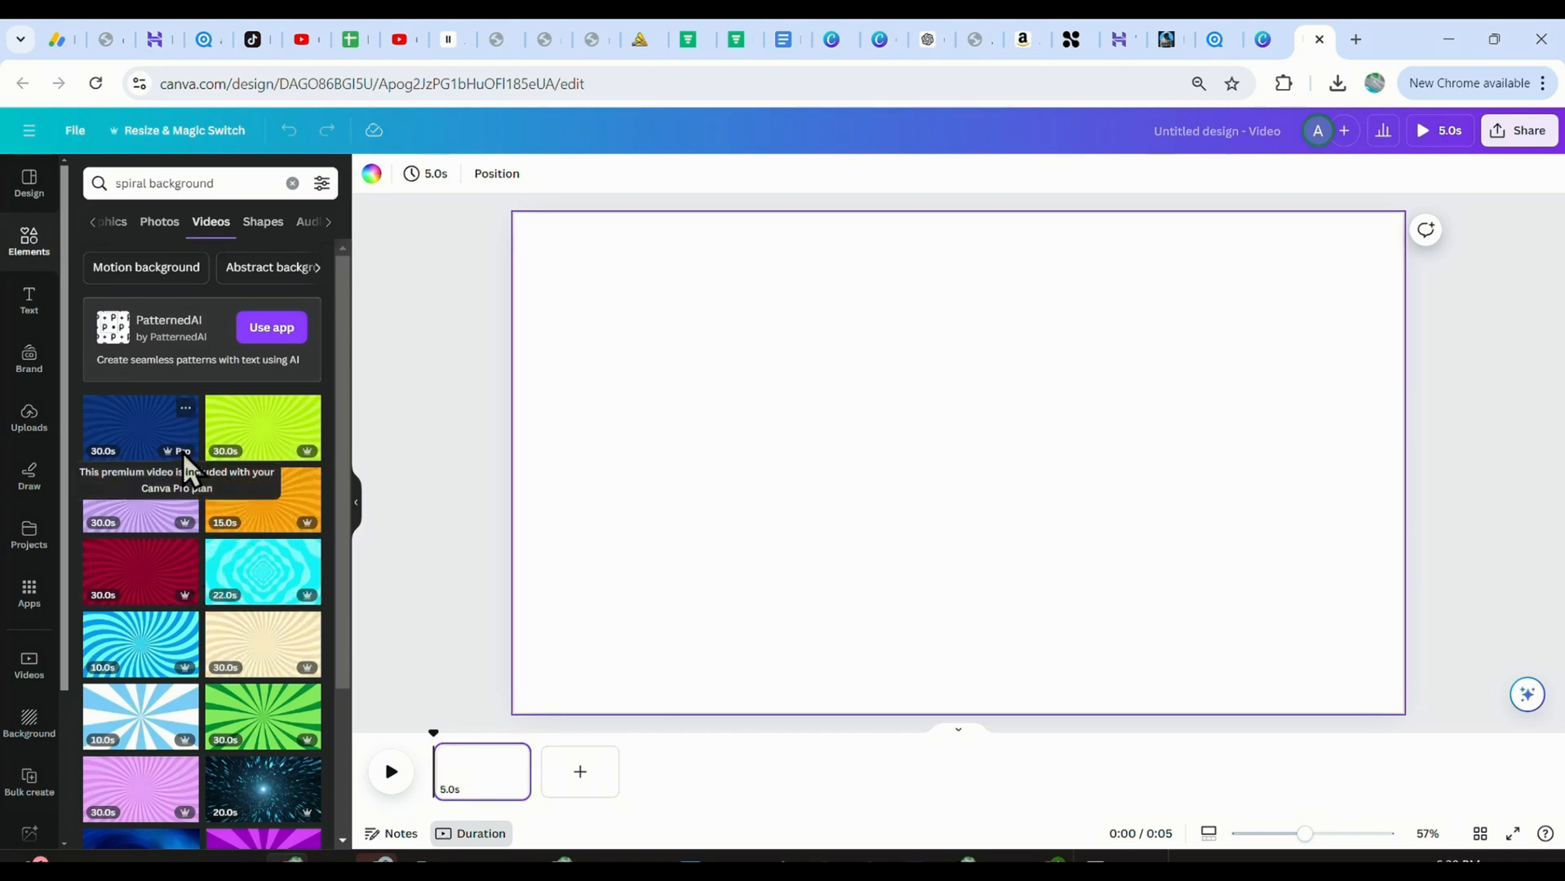
left_click(322, 184)
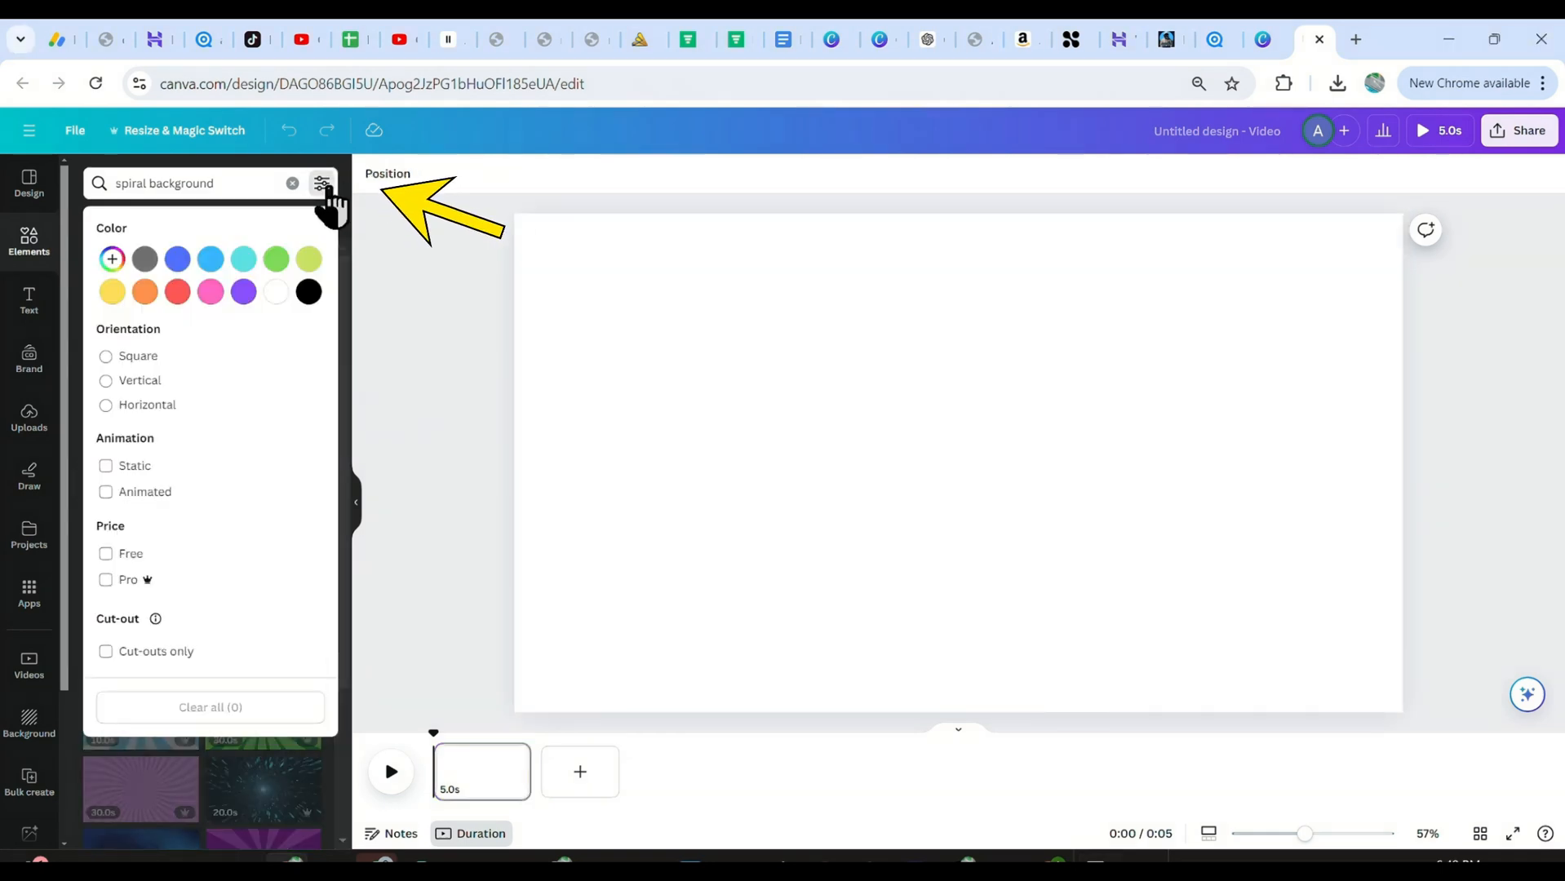
left_click(106, 553)
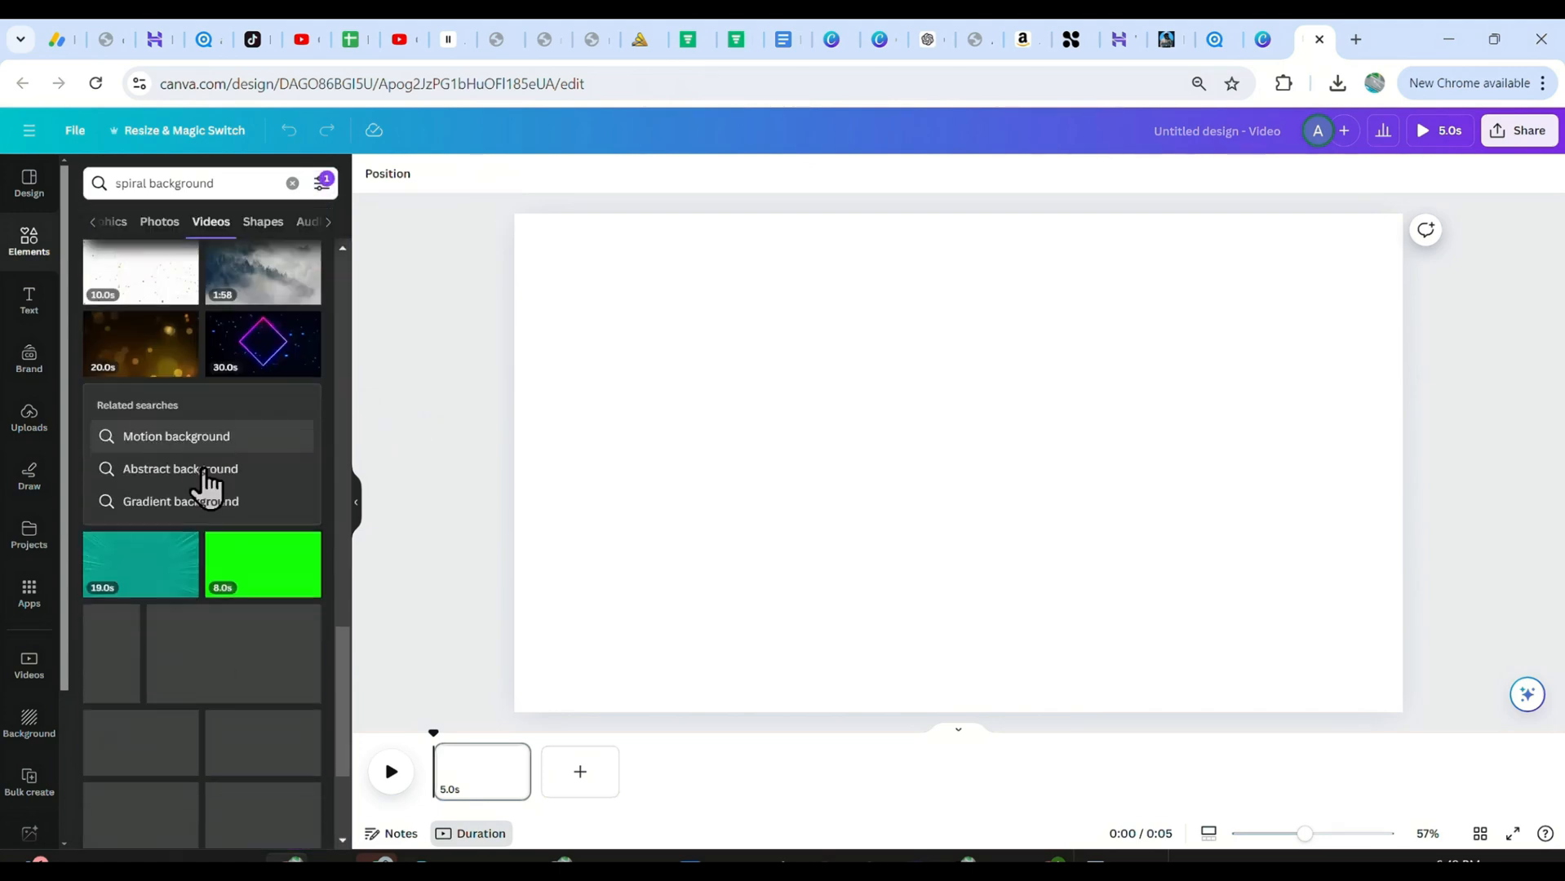
Fill the page with the teal video at speed 1, trimmed to about 15.5 s, then search 'bar'.
scroll("down", 3)
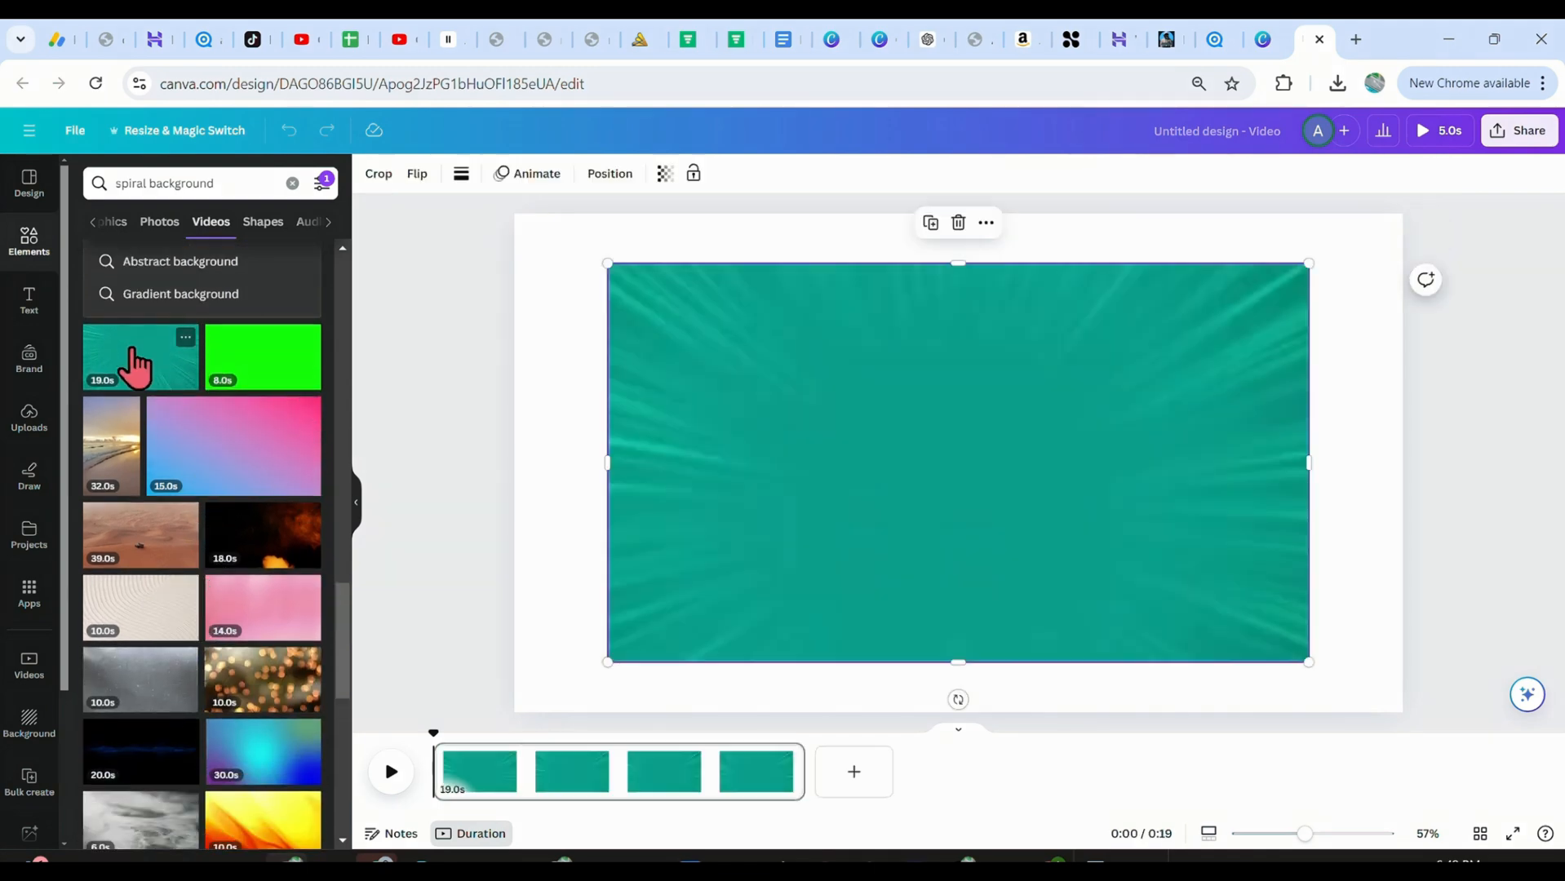
left_click_drag(1307, 660, 1362, 692)
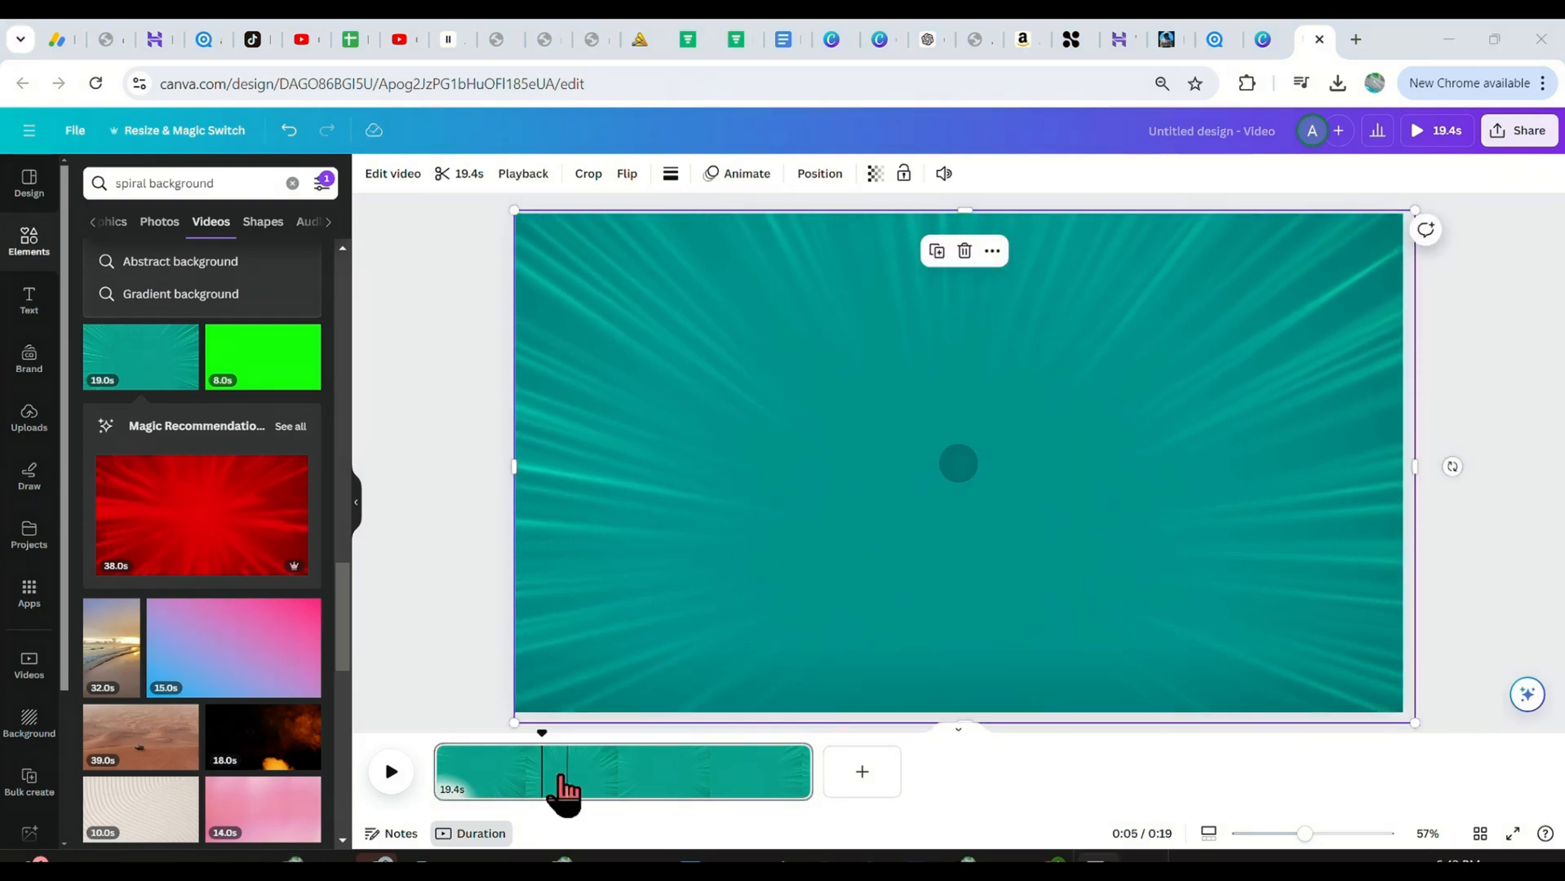
left_click(522, 173)
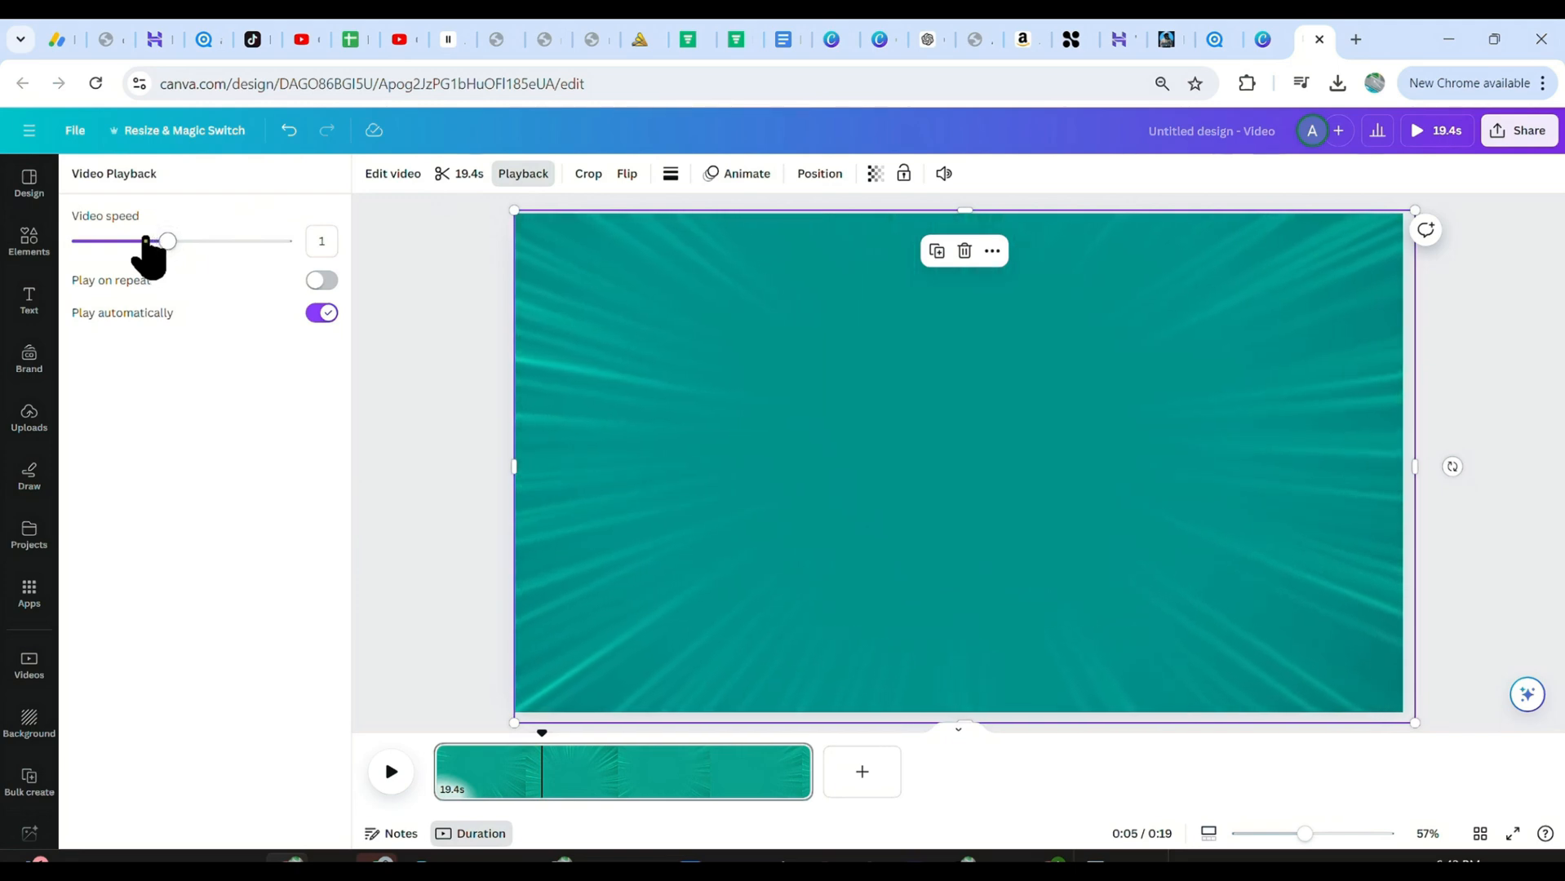
left_click_drag(168, 240, 135, 240)
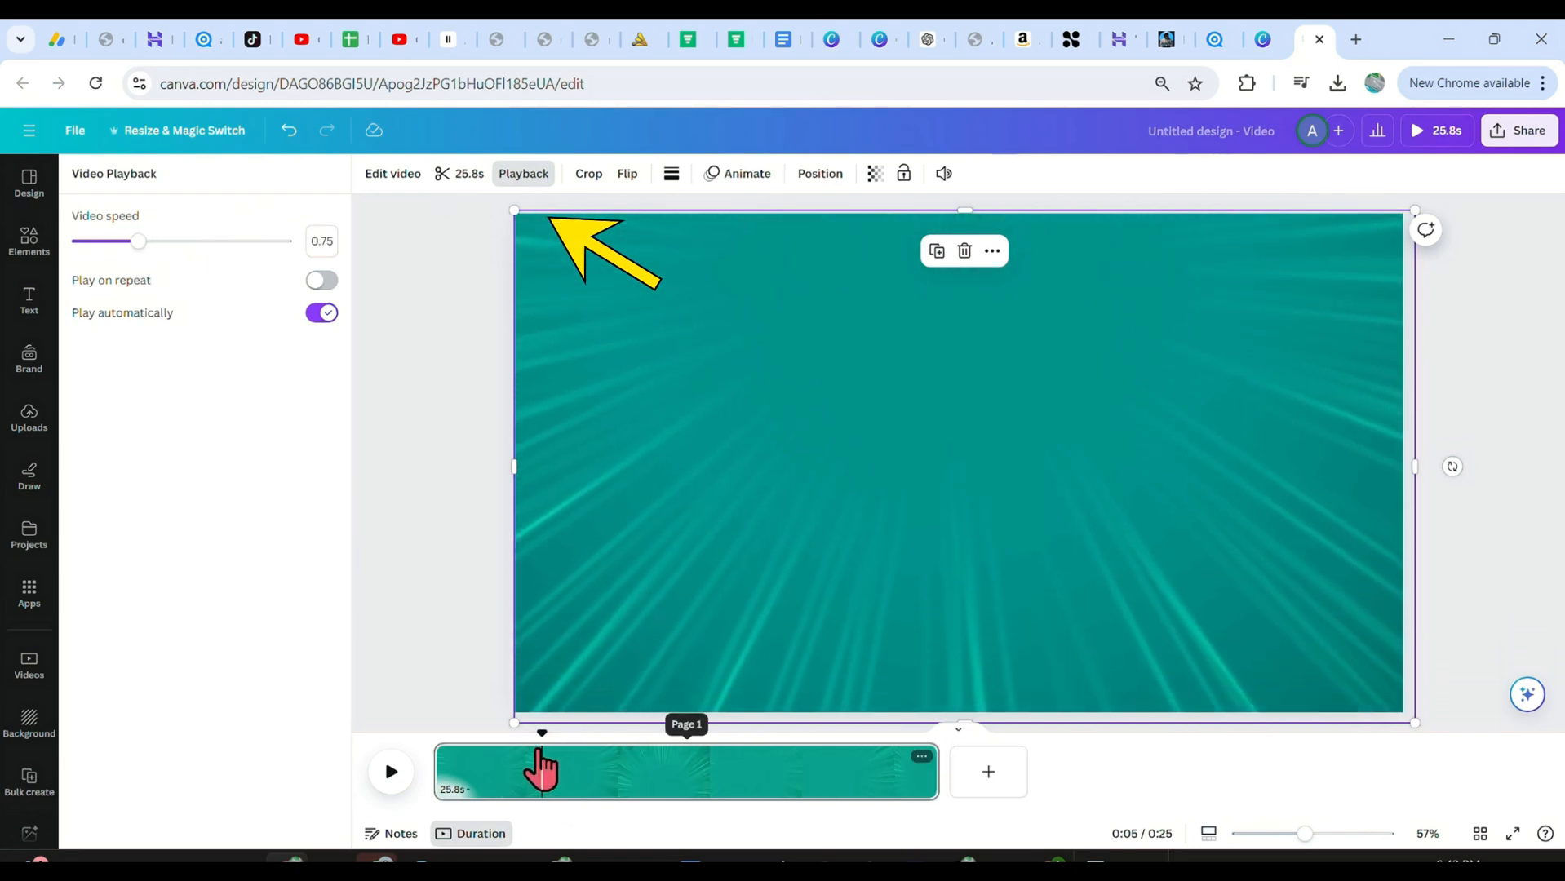
left_click_drag(137, 240, 174, 240)
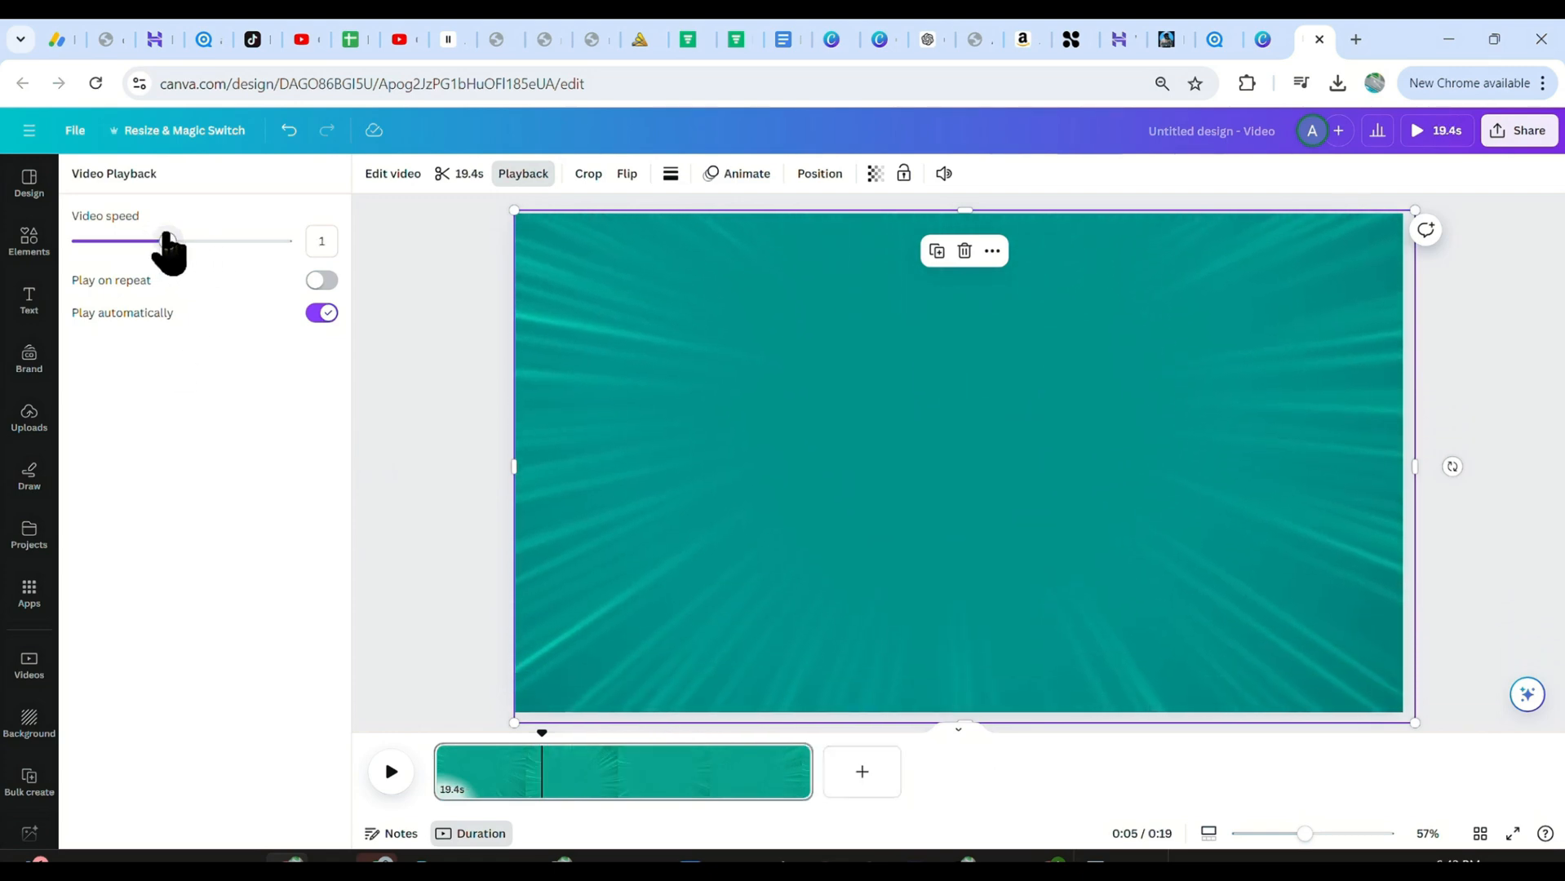
left_click_drag(165, 239, 196, 240)
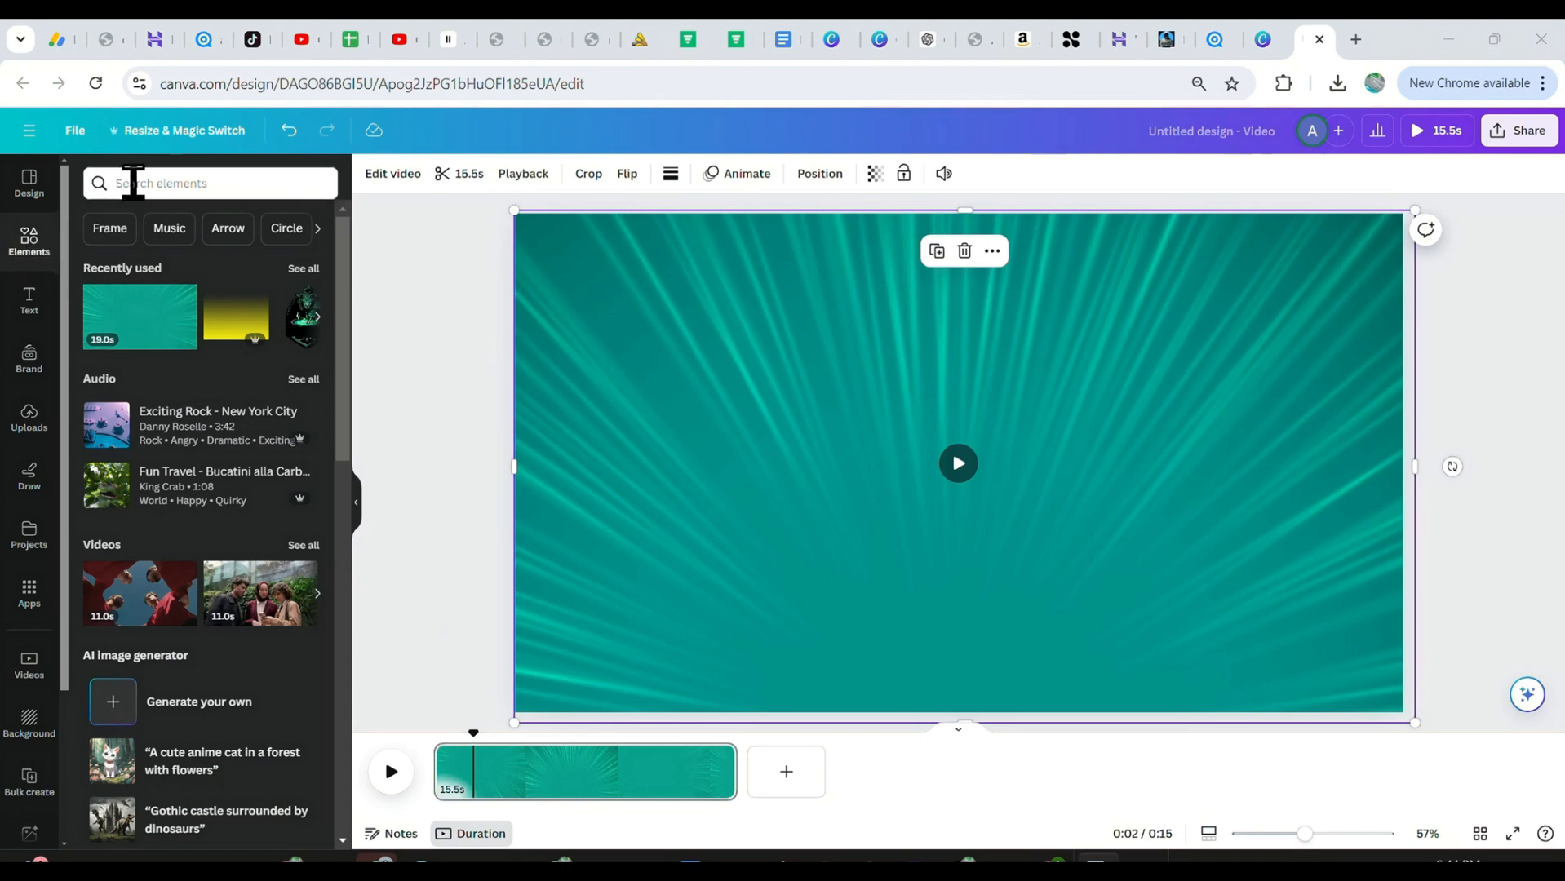
type("bar")
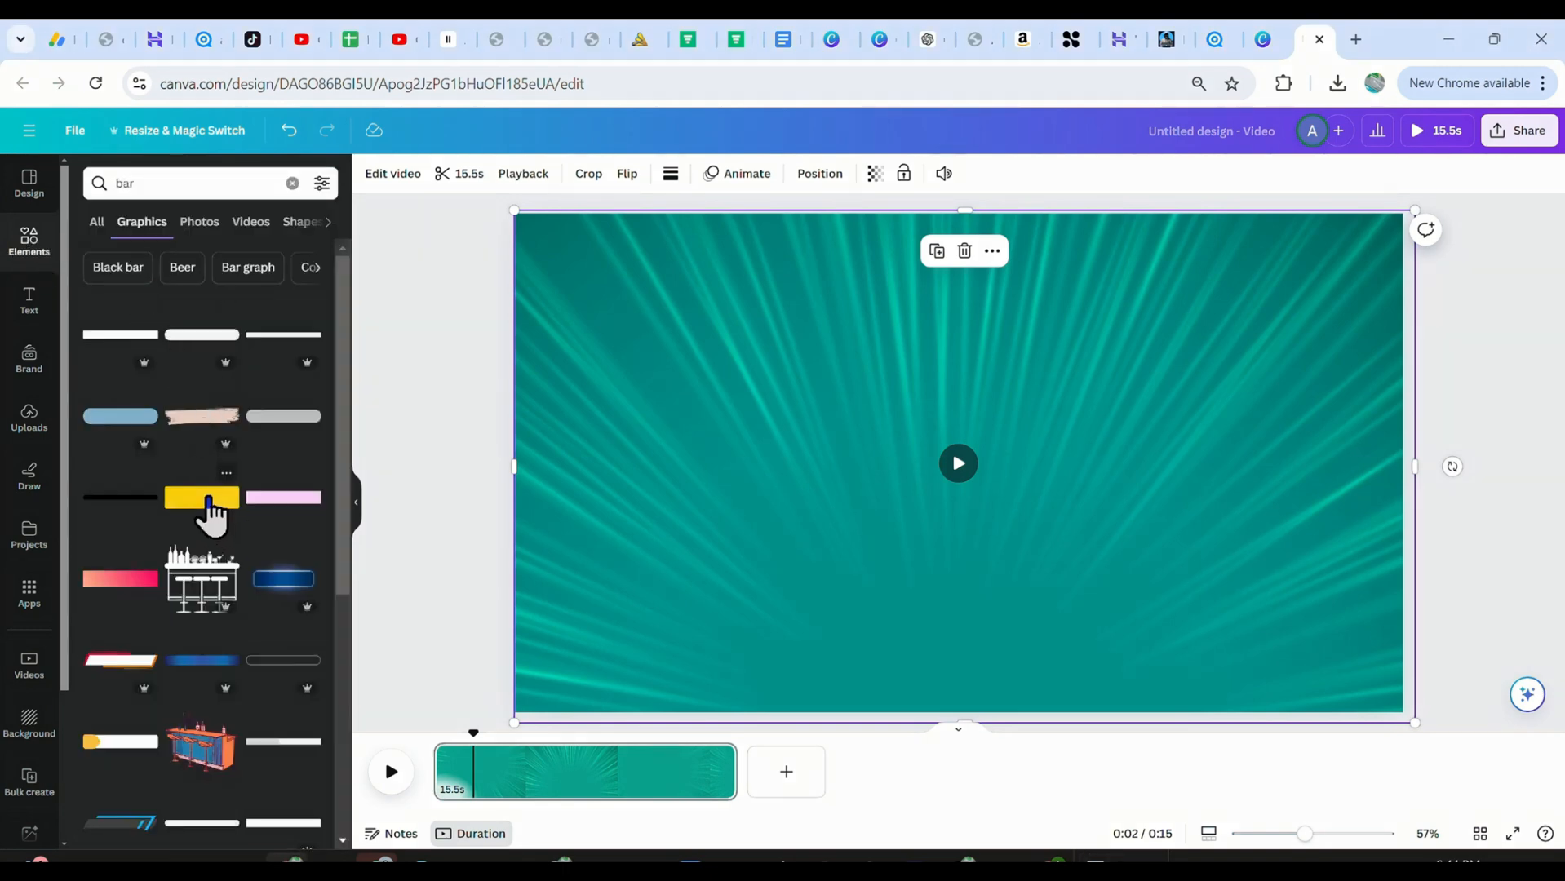
Place the yellow bar at the top with the heading 'Guess the word', last word in red.
left_click(202, 498)
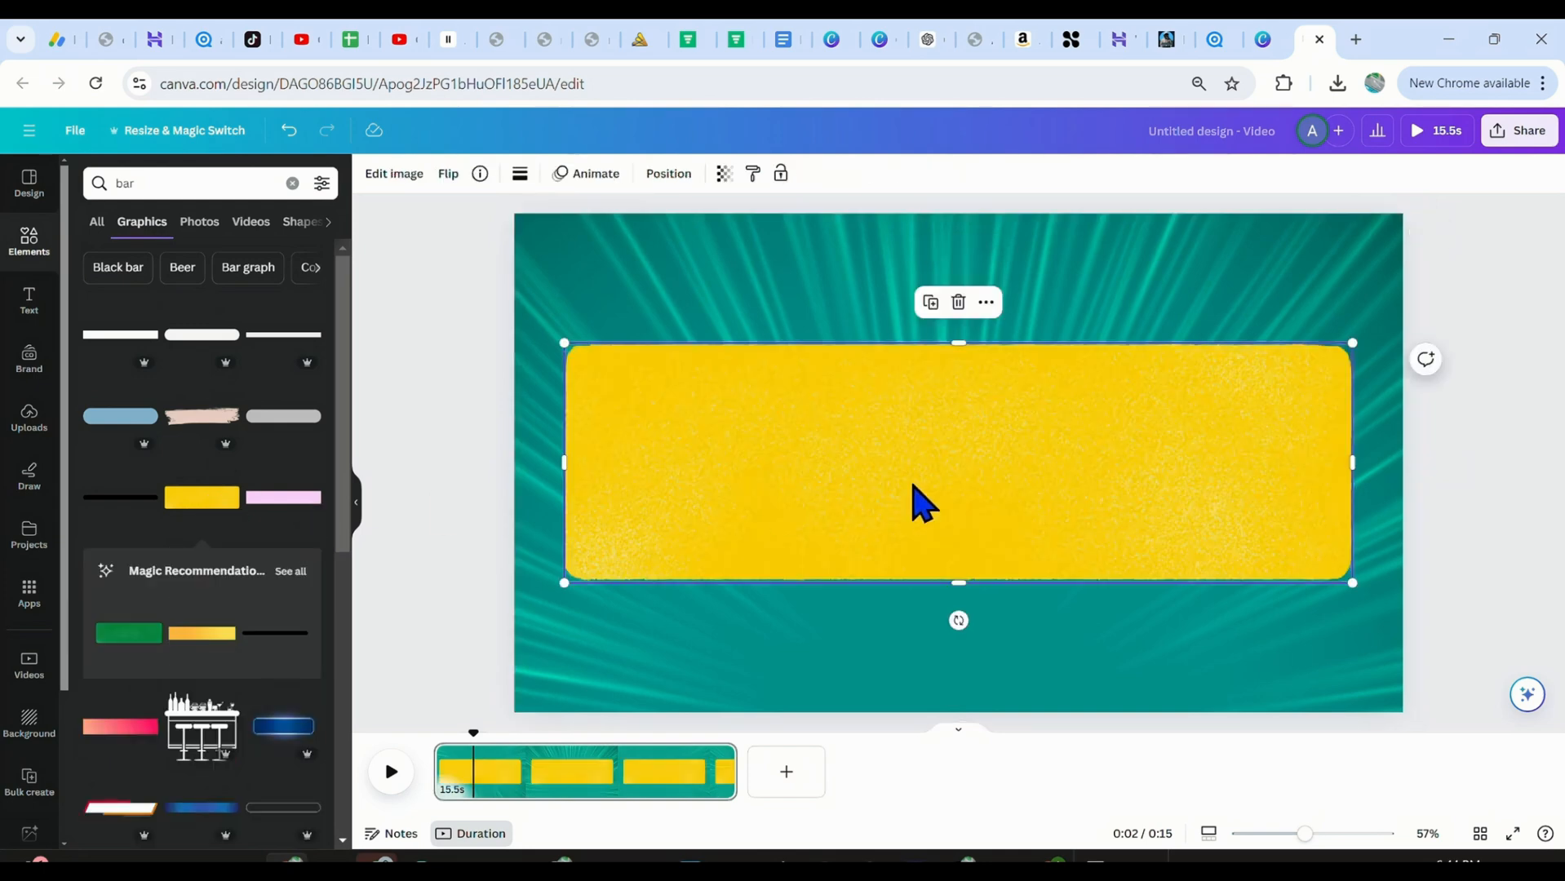
left_click_drag(1351, 583, 1343, 317)
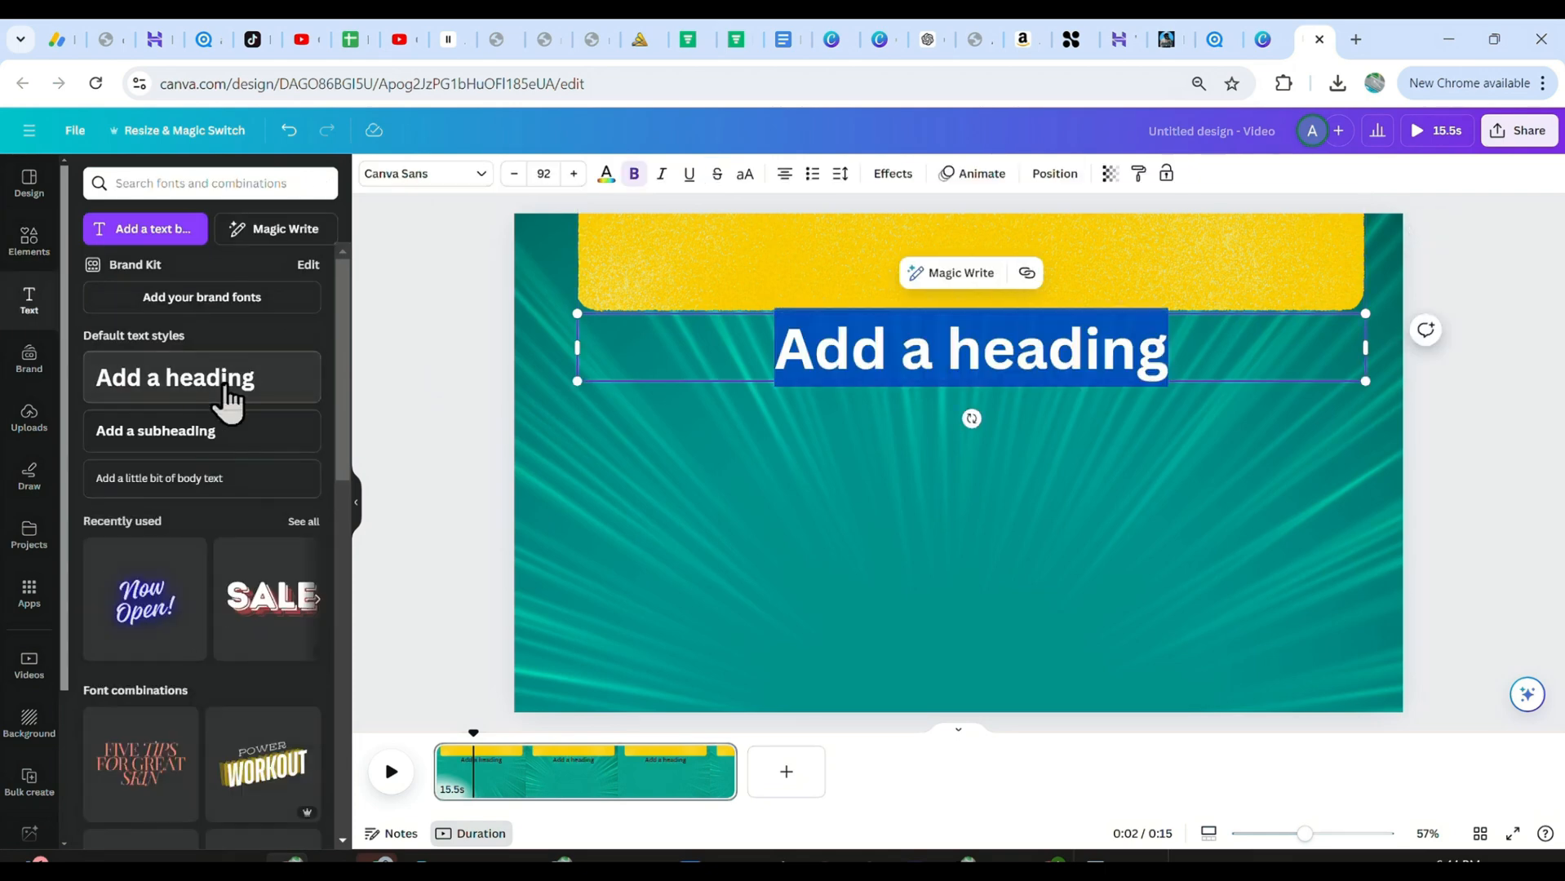
type("Guess the Wprd")
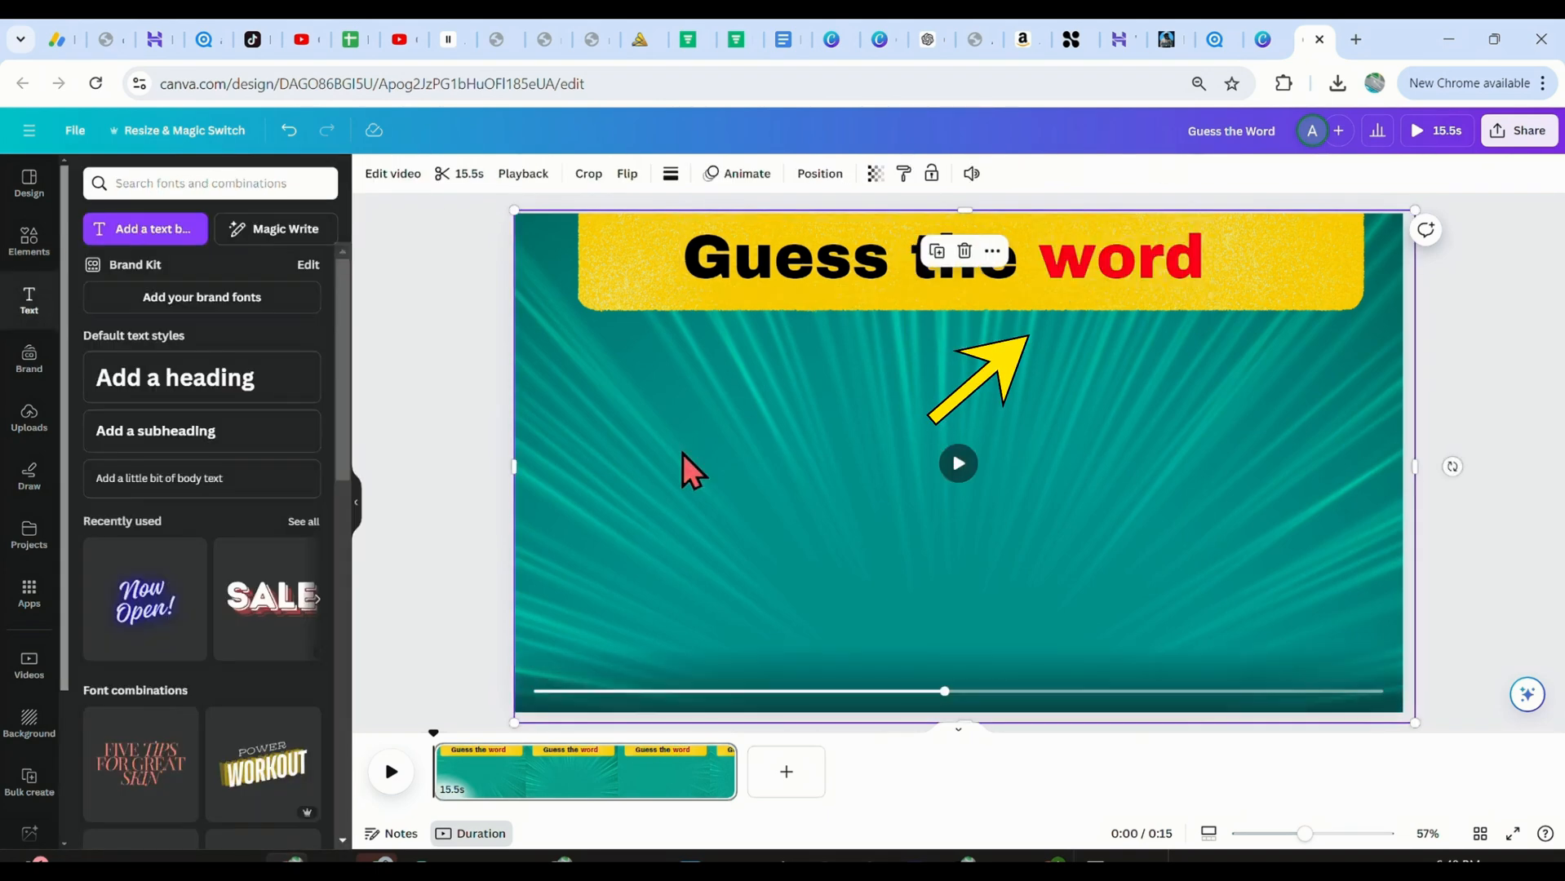
type("plus")
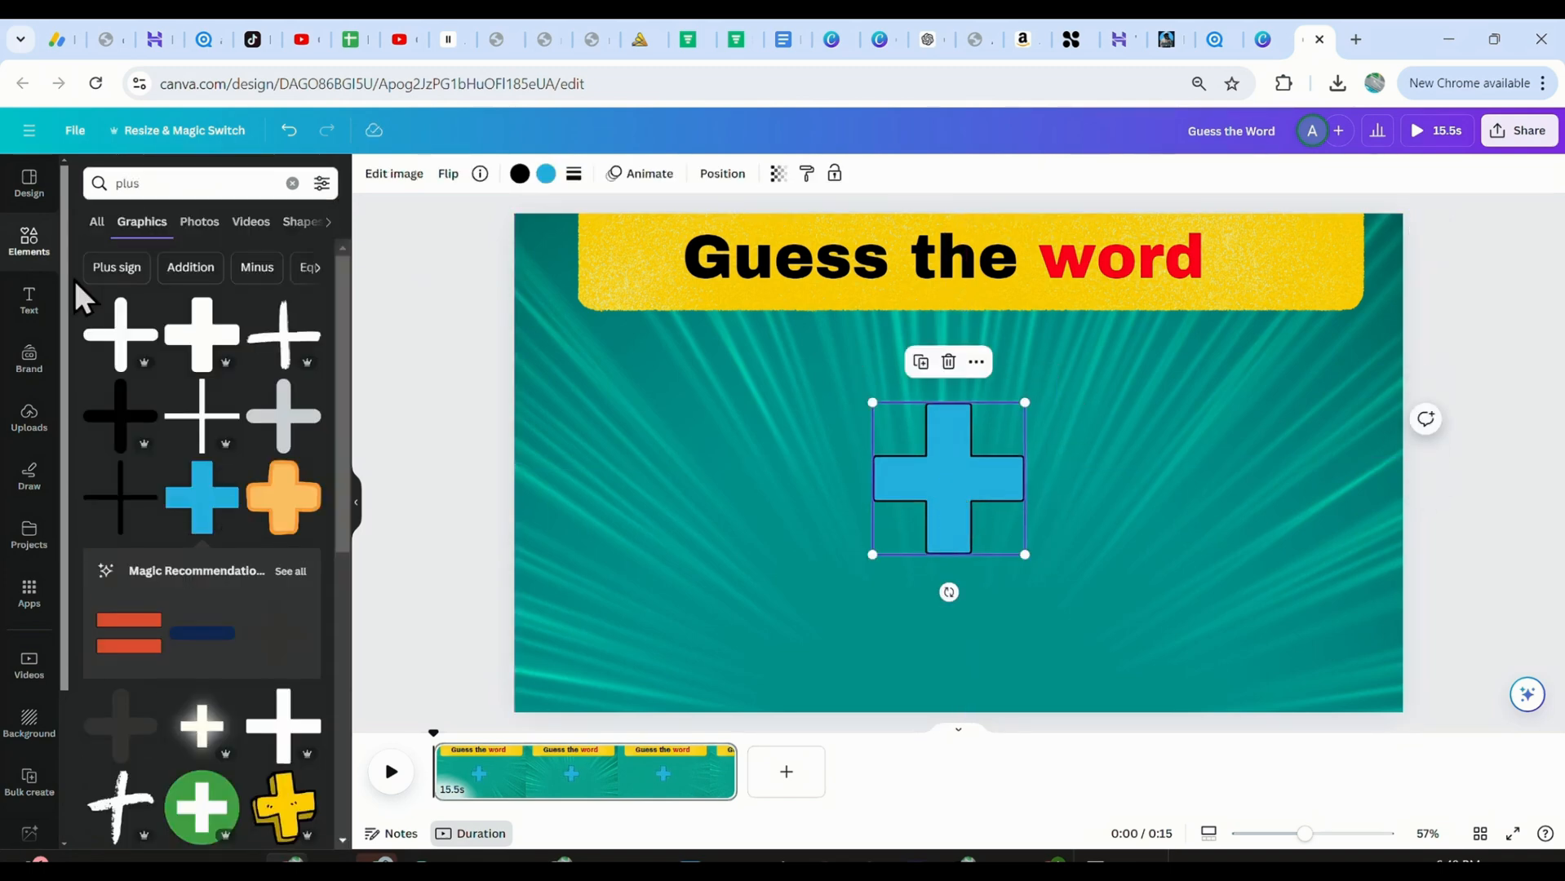
Add a hot-face emoji and a dog graphic, with the puppy right of the plus sign.
left_click(292, 182)
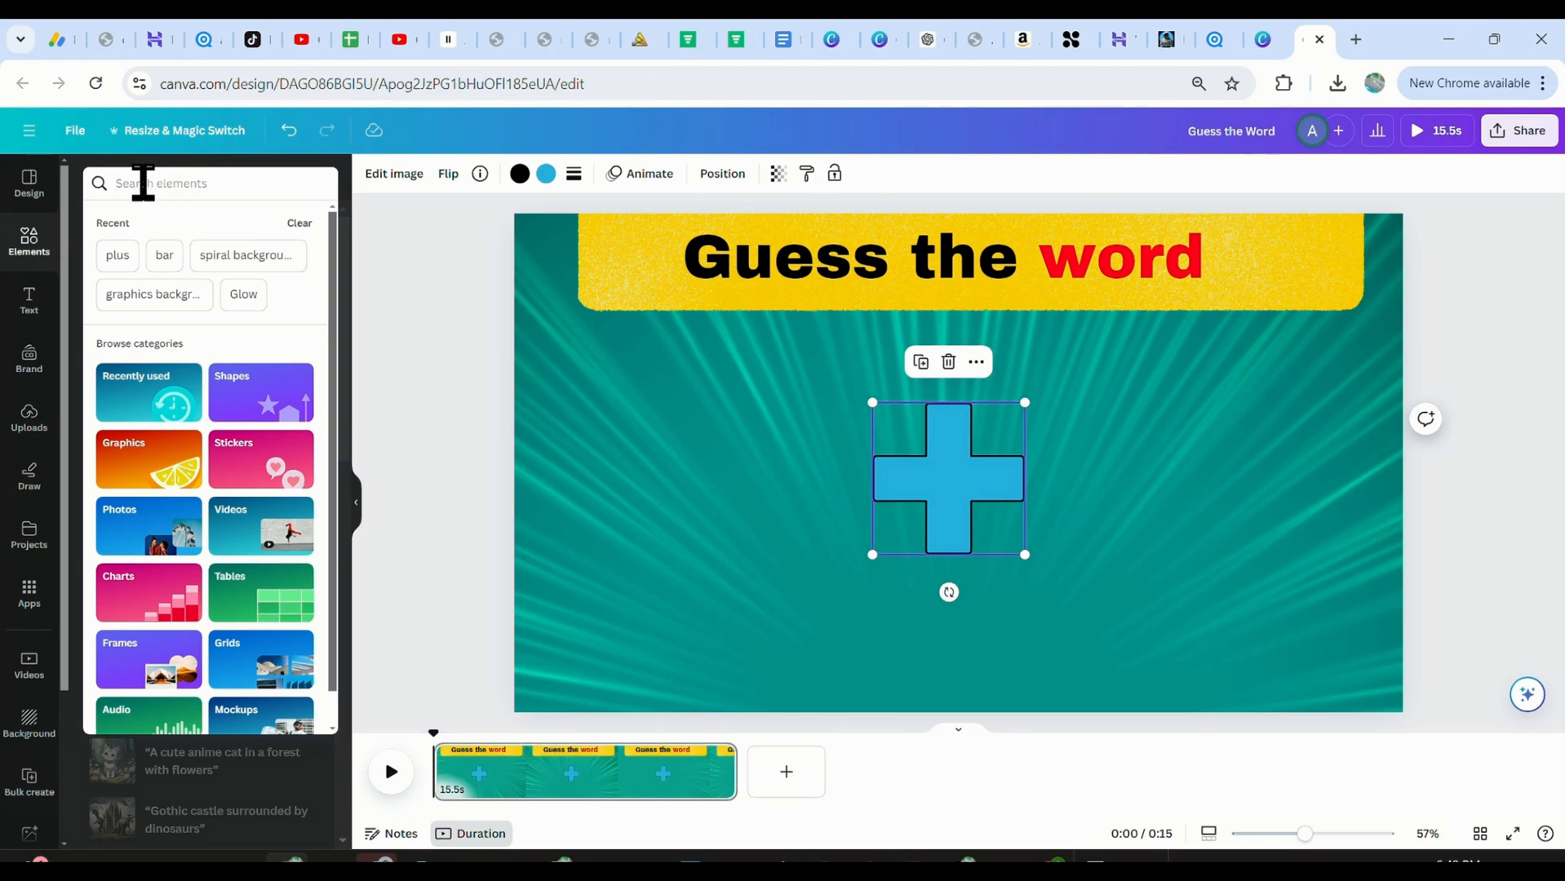
type("hot emoji")
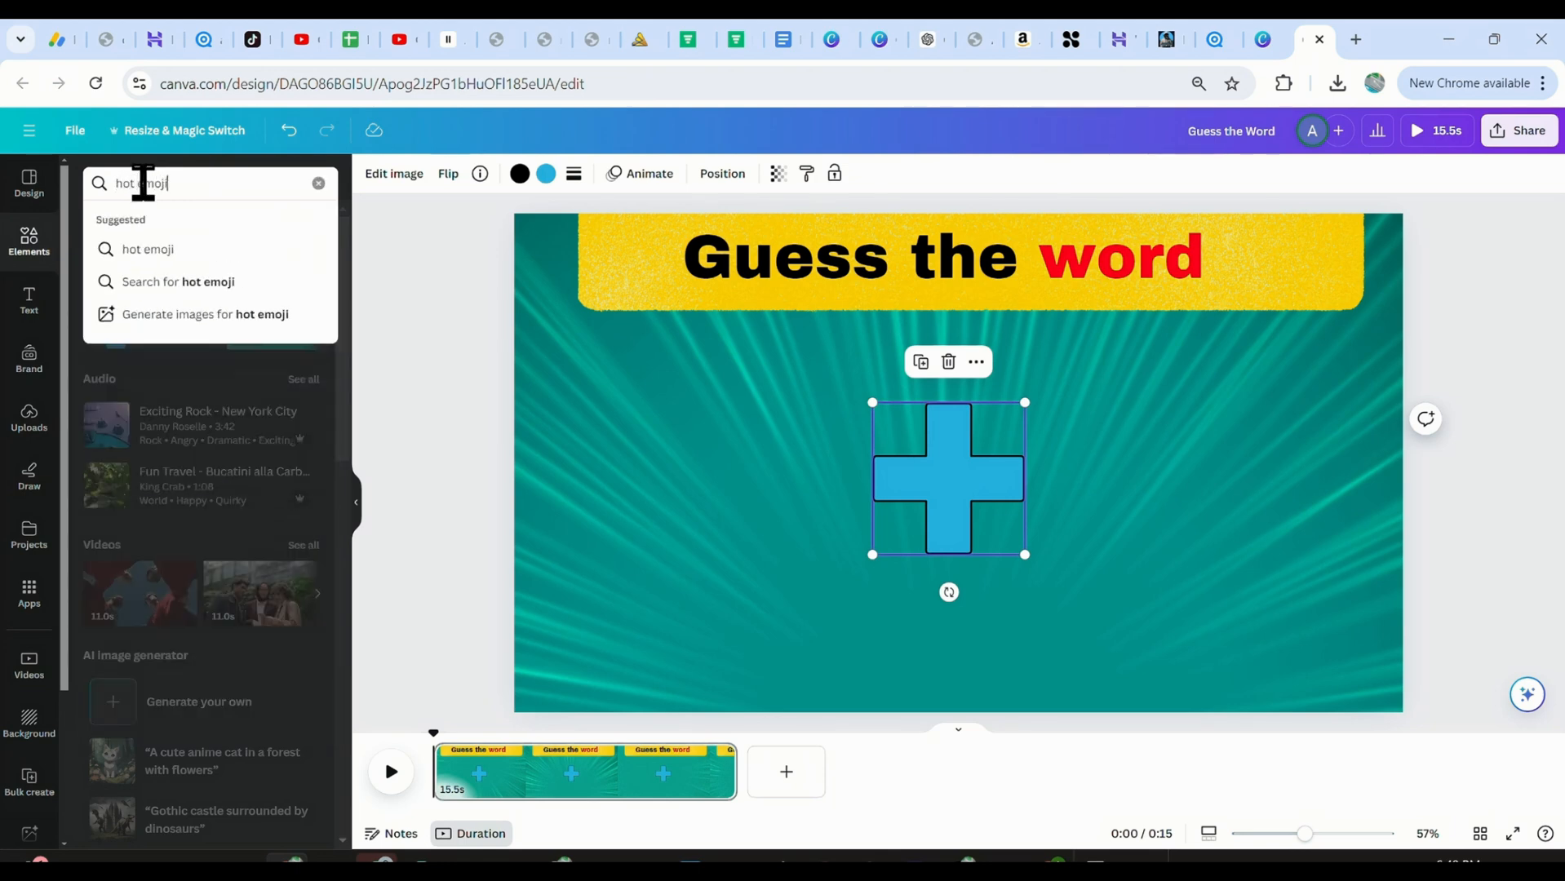
key("Enter")
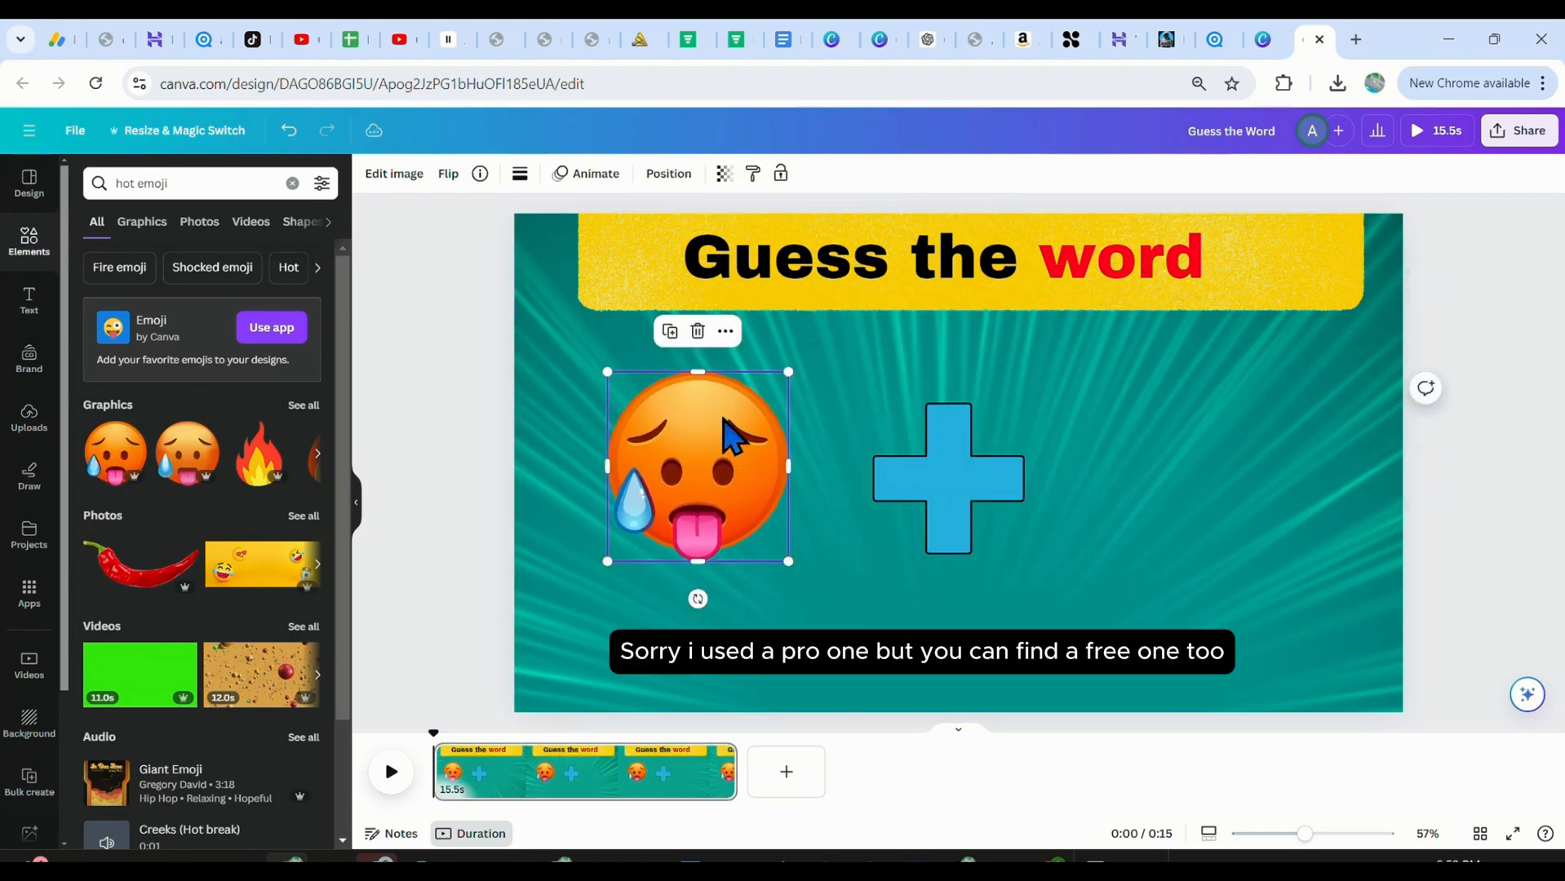
type("dog")
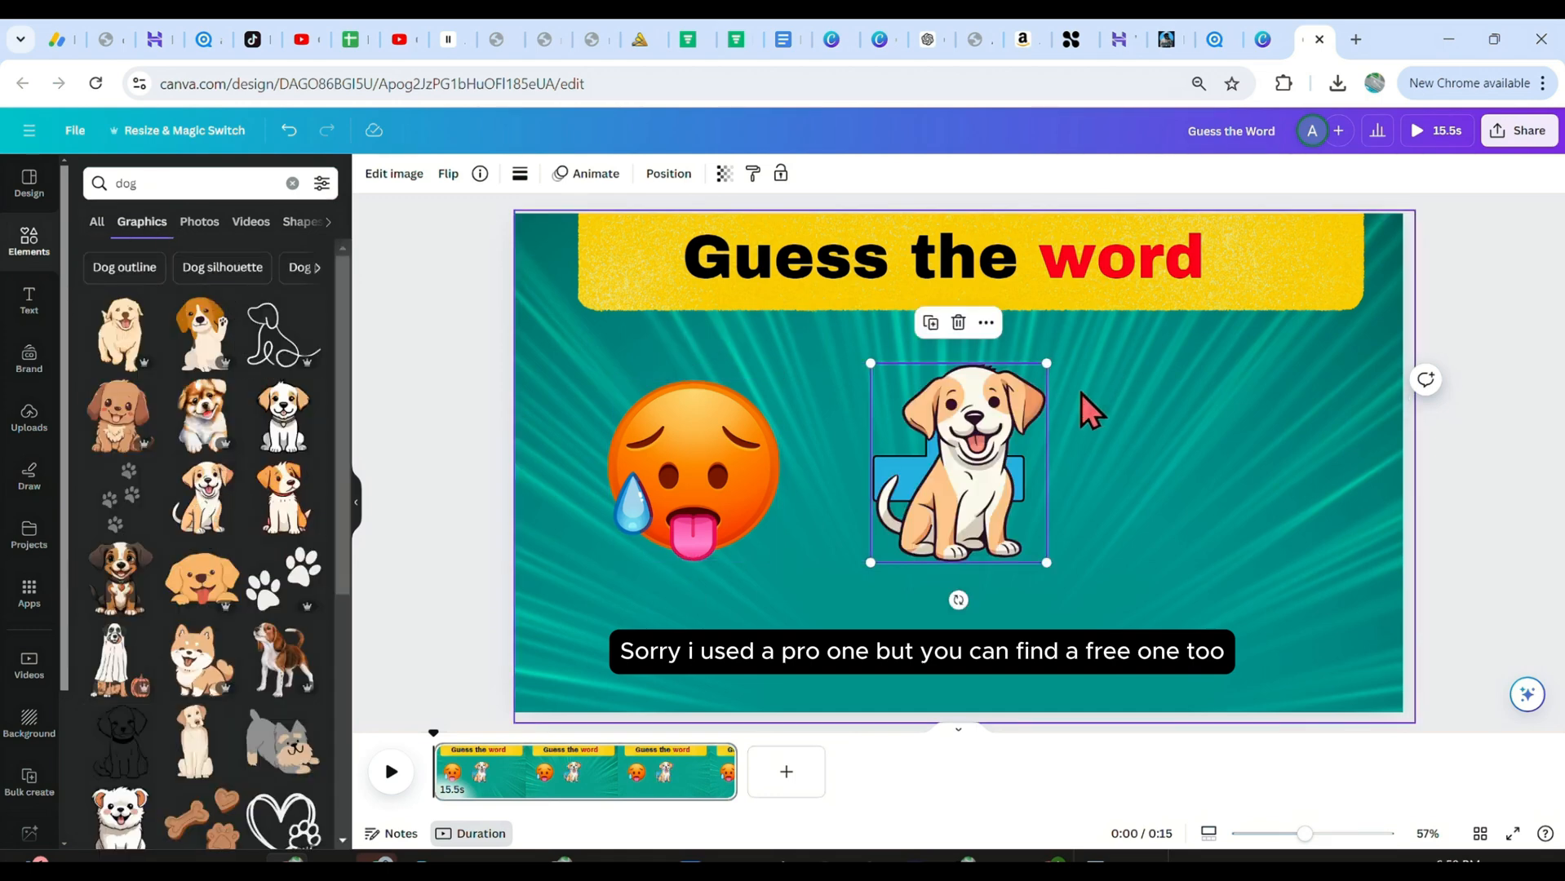
left_click_drag(956, 462, 1170, 462)
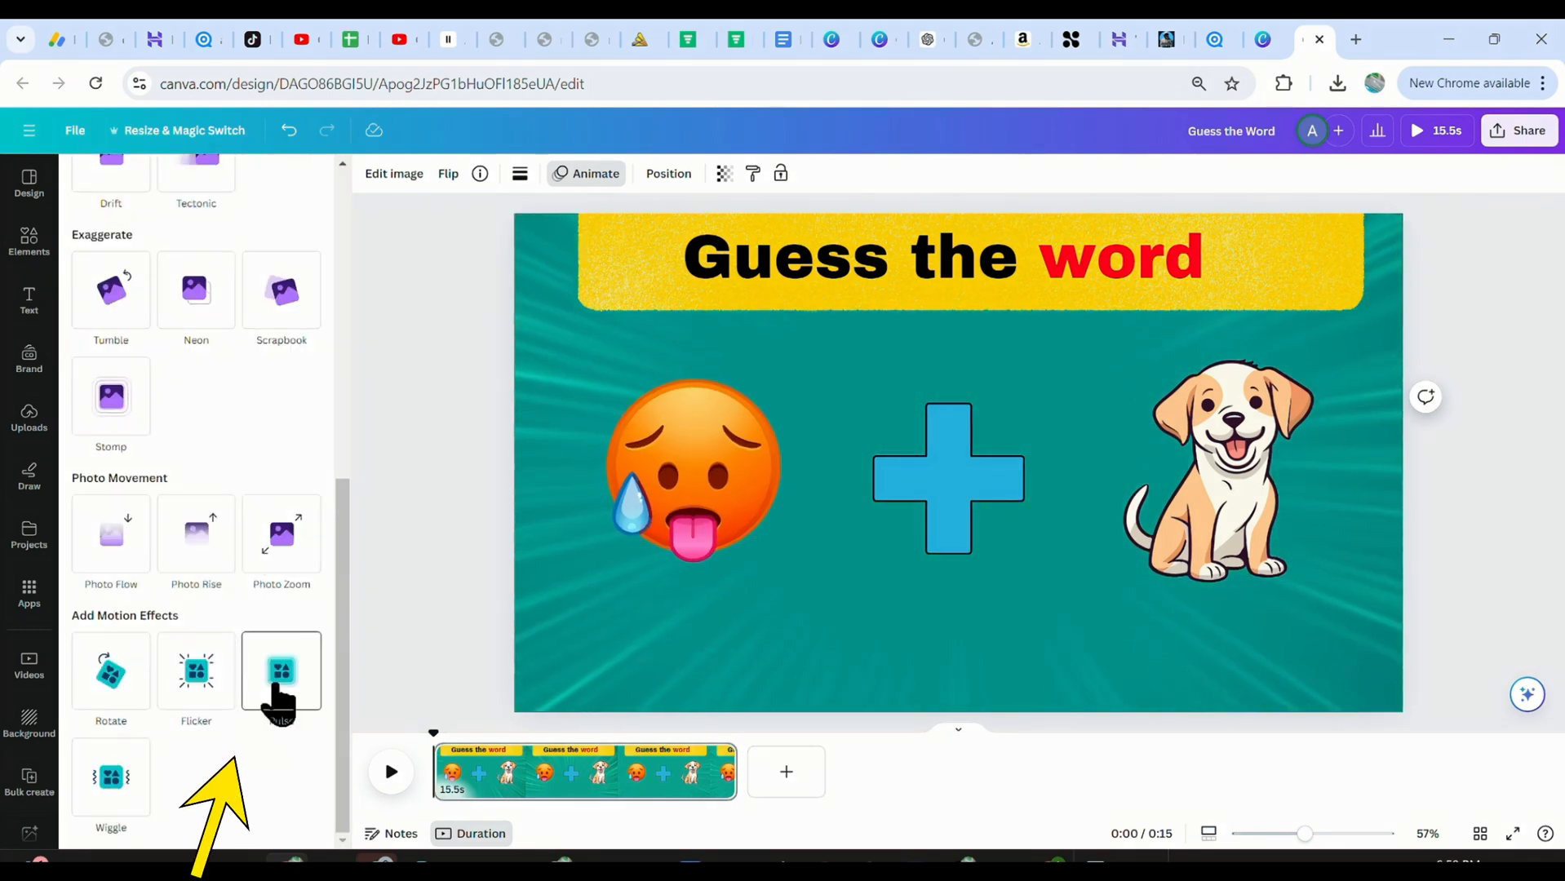
Apply a Pulse motion animation to the puppy and preview the video.
left_click(1215, 468)
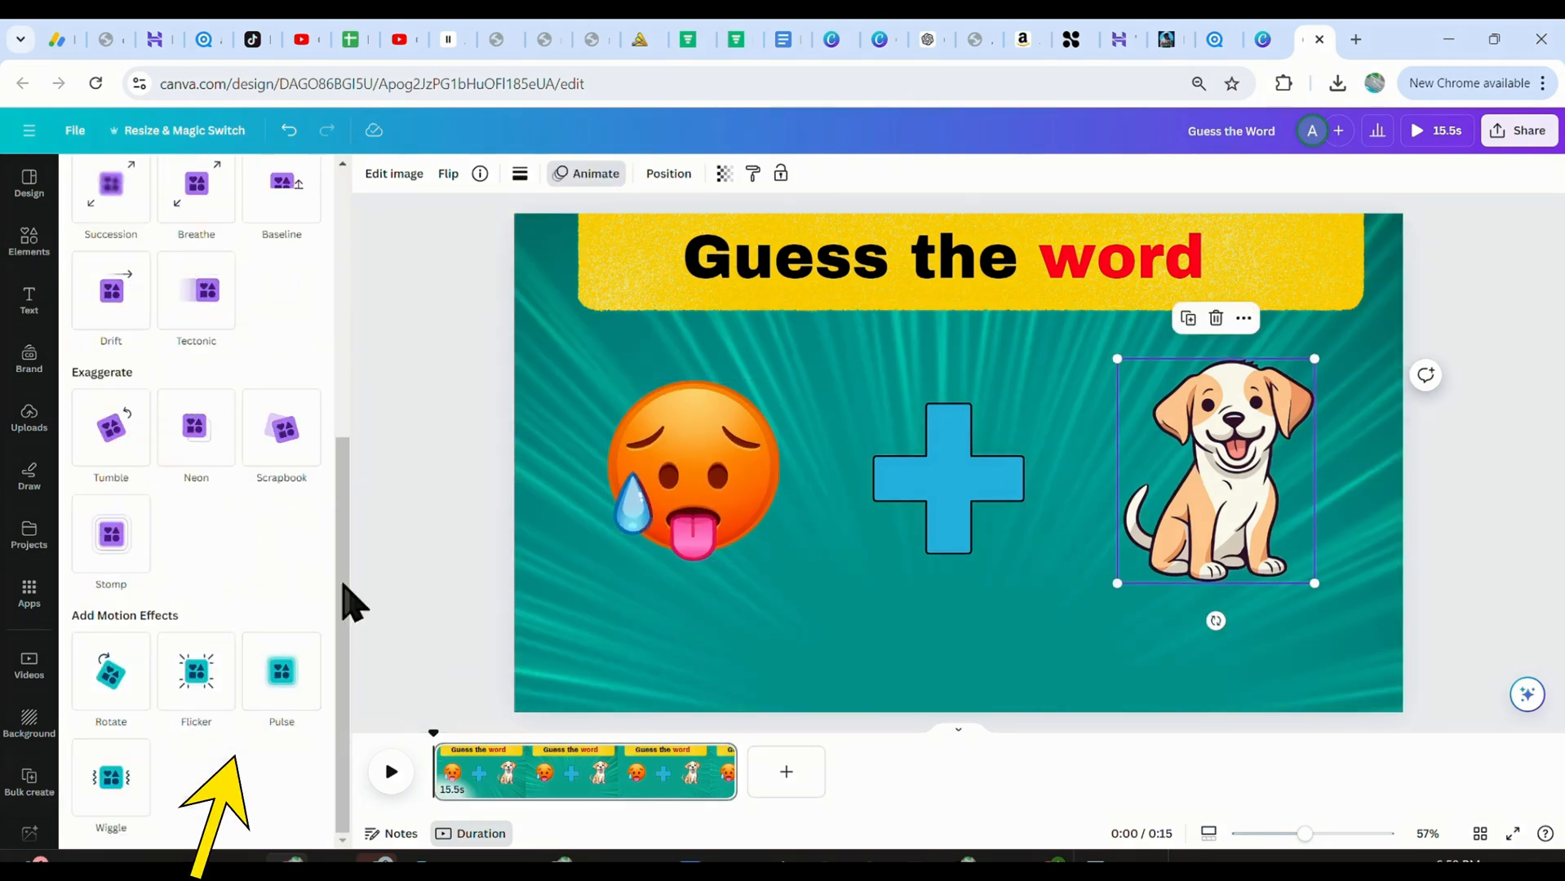
left_click(280, 672)
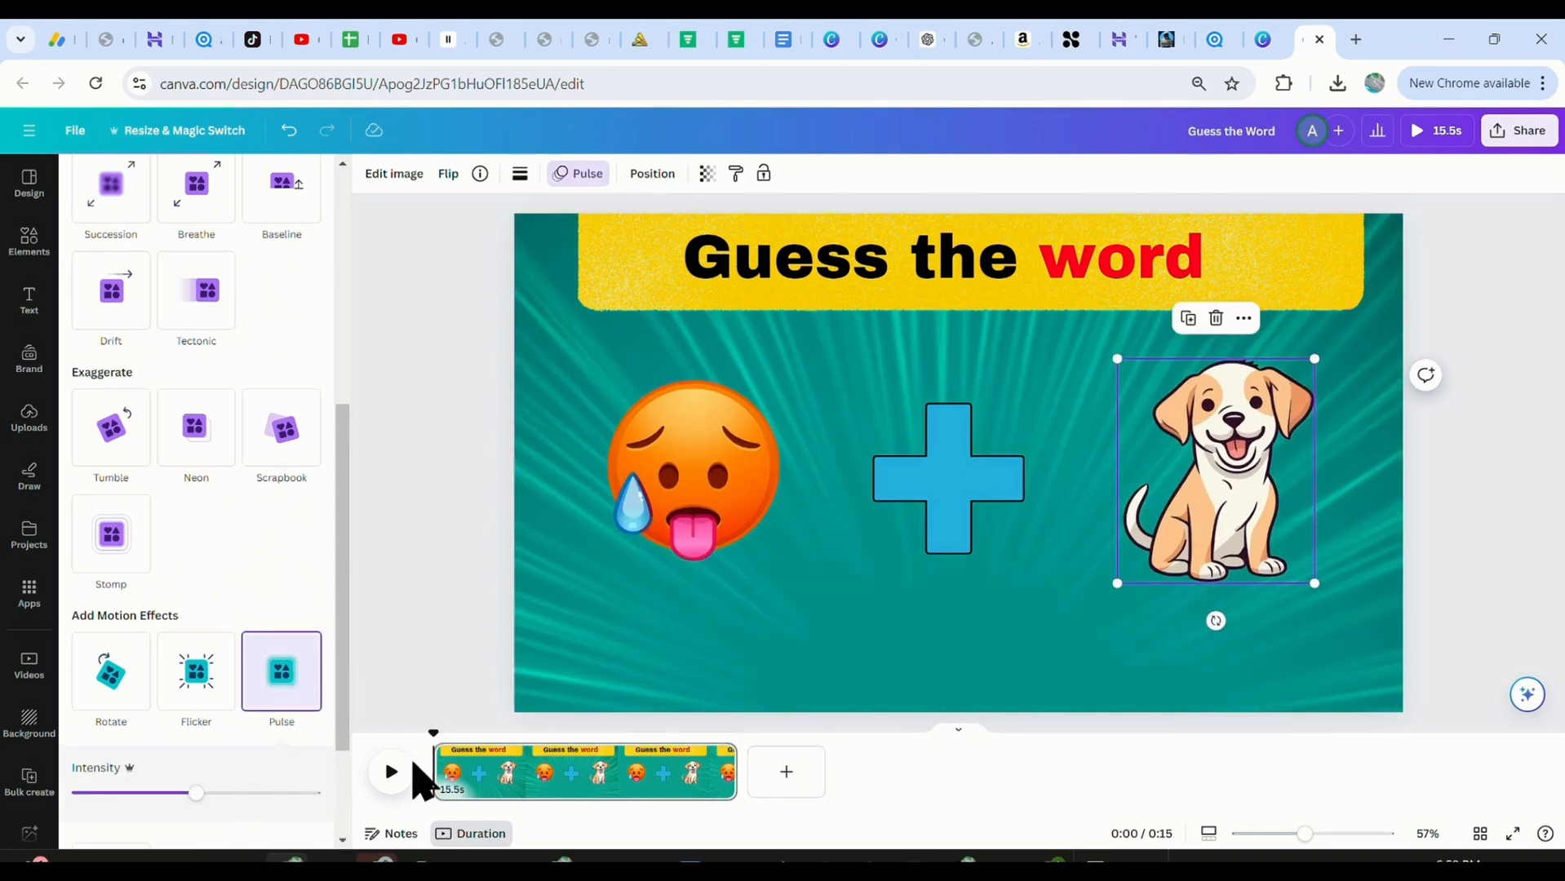
left_click(390, 772)
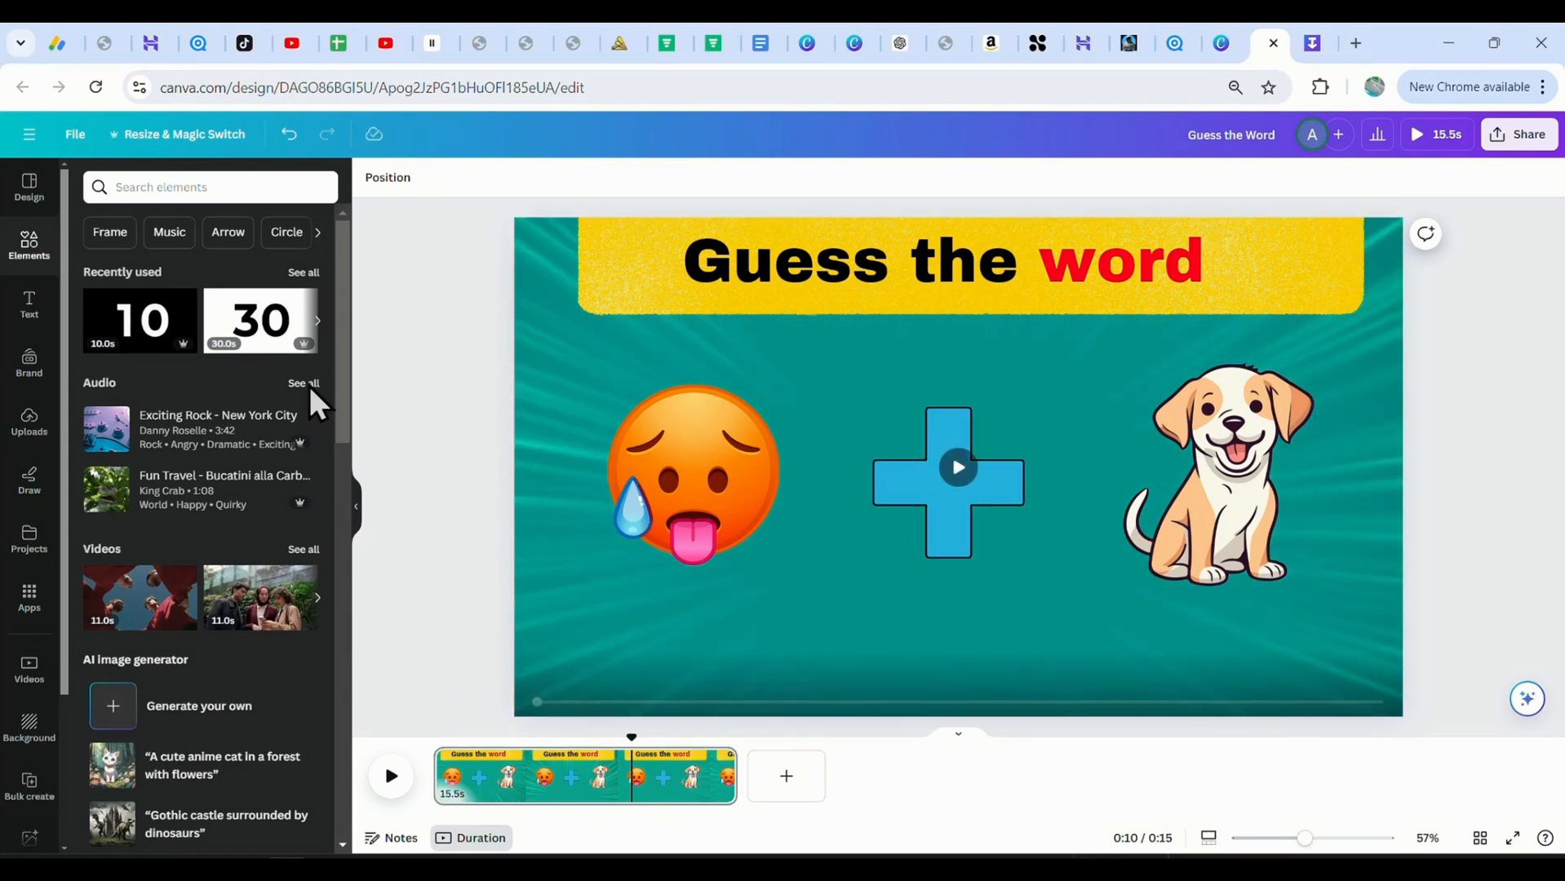
Add the uploaded digital timer clip from Uploads to the page.
type("timer")
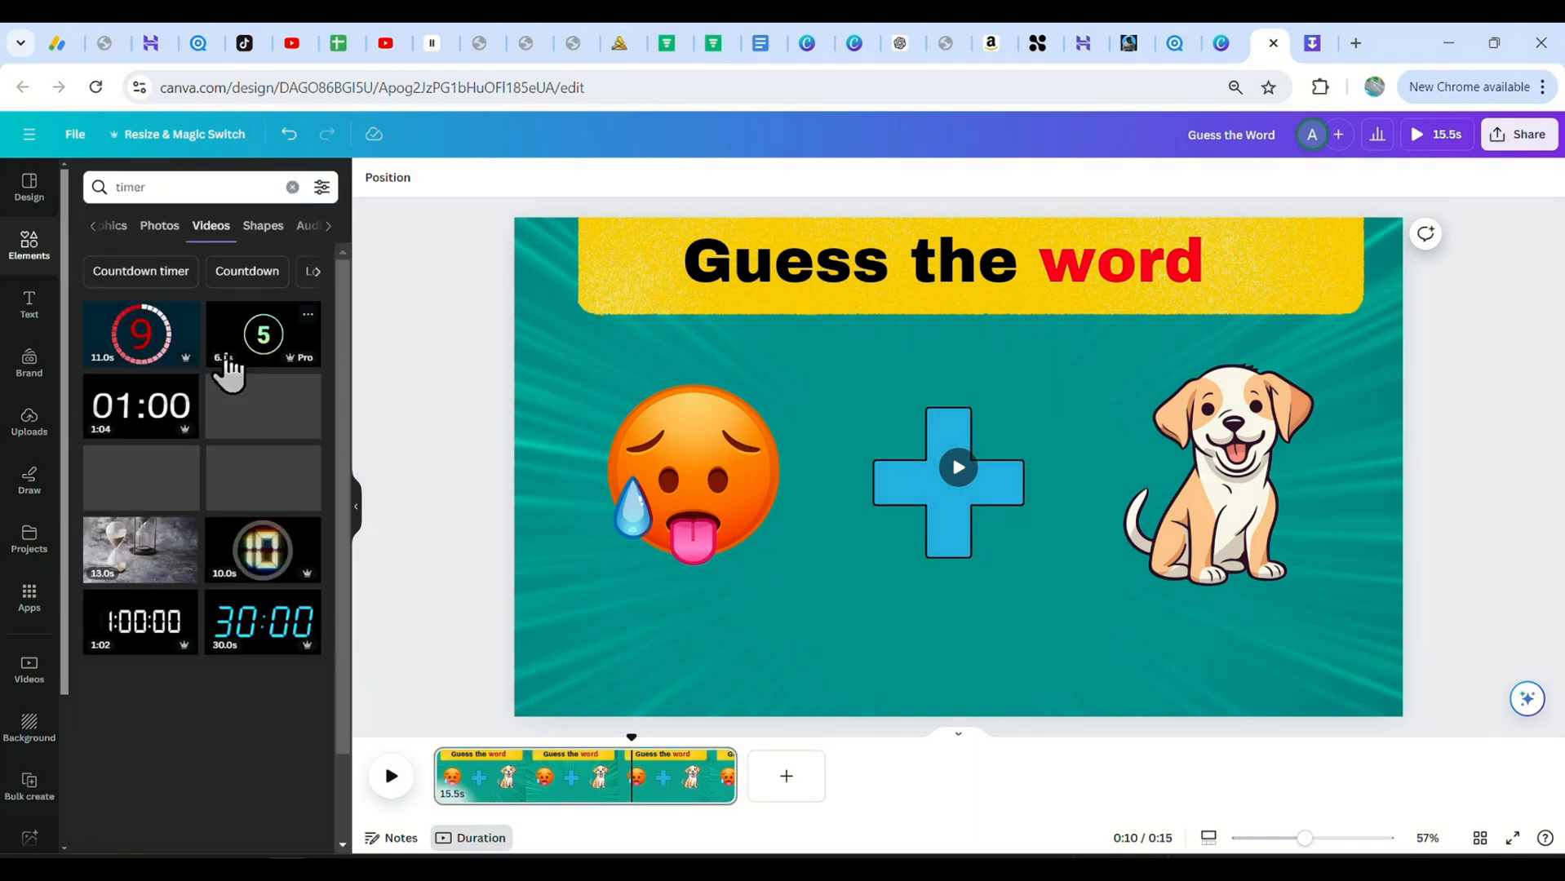
scroll("down", 3)
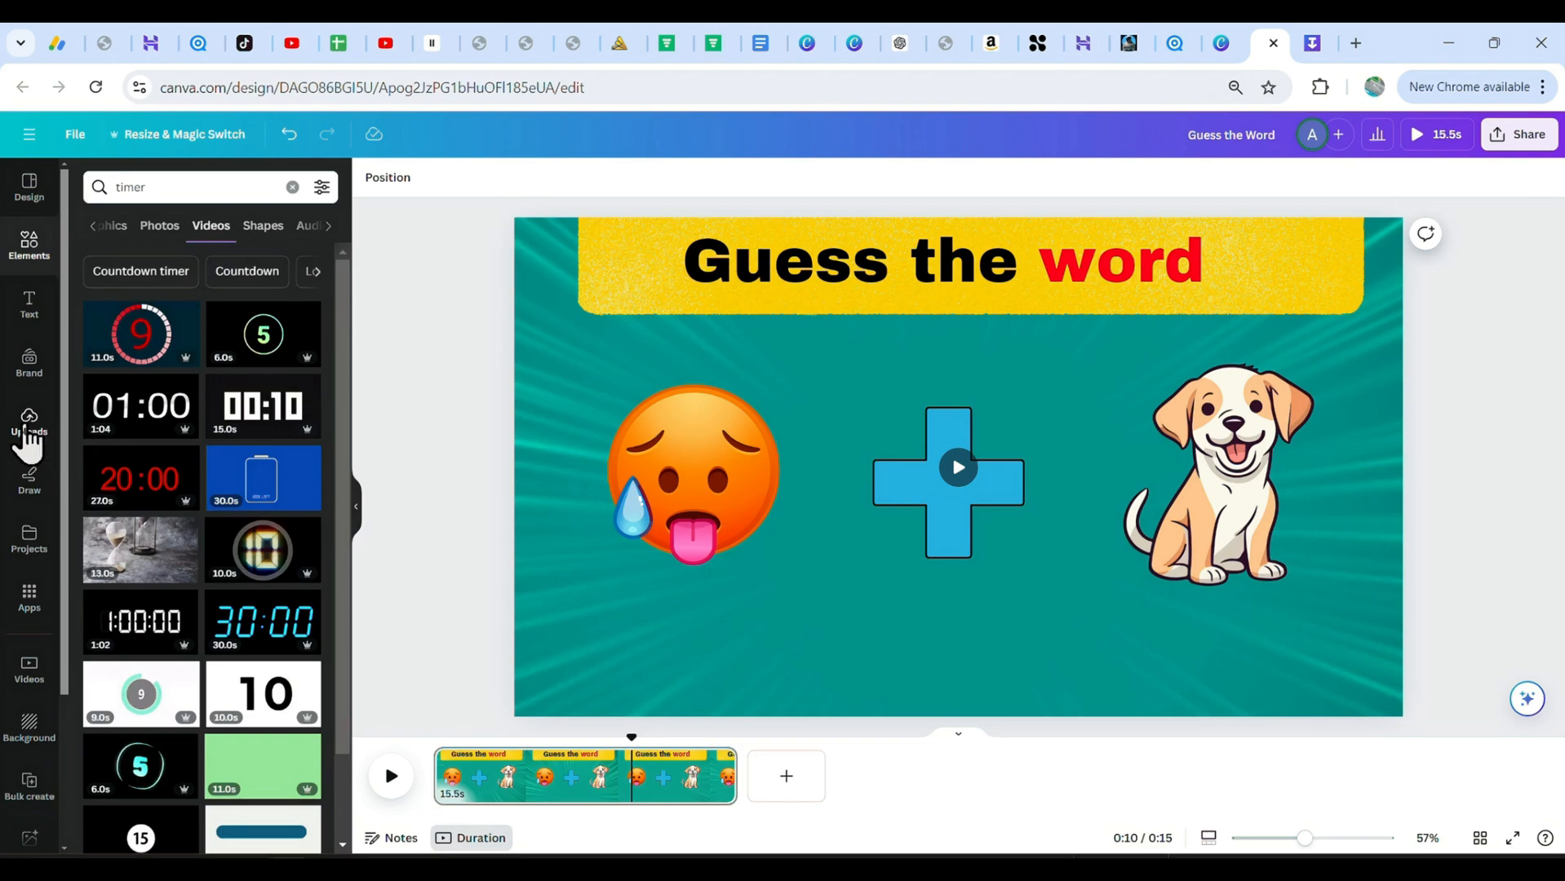
left_click(29, 421)
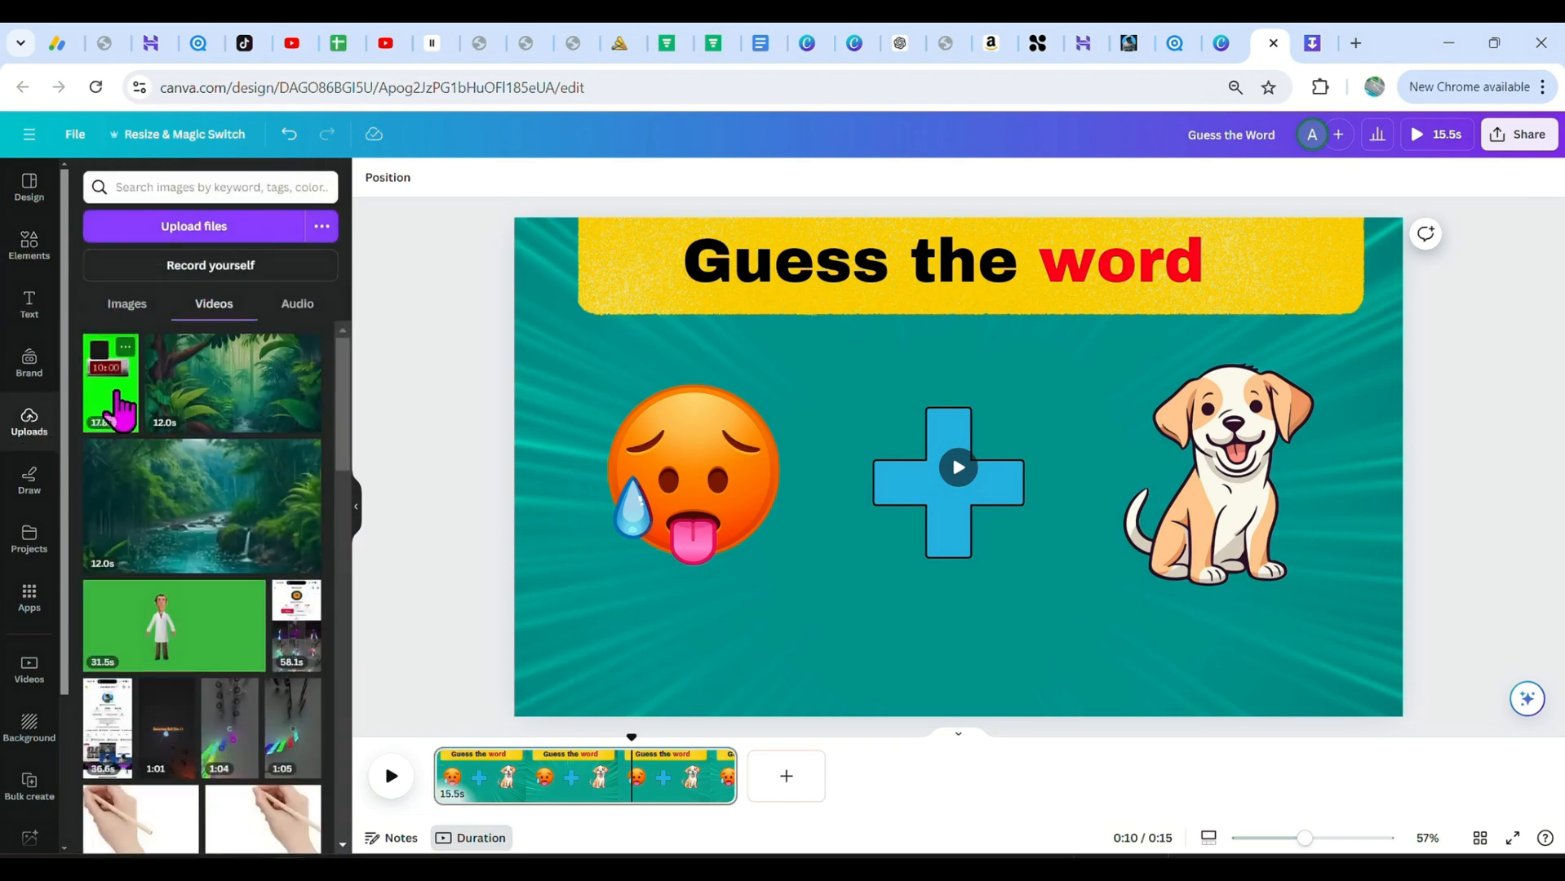
left_click(957, 467)
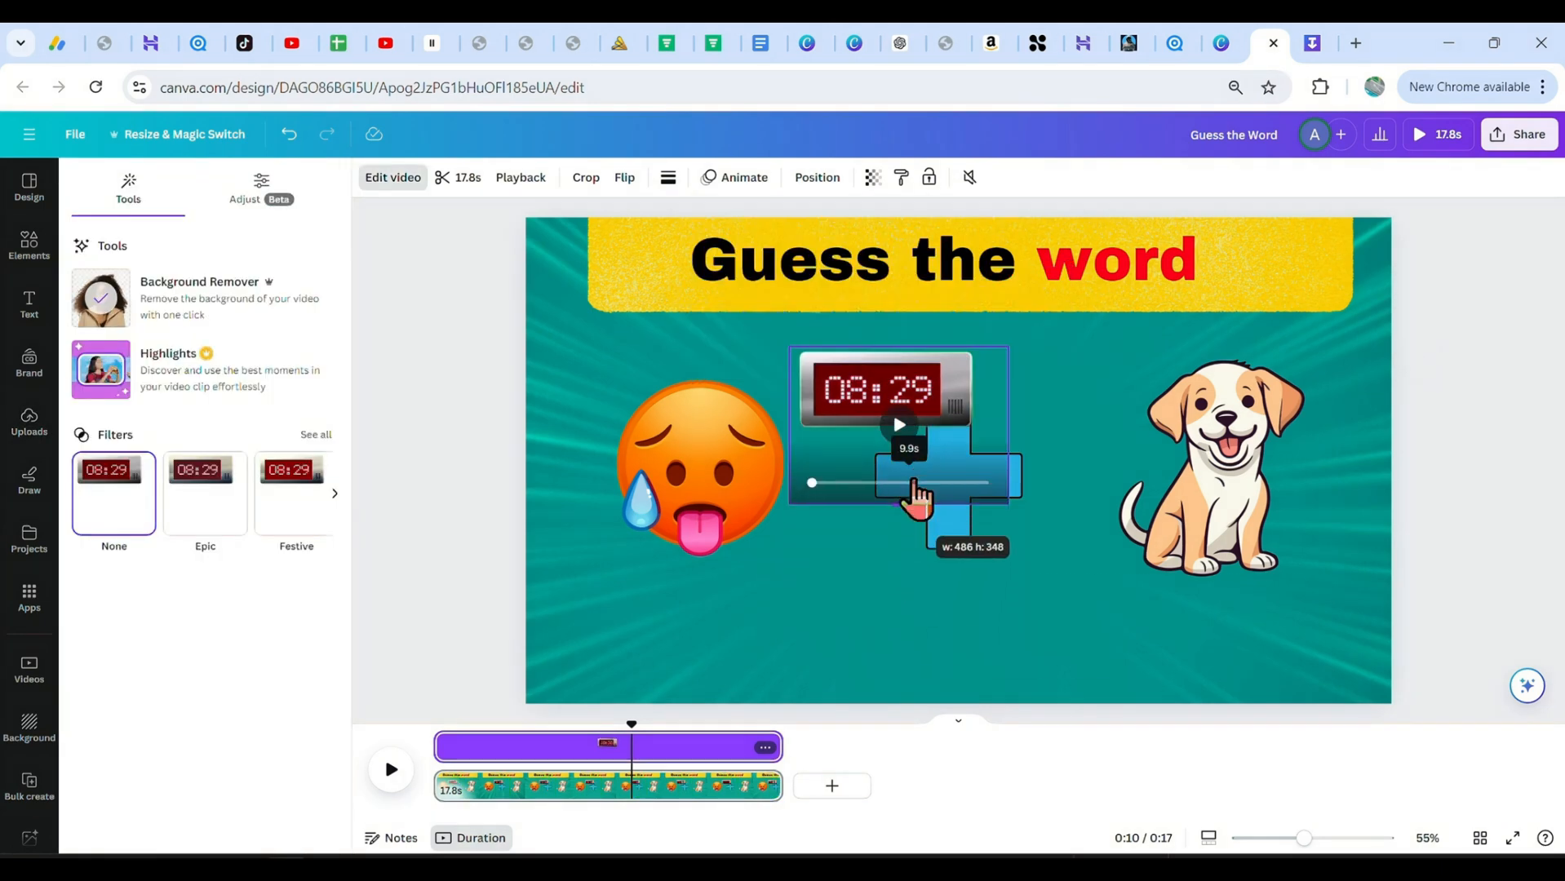
Shrink and crop the timer clip and place it below the plus sign.
left_click_drag(897, 498, 914, 436)
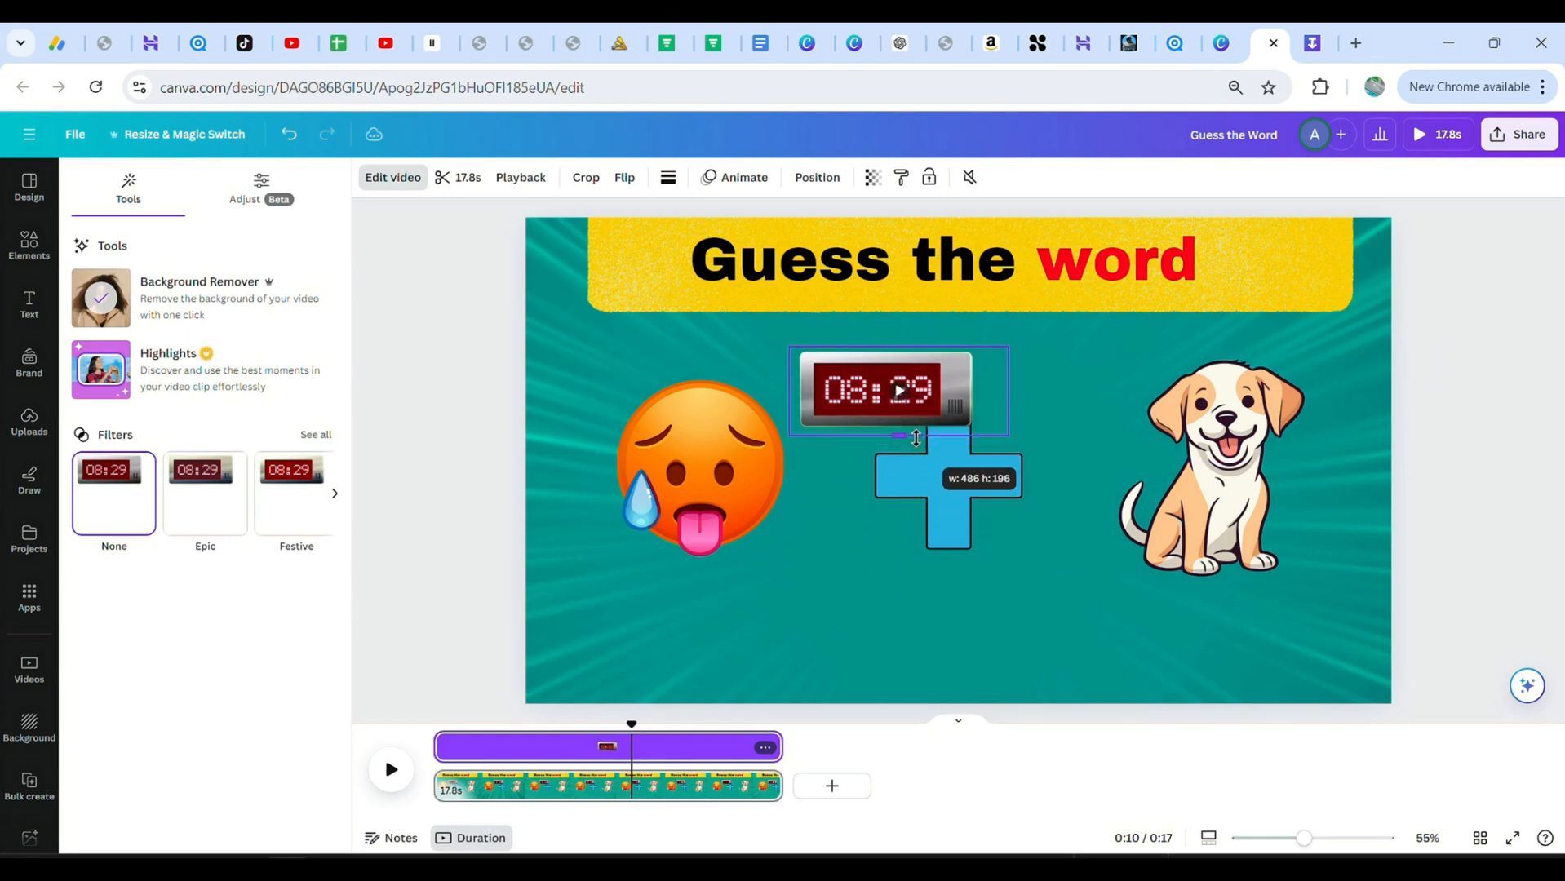
left_click_drag(895, 390, 887, 532)
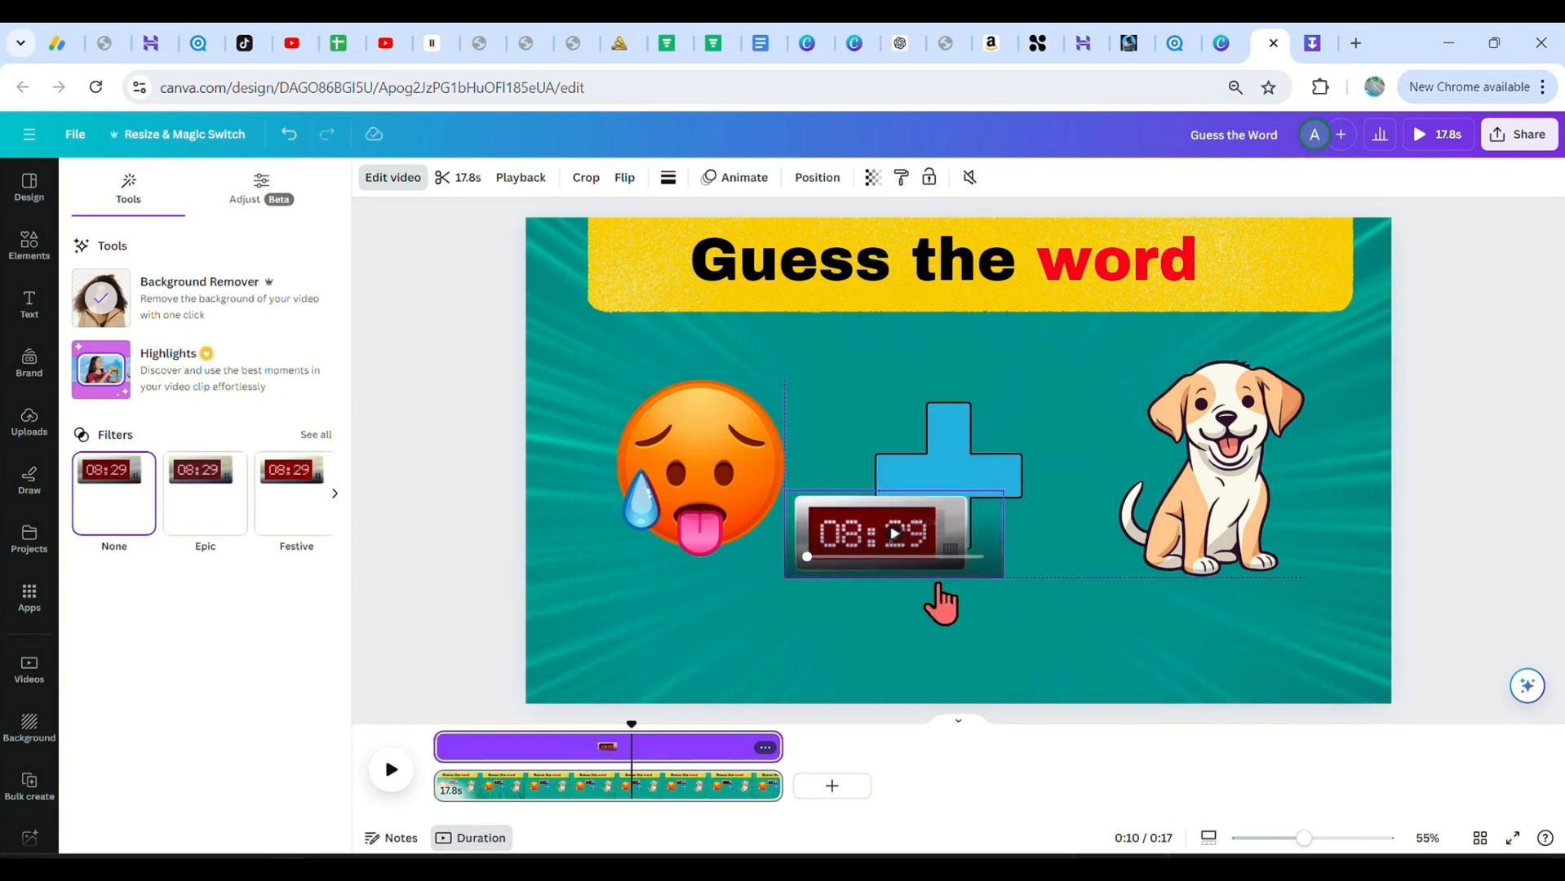
left_click_drag(892, 534, 938, 638)
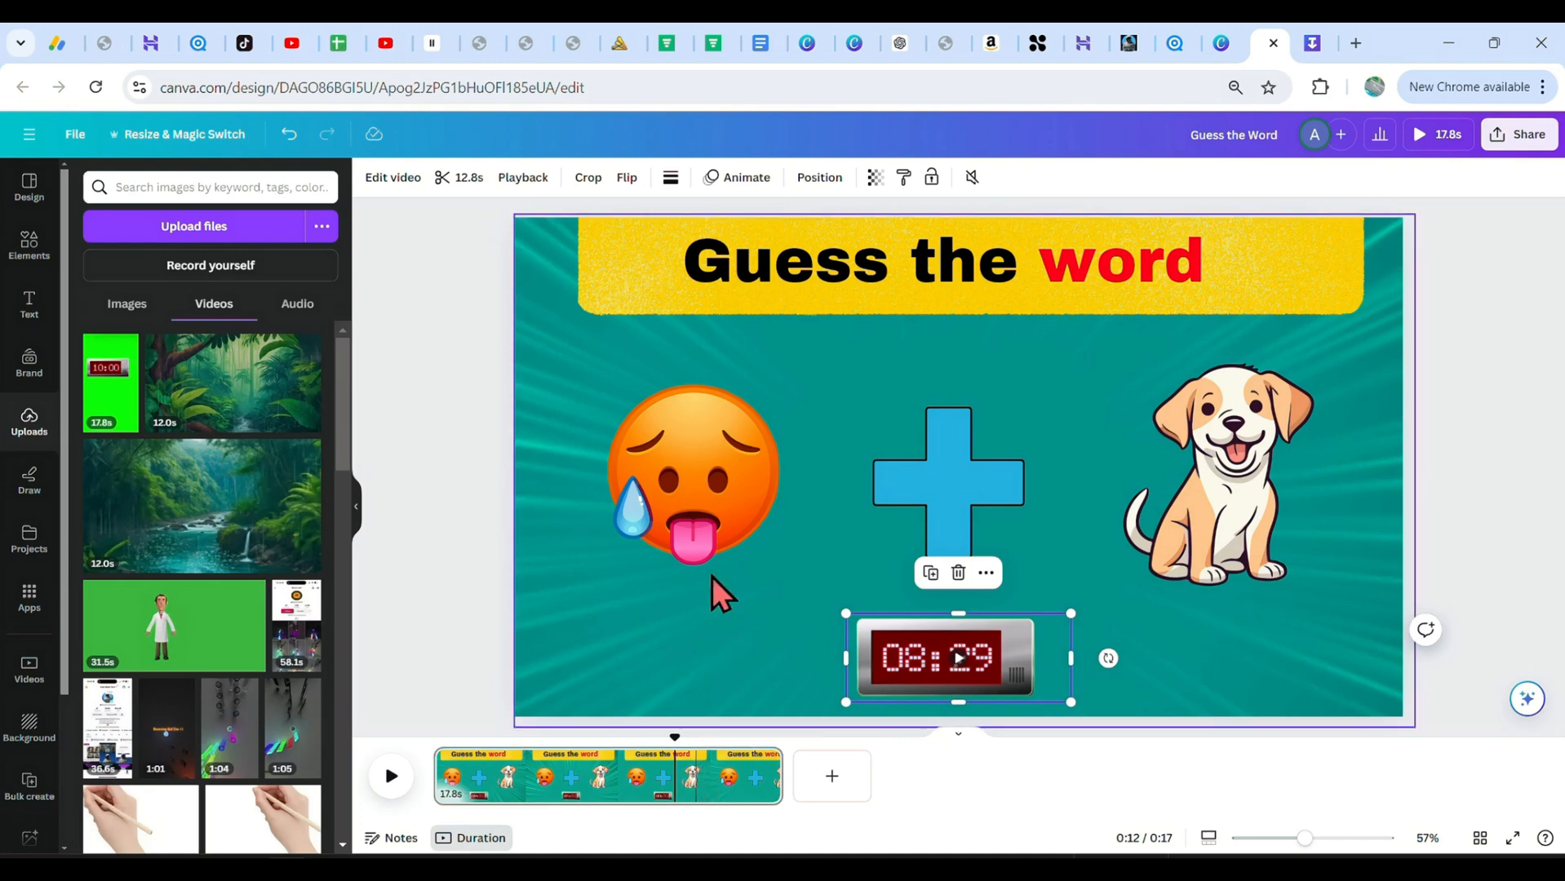
left_click(694, 473)
type("hotdog")
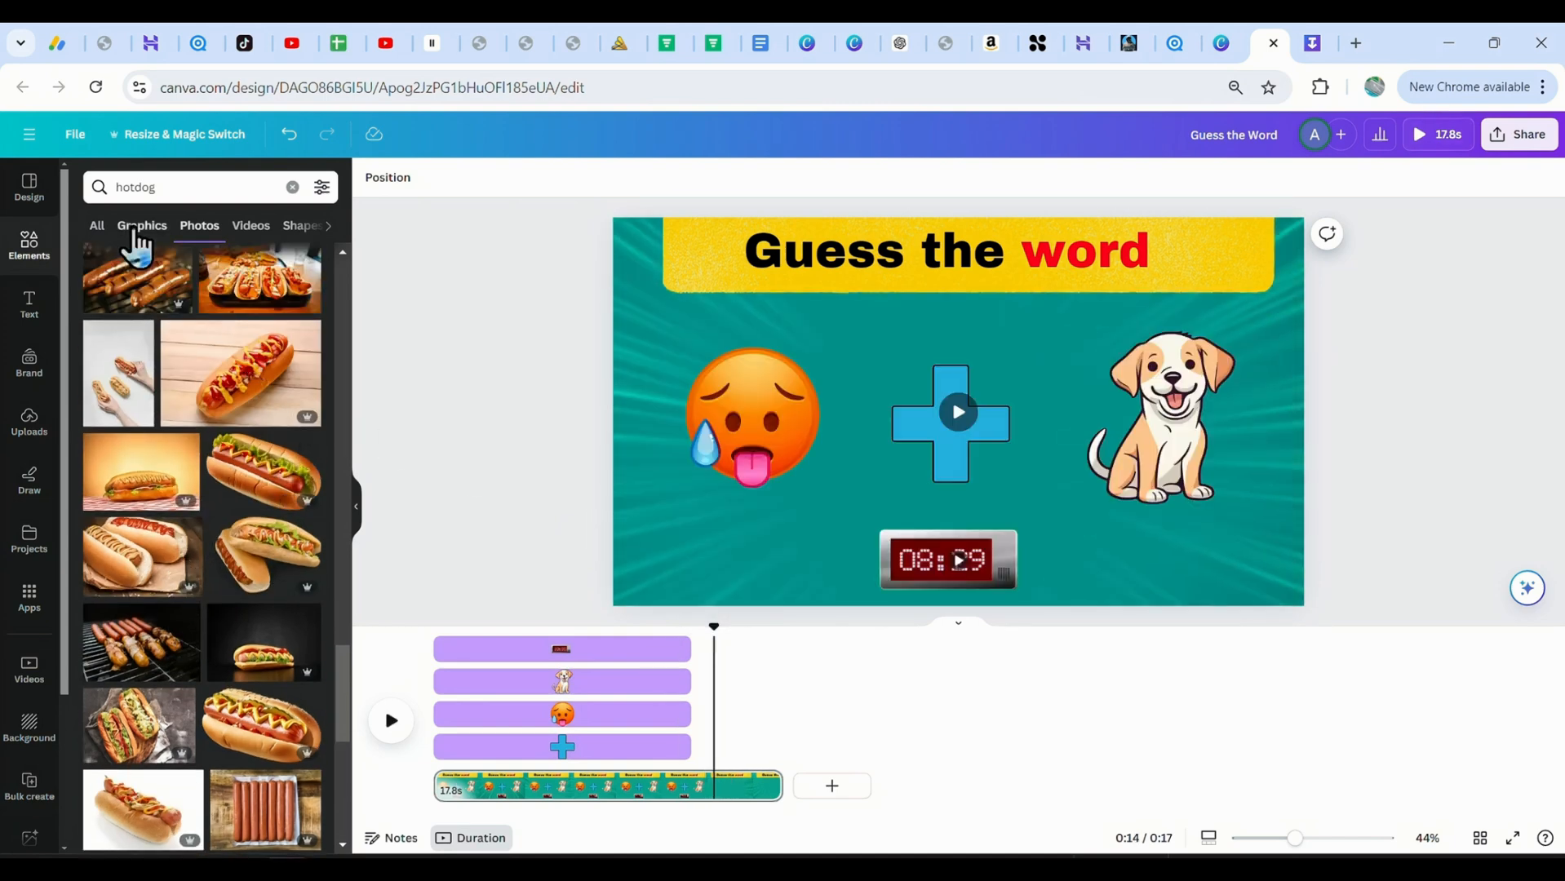
Add a hotdog graphic starting near 7 s and a yellow-backed 'Hotdog' label at bottom right.
left_click(142, 225)
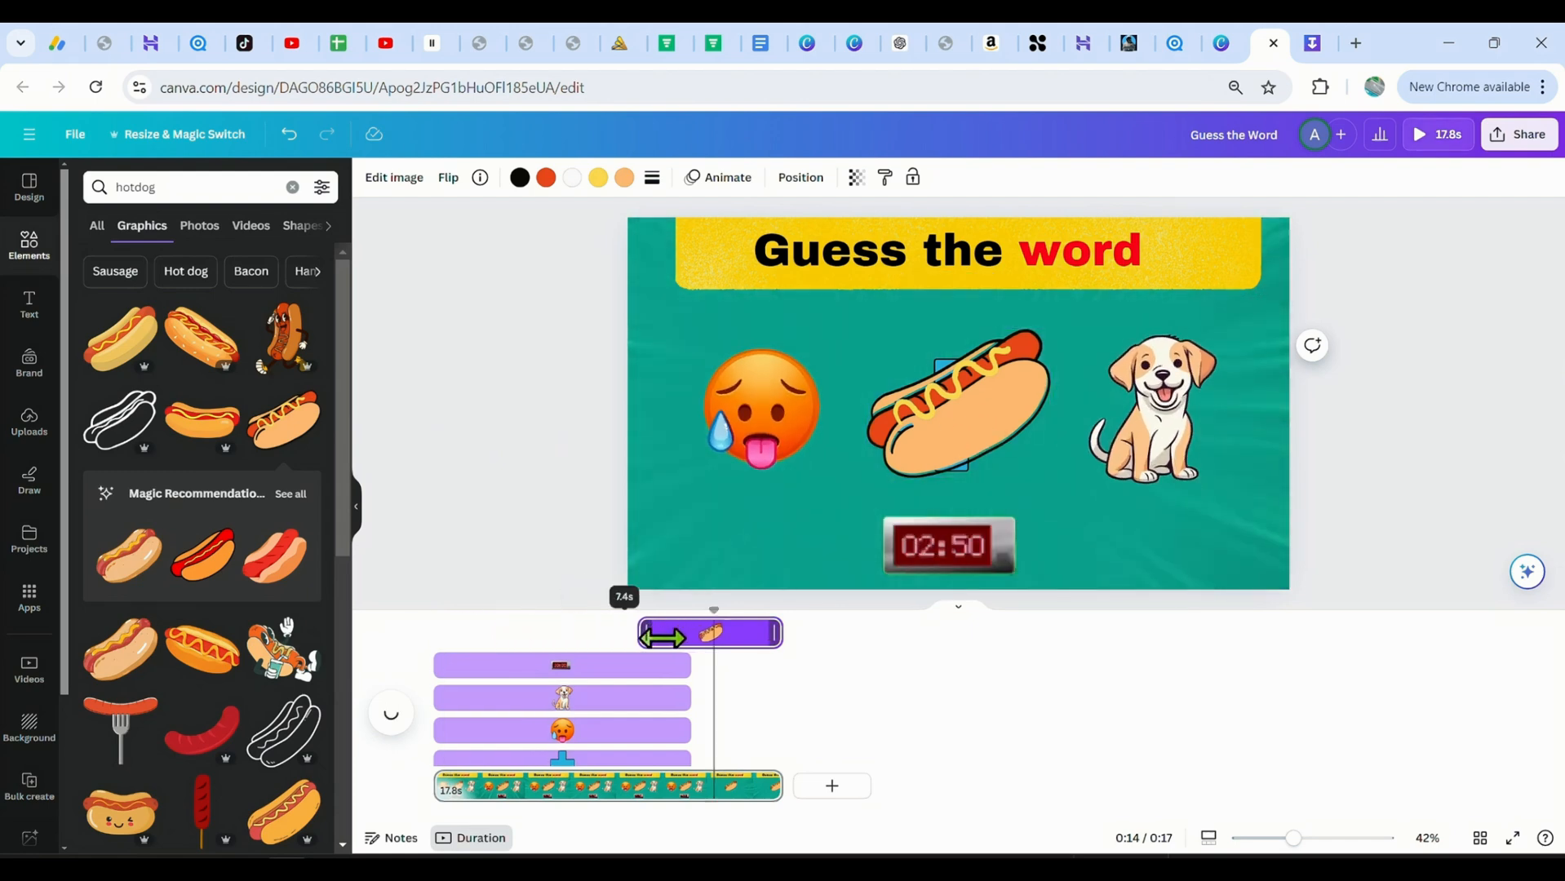
left_click_drag(646, 636, 713, 643)
type("Hotdog")
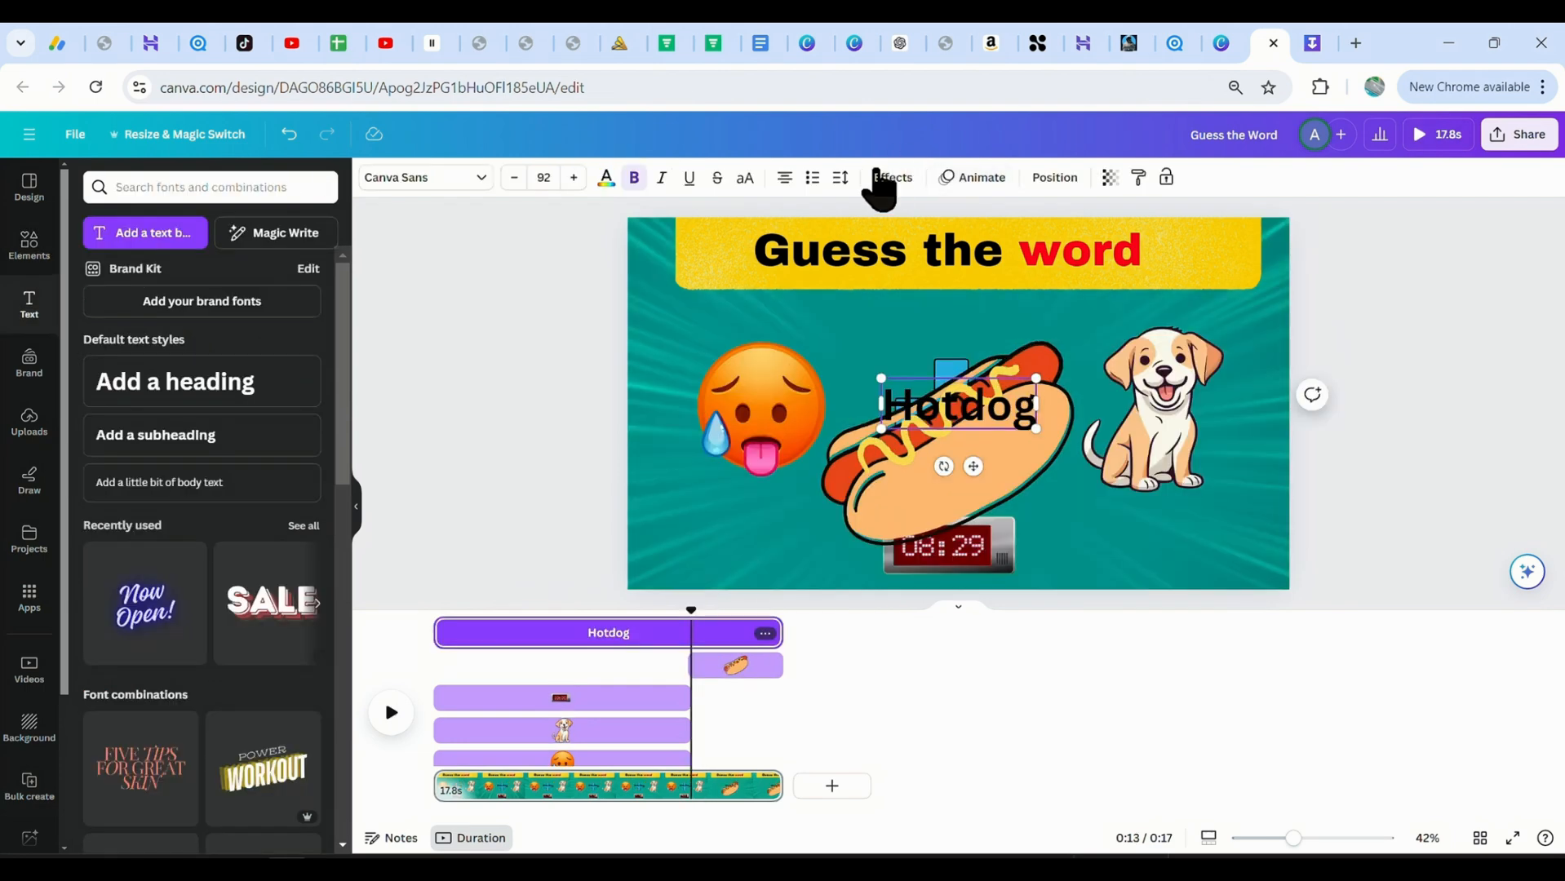
left_click(891, 177)
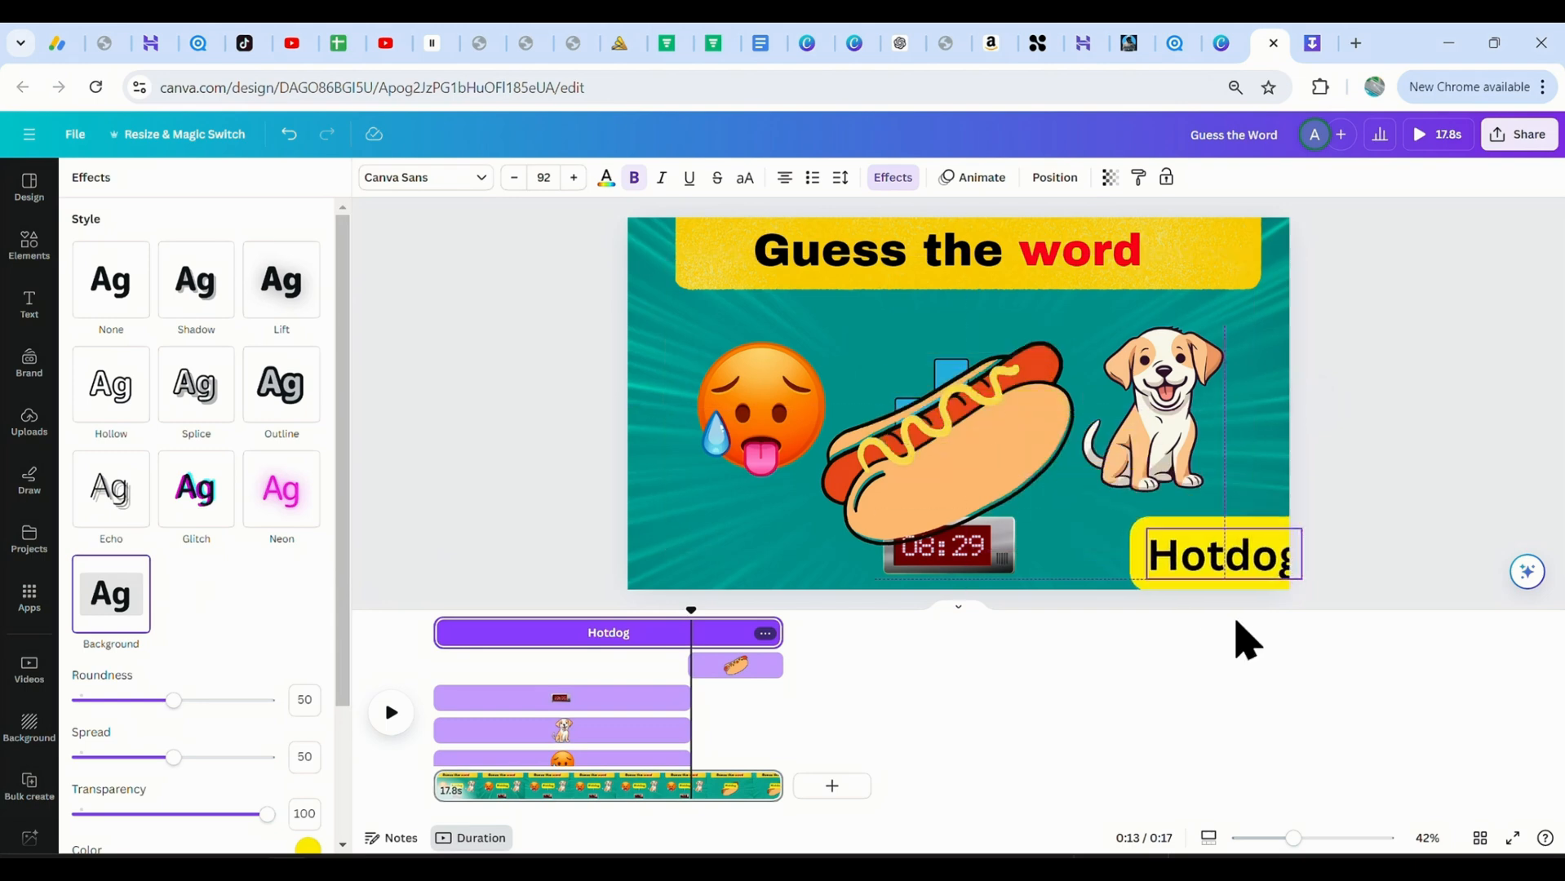
left_click_drag(1292, 574, 1188, 558)
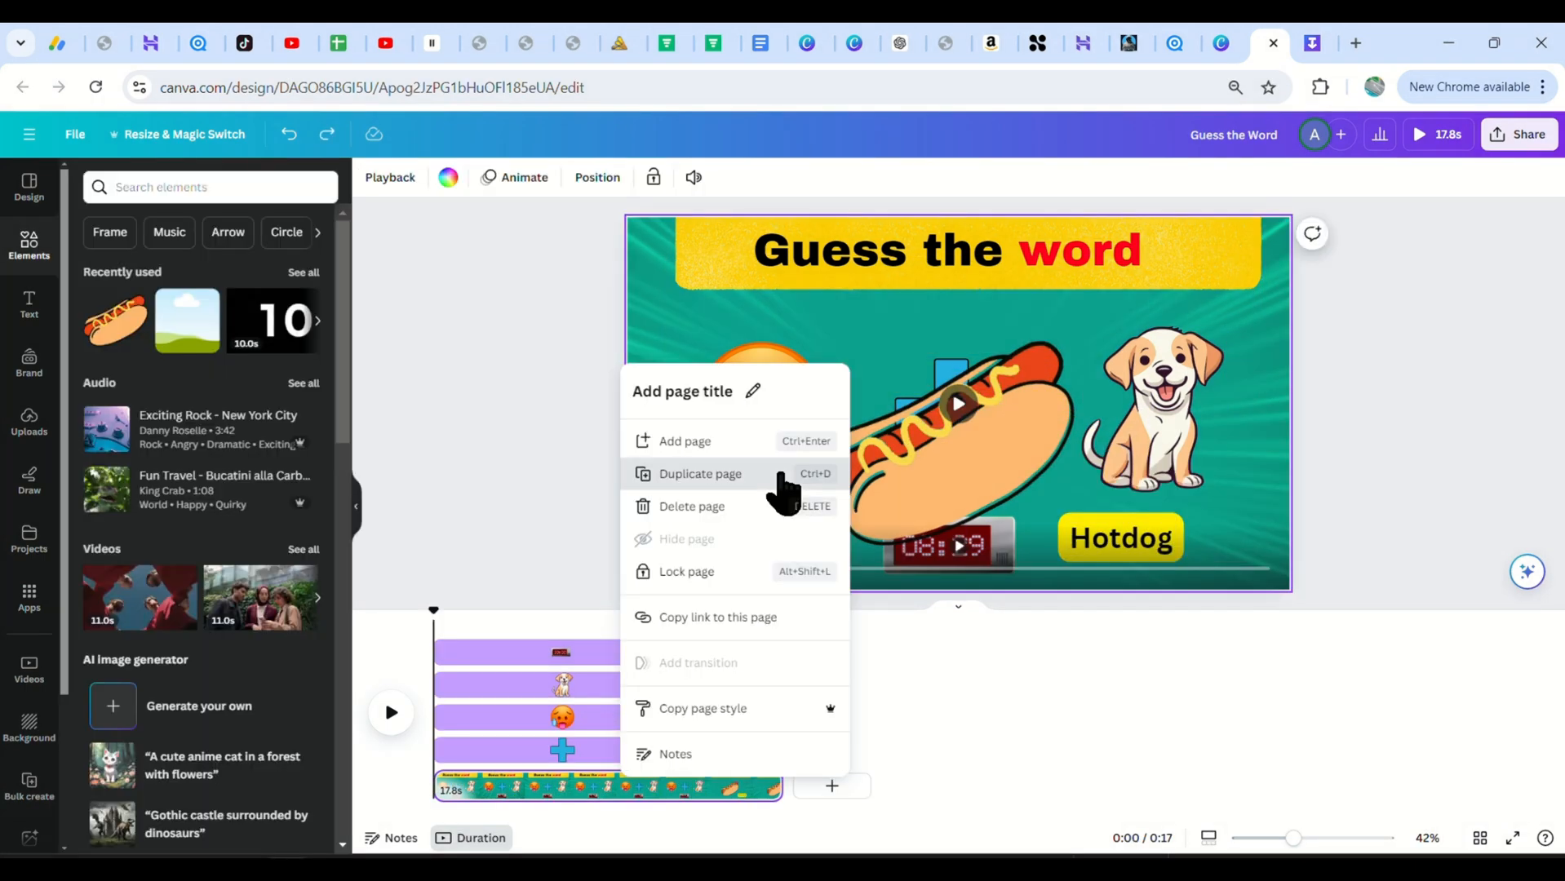
Duplicate the finished hotdog quiz page so an identical second page follows it.
left_click(700, 473)
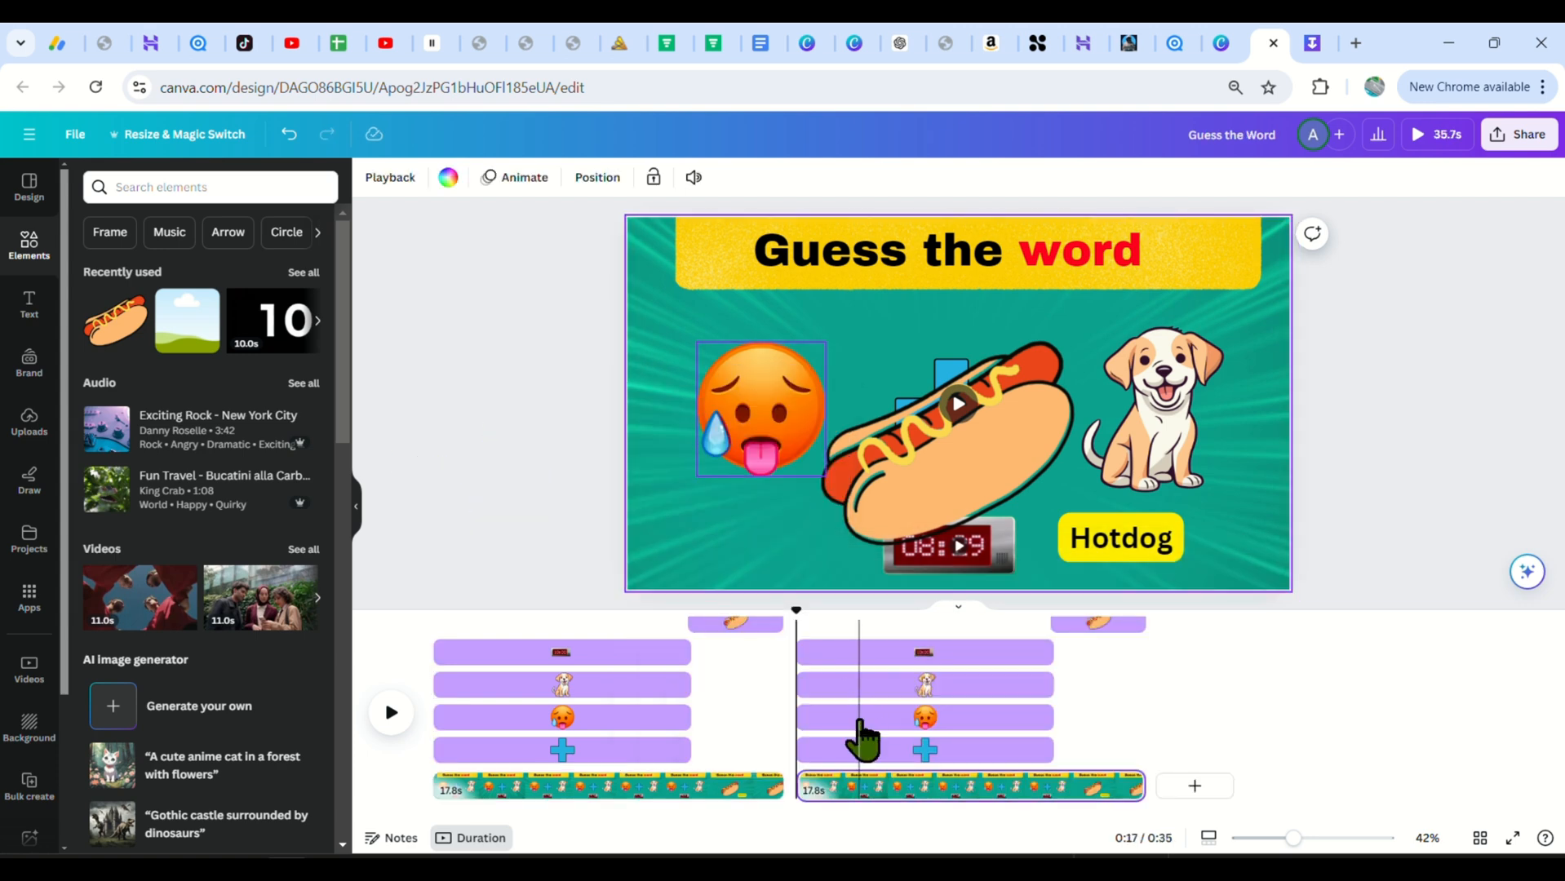